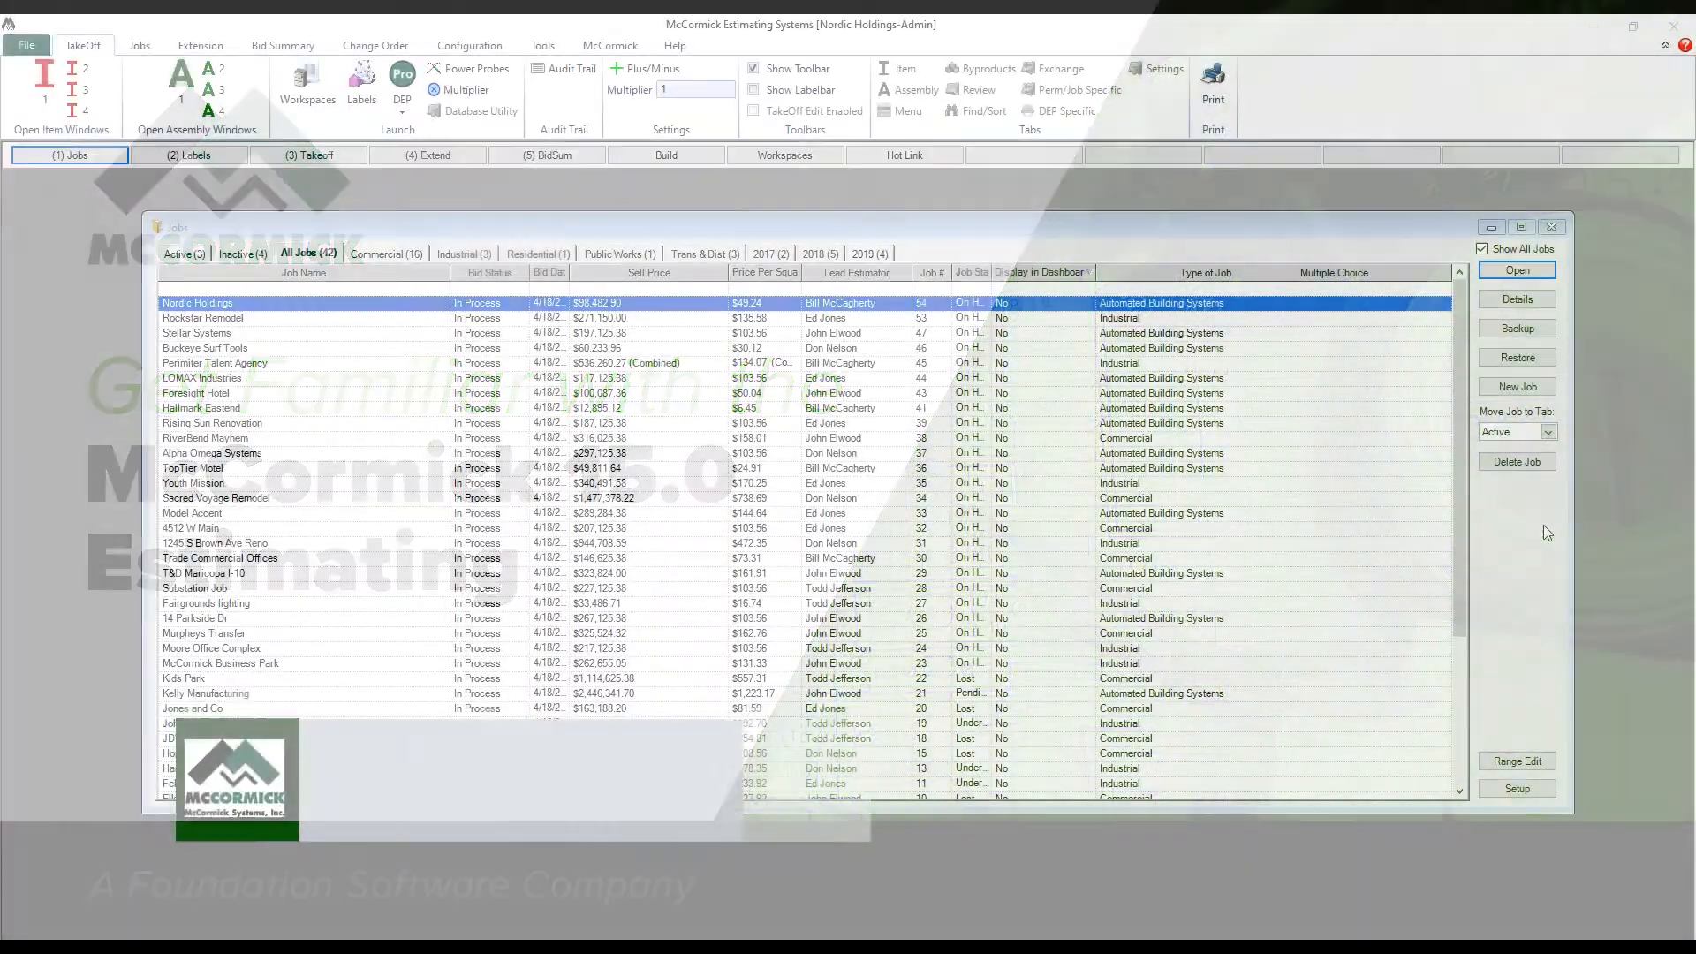
Set Nordic Holdings' Display in Dashboard to Yes in its job details and close them.
{"action": "left_click", "coordinate": [1516, 759]}
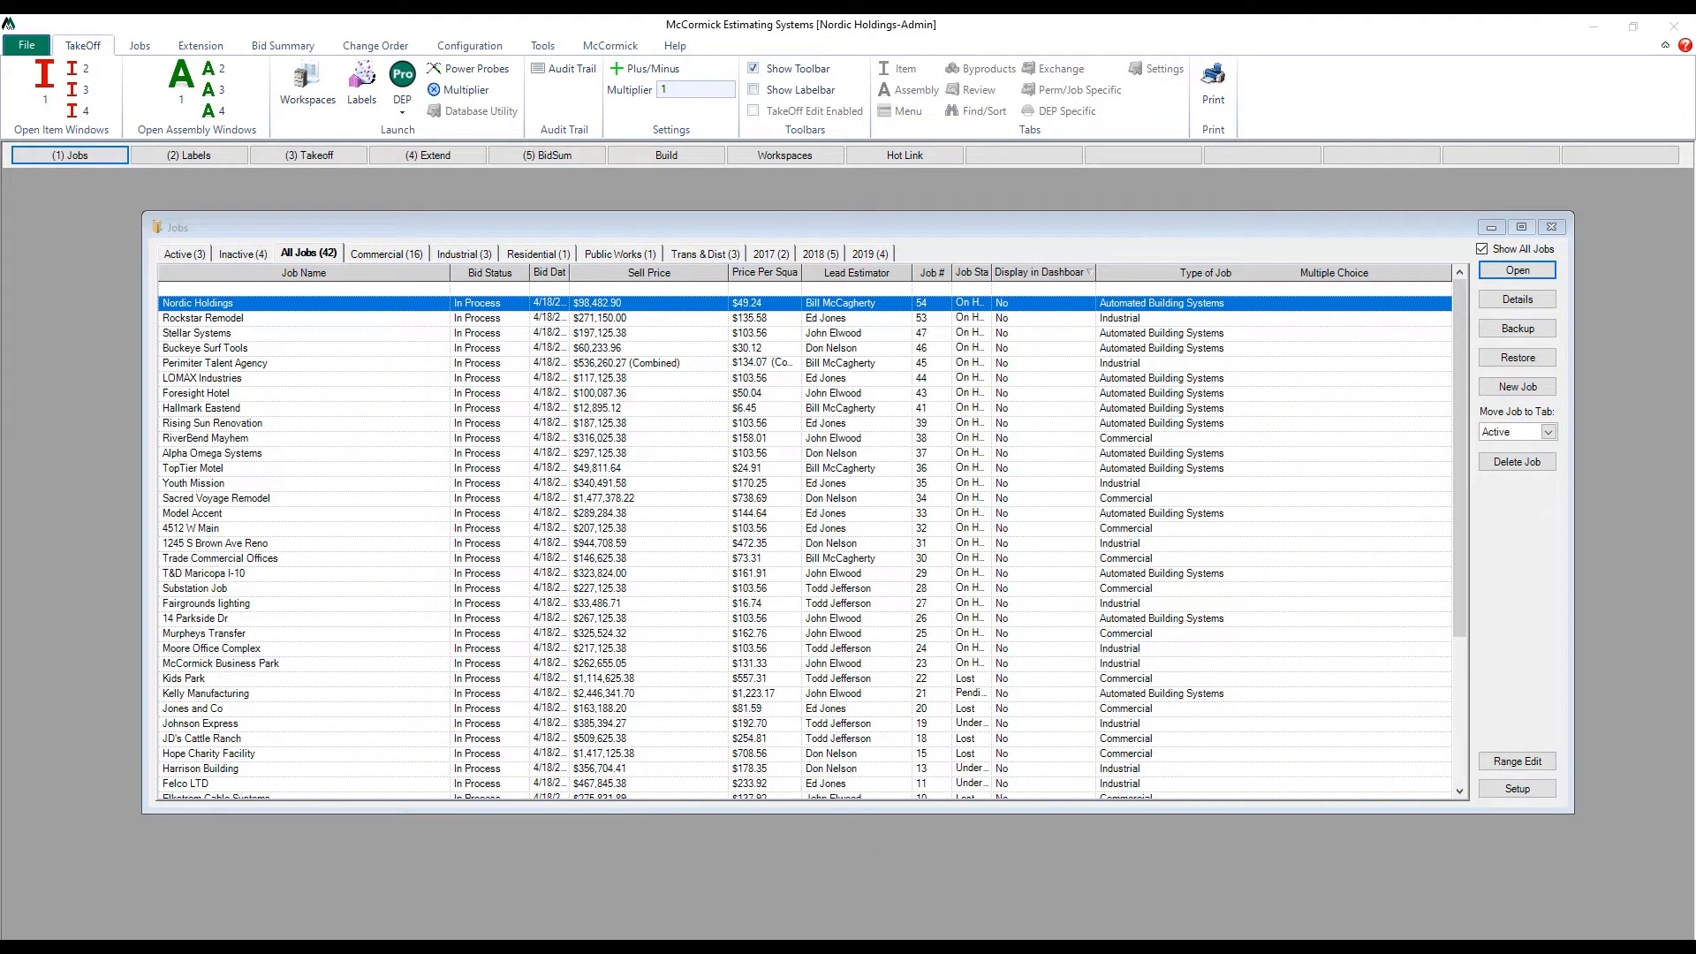
{"action": "mouse_move", "coordinate": [1682, 526]}
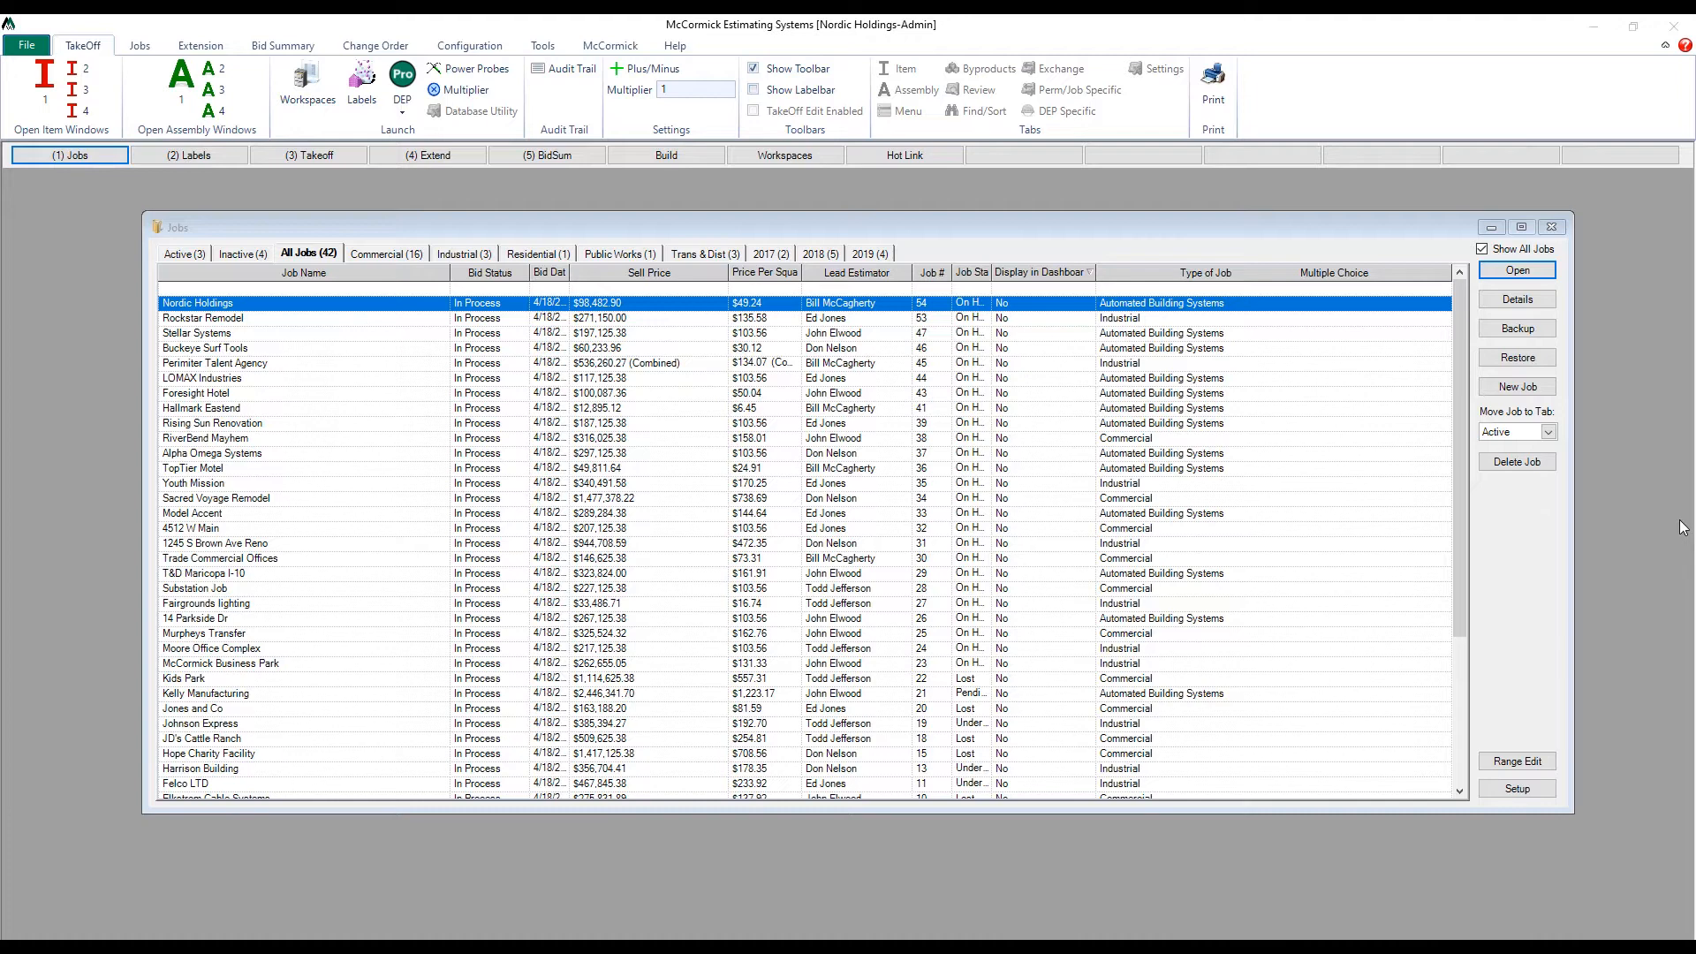
{"action": "mouse_move", "coordinate": [1044, 314]}
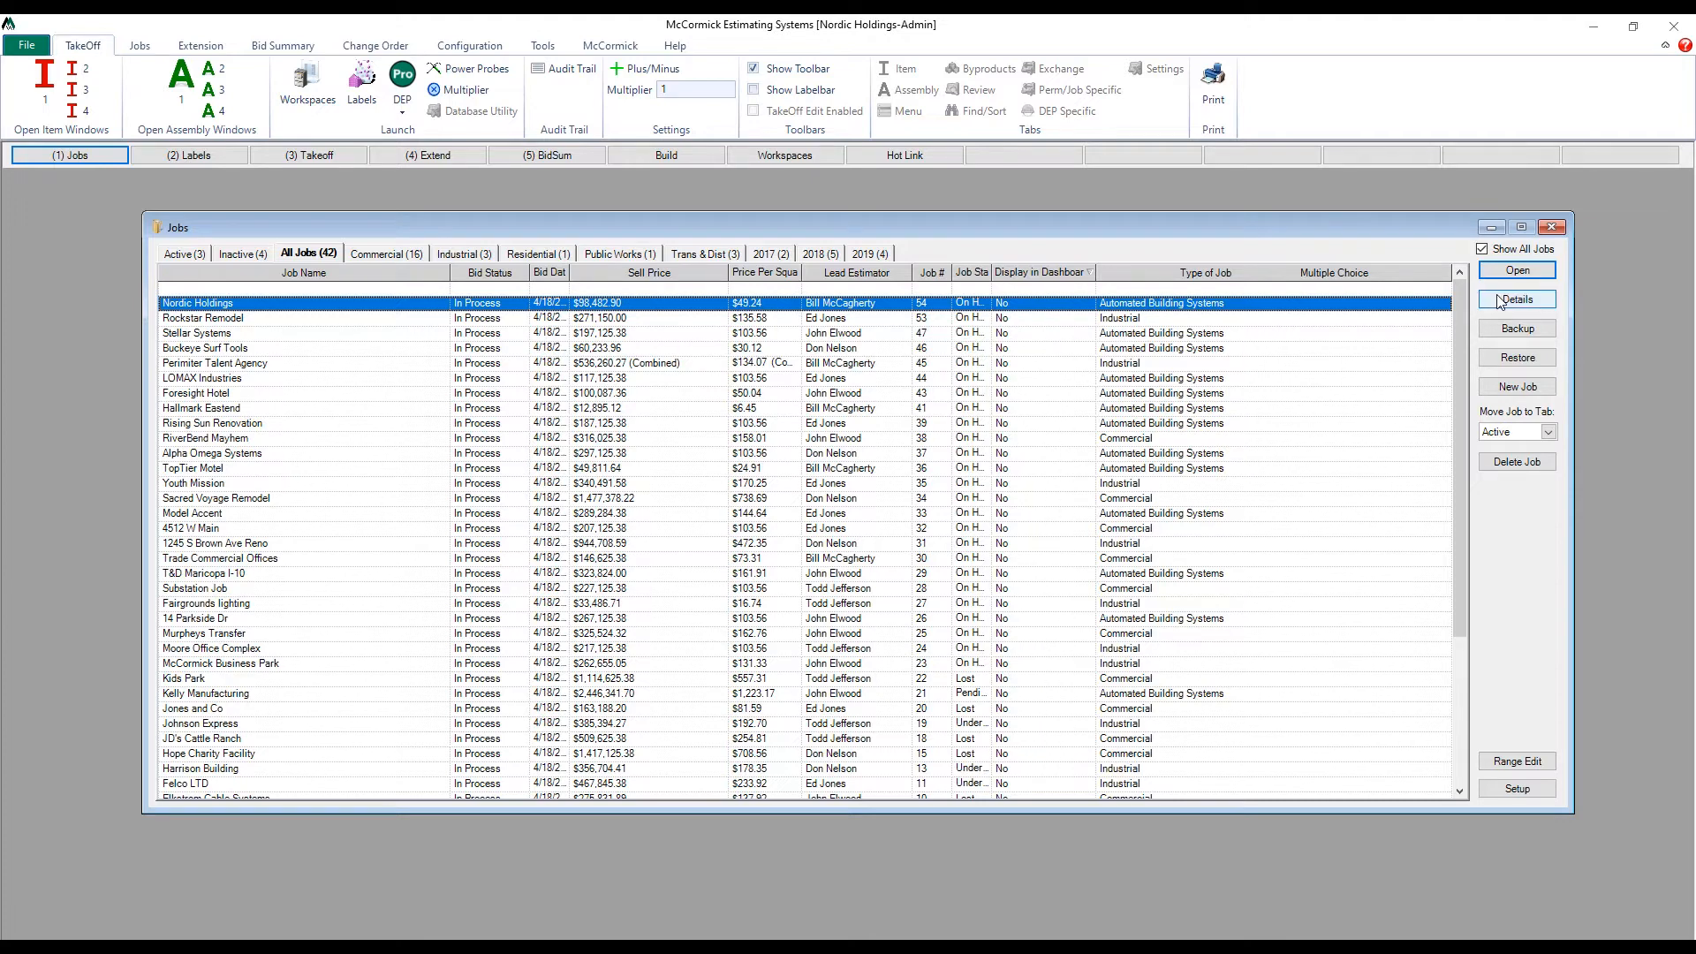
{"action": "left_click", "coordinate": [1516, 298]}
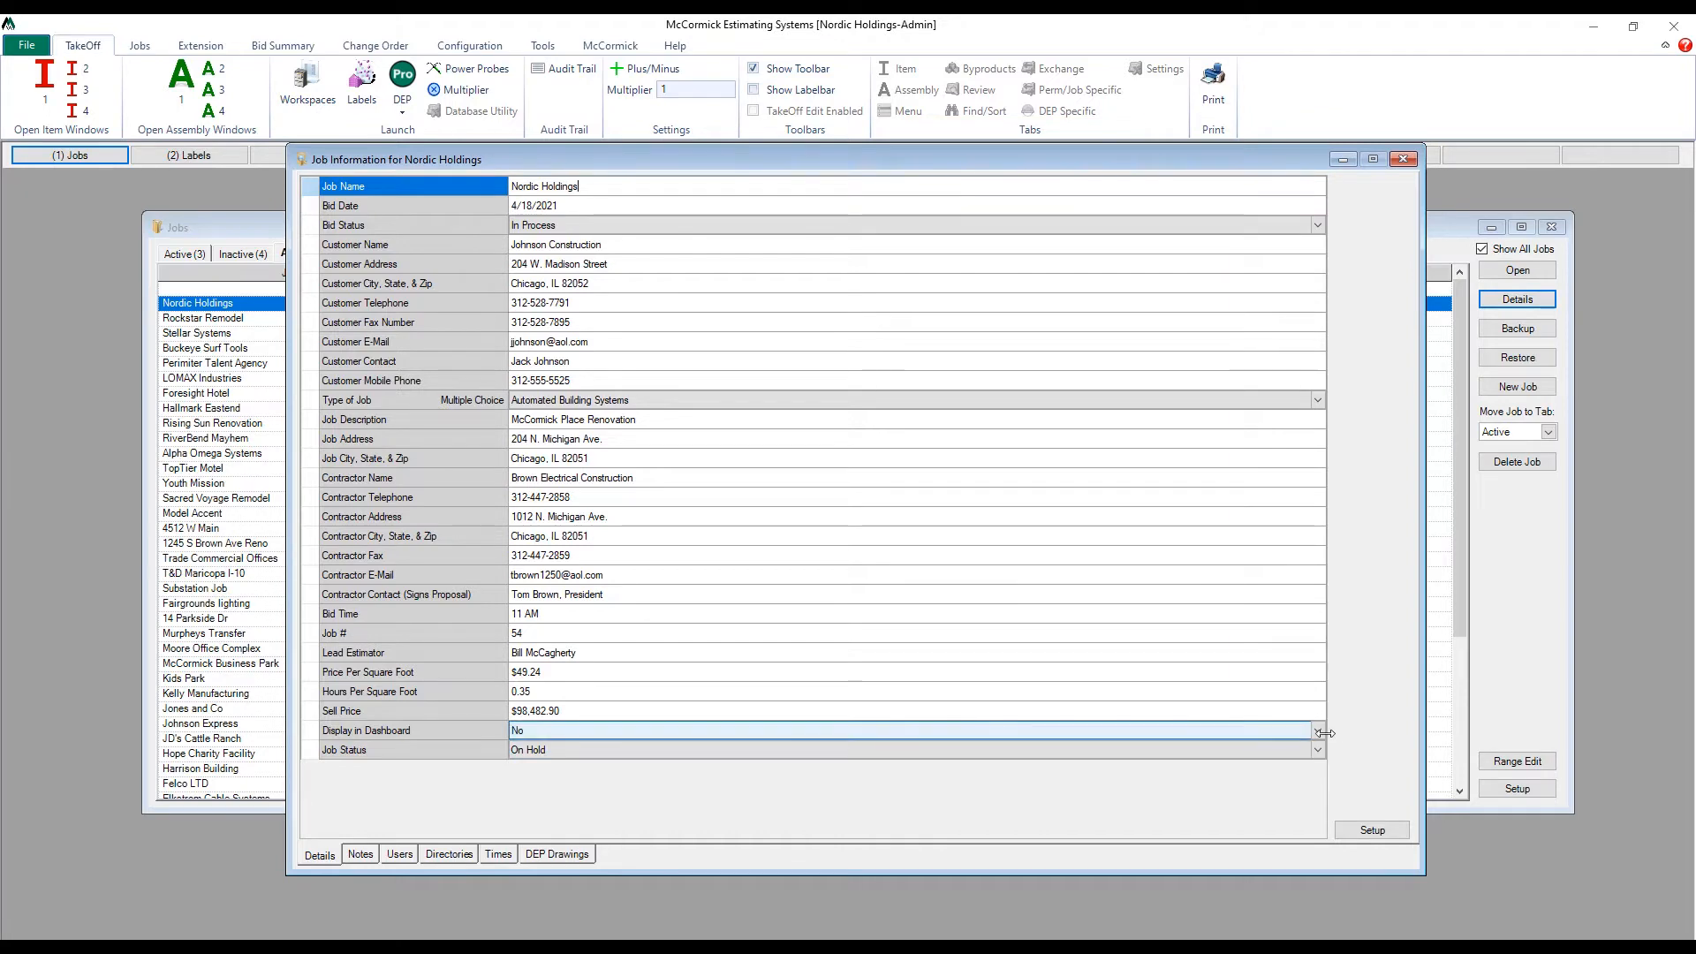
{"action": "left_click", "coordinate": [1318, 730]}
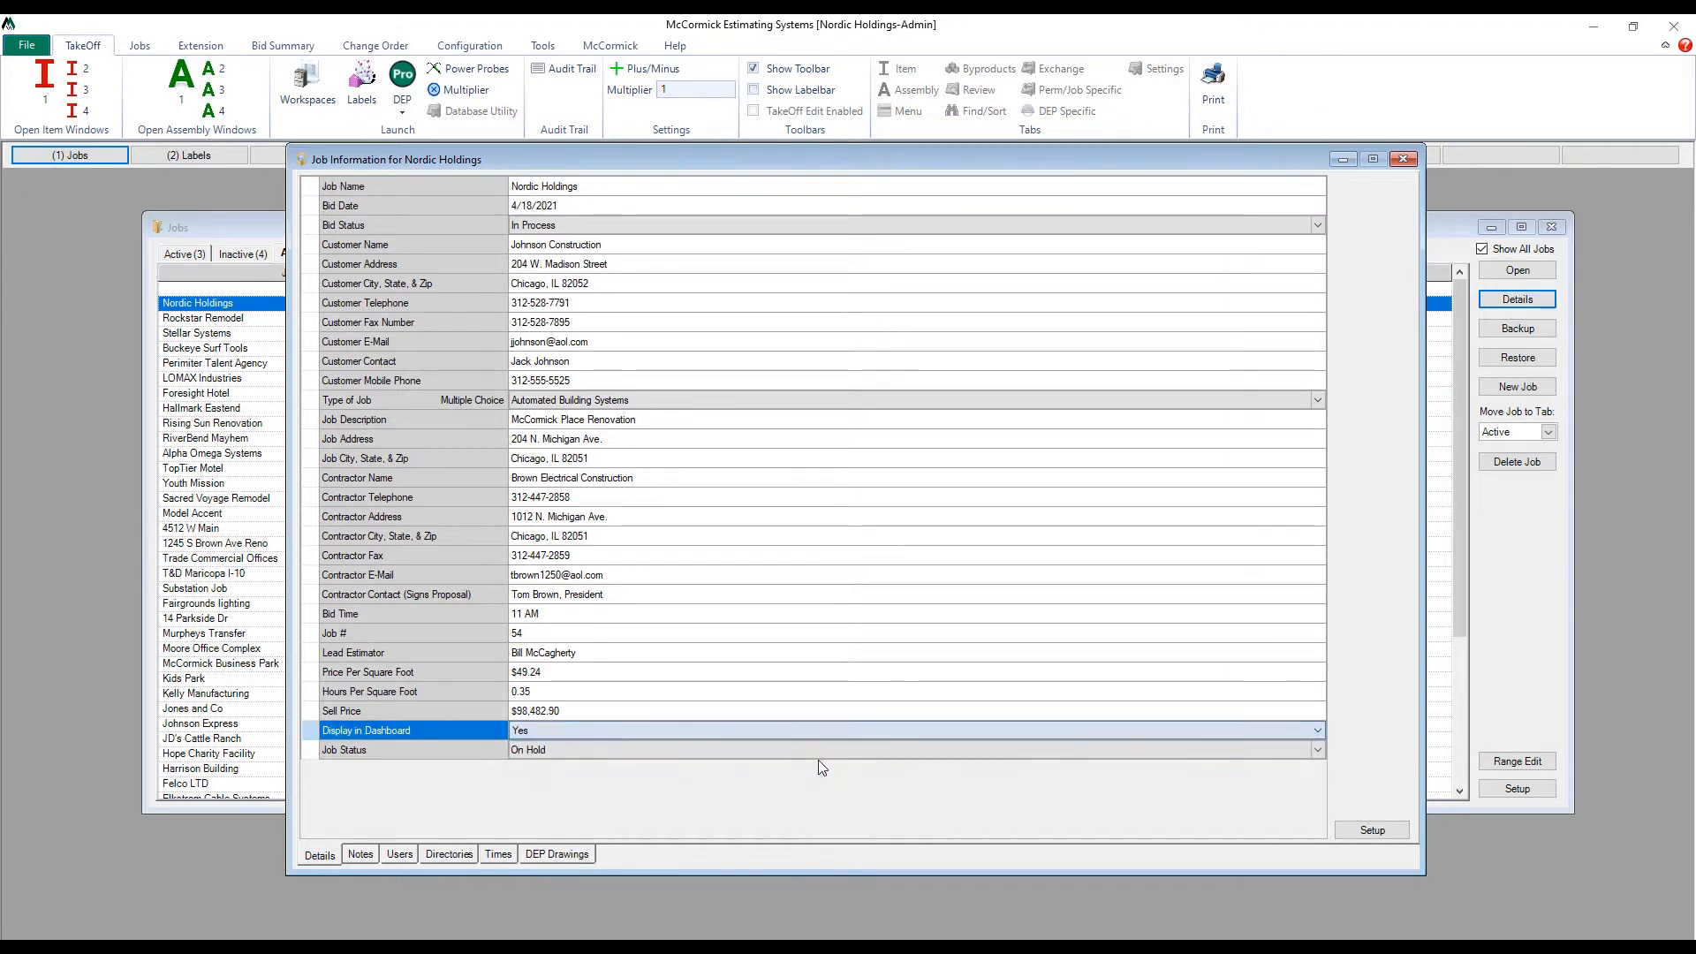
{"action": "left_click", "coordinate": [1403, 159]}
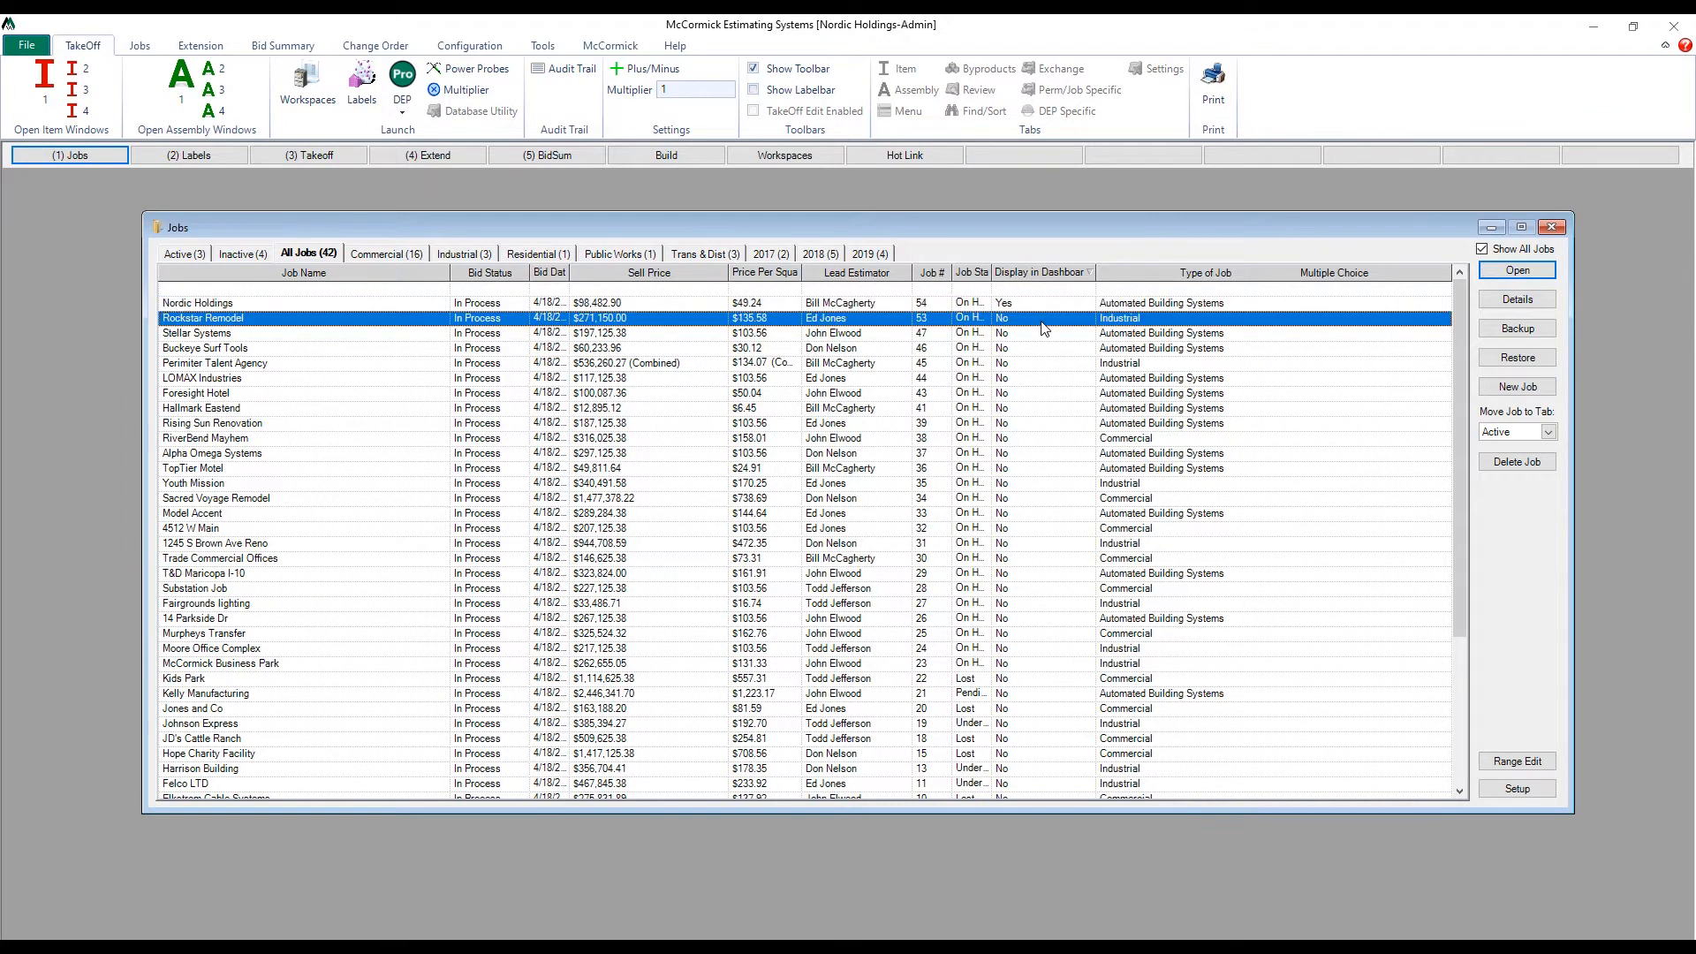
Range-edit the other selected jobs so Display in Dashboard is Yes and apply it.
{"action": "scroll", "scroll_direction": "down", "scroll_amount": 3}
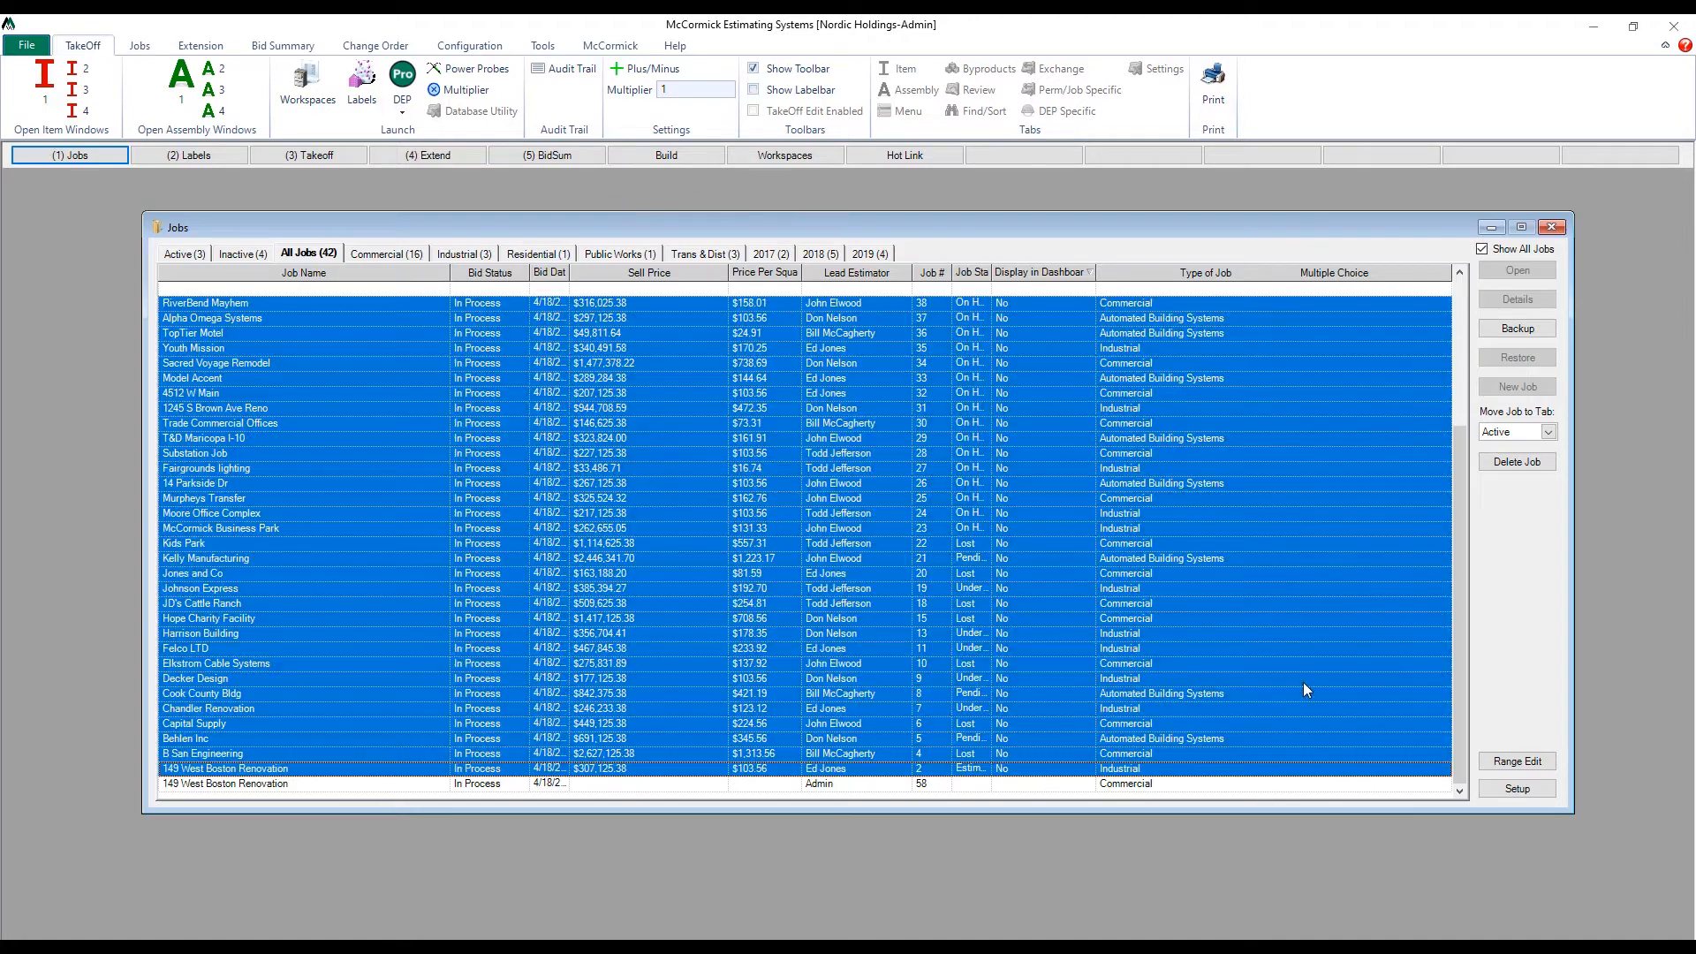
{"action": "left_click", "coordinate": [1516, 759]}
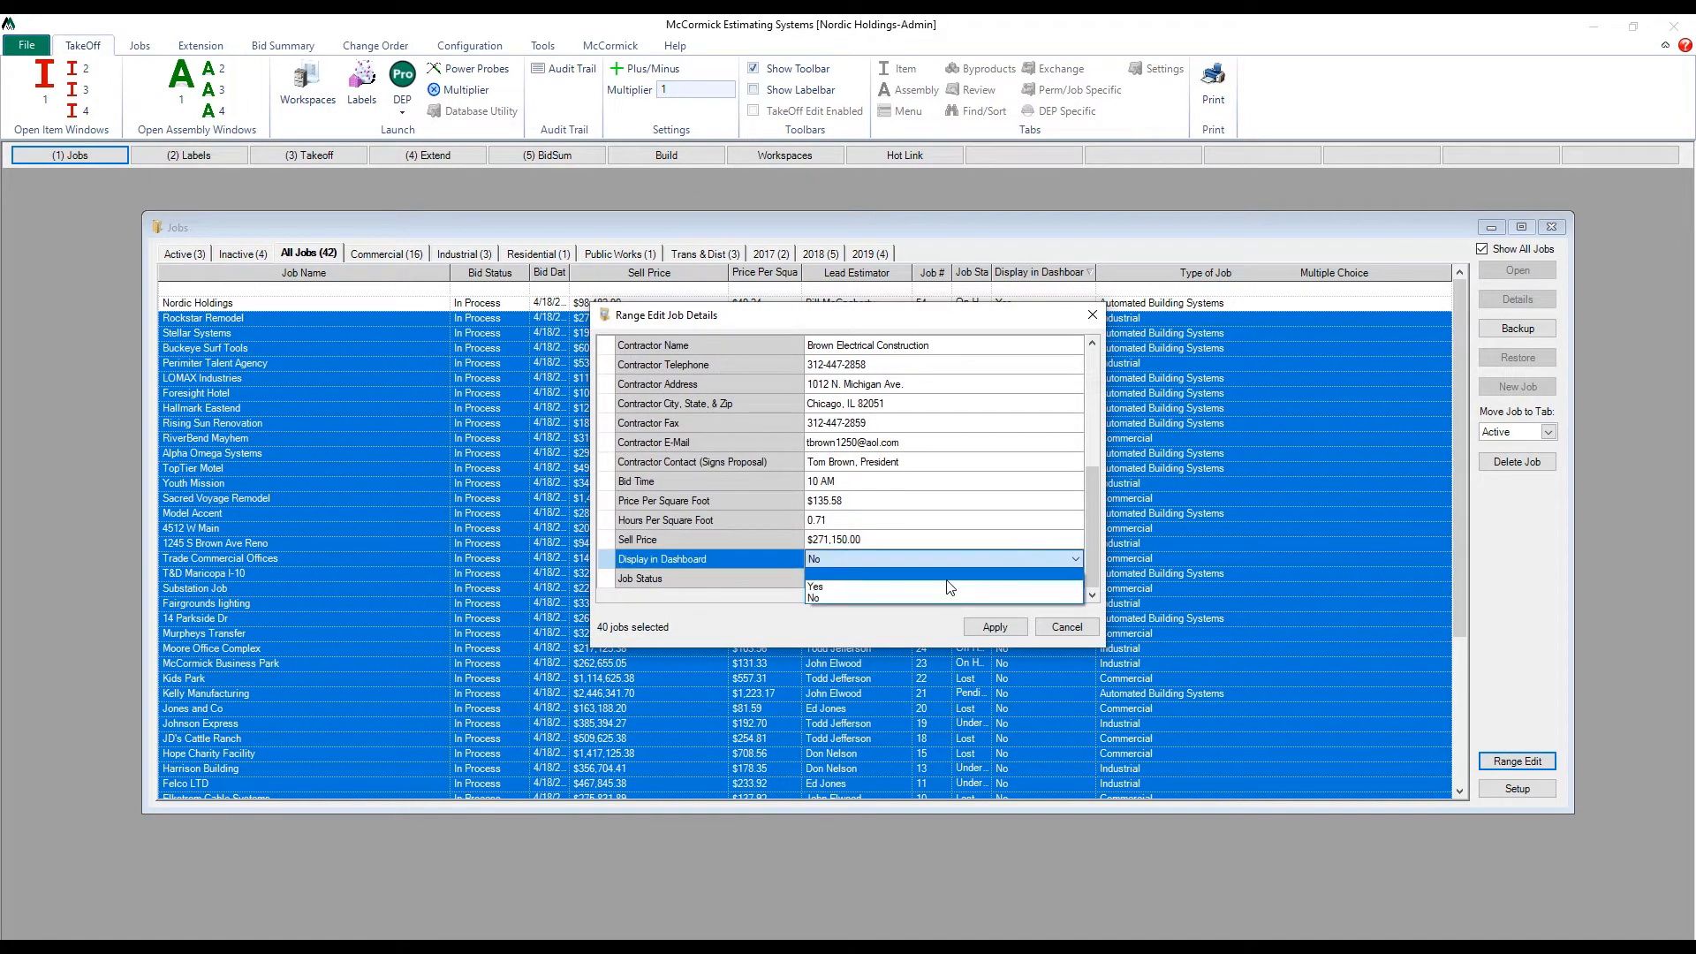
{"action": "left_click", "coordinate": [816, 585]}
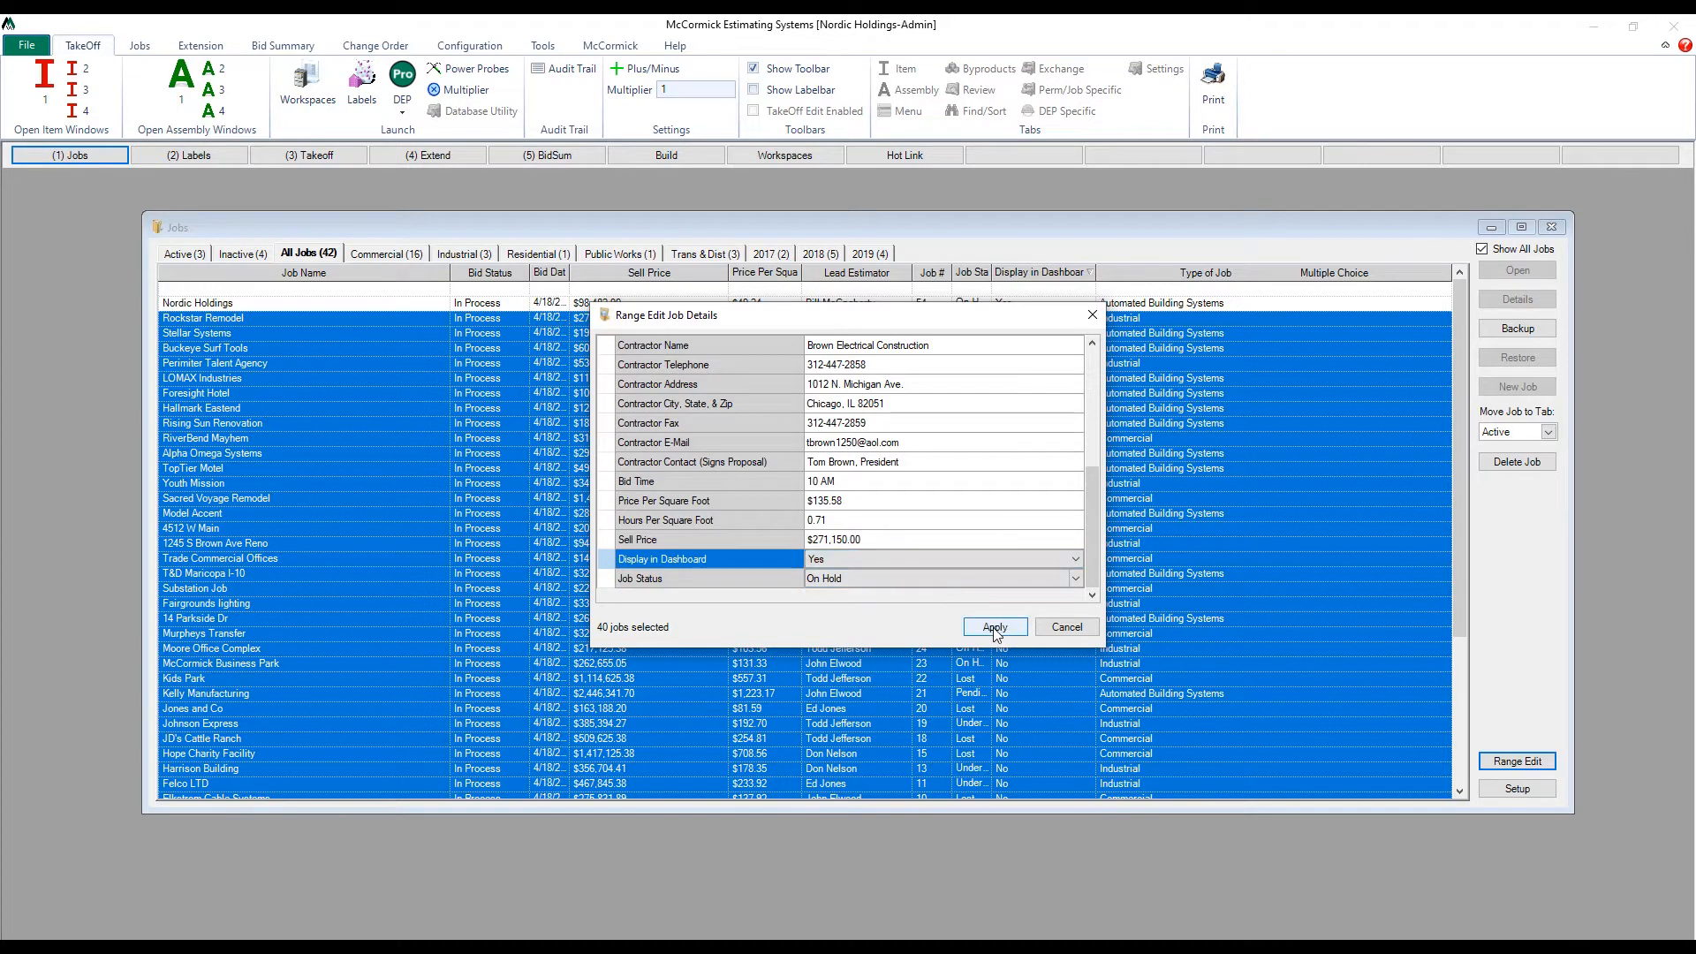
{"action": "left_click", "coordinate": [991, 626]}
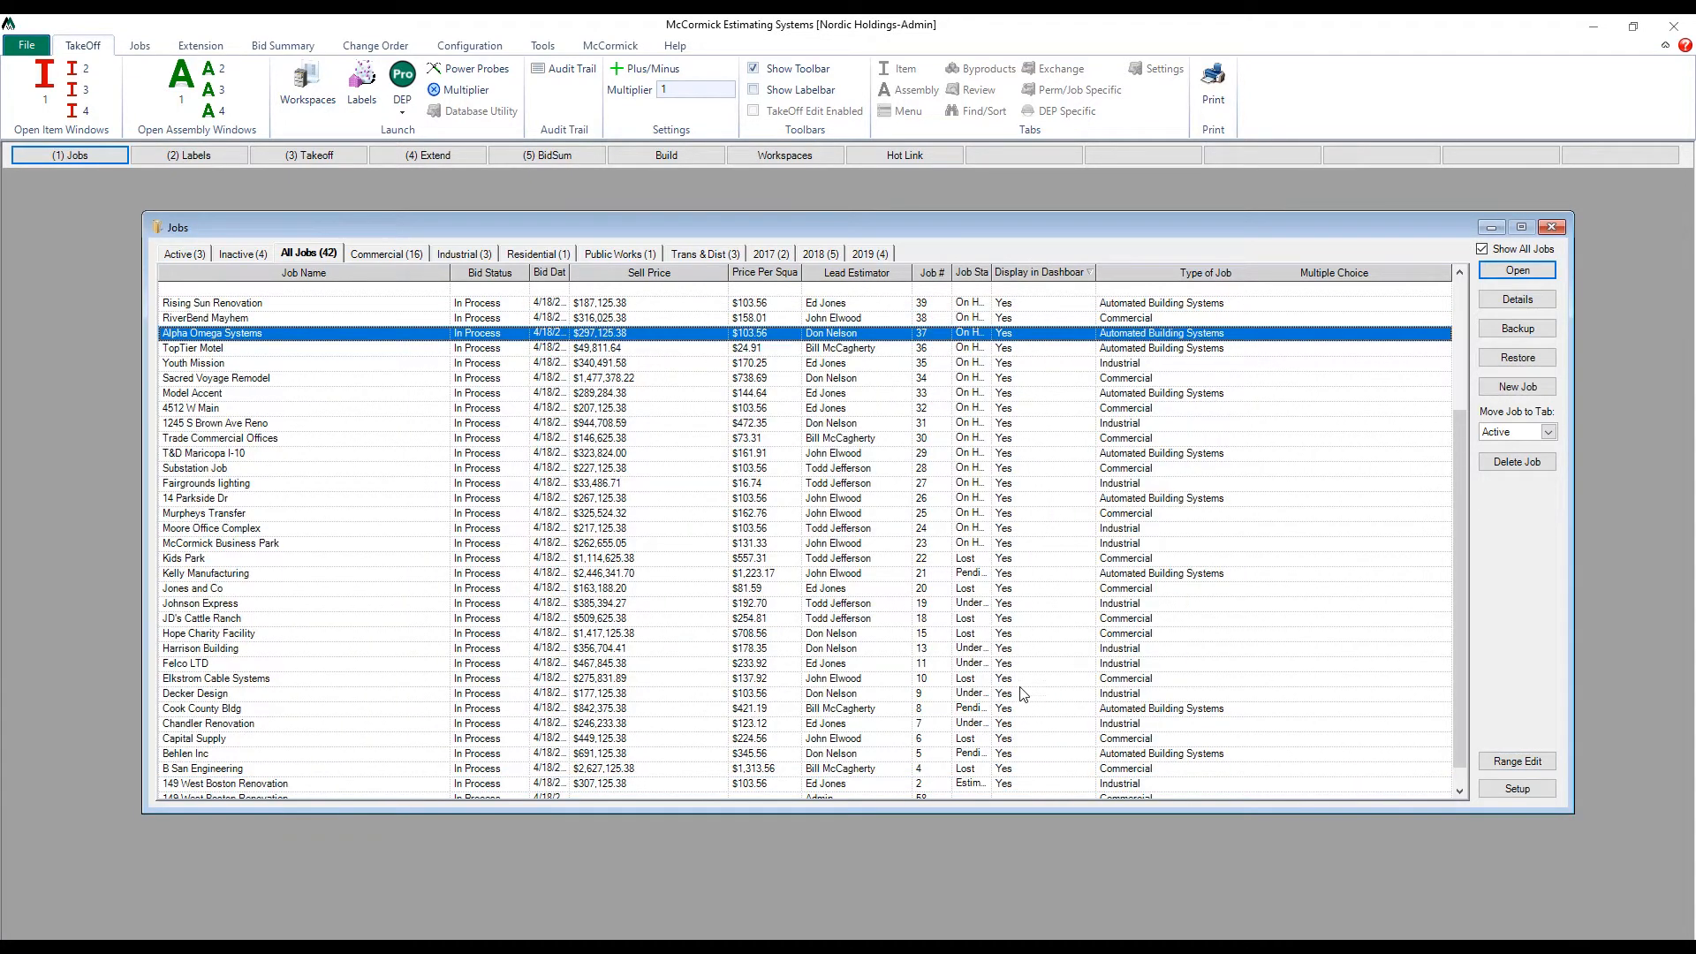
{"action": "mouse_move", "coordinate": [1040, 254]}
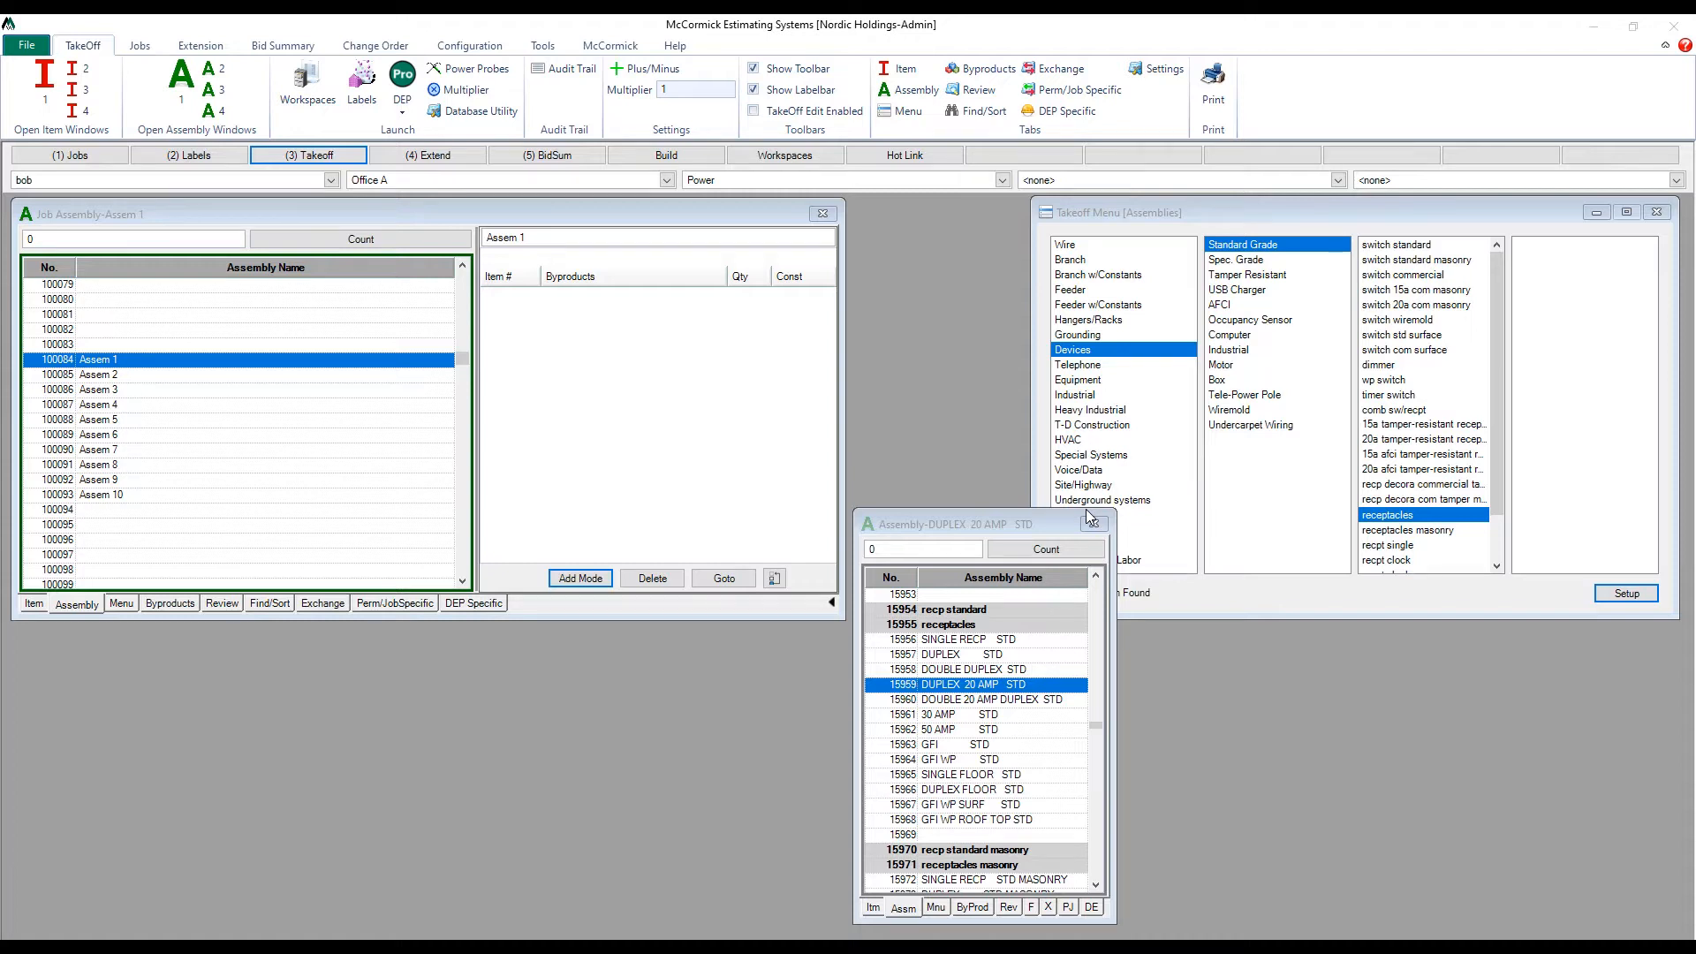
{"action": "mouse_move", "coordinate": [113, 387]}
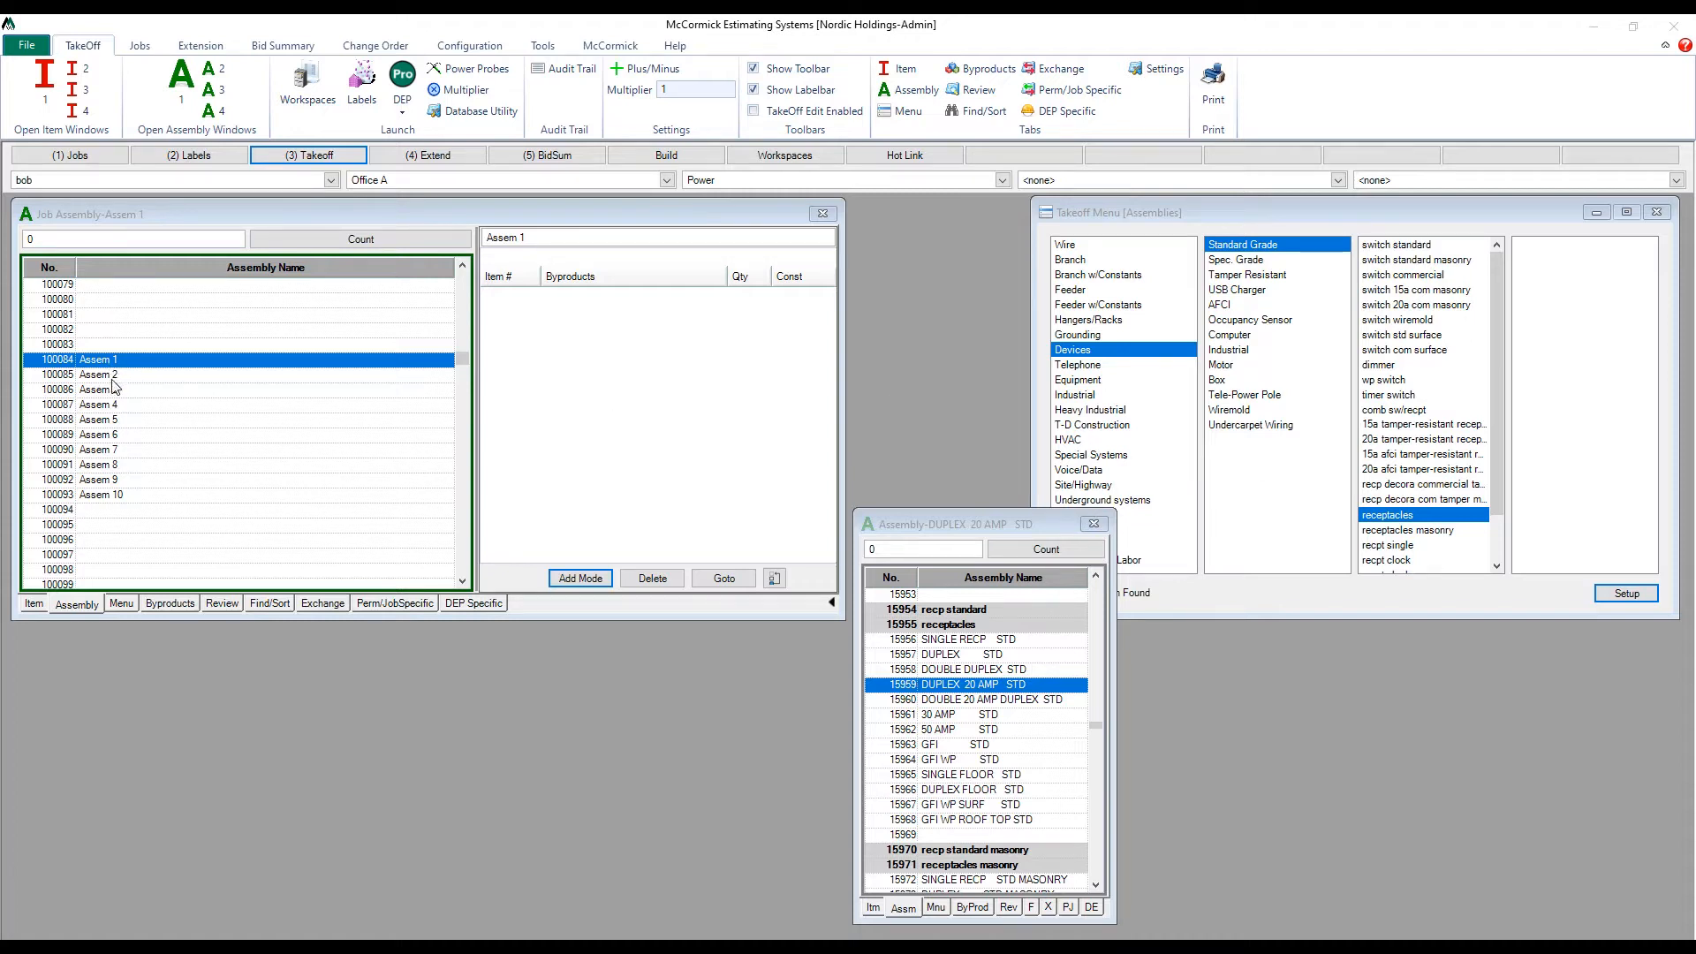
Select Assem 1 as the starting assembly for the add-byproducts block operation.
{"action": "left_click", "coordinate": [97, 495]}
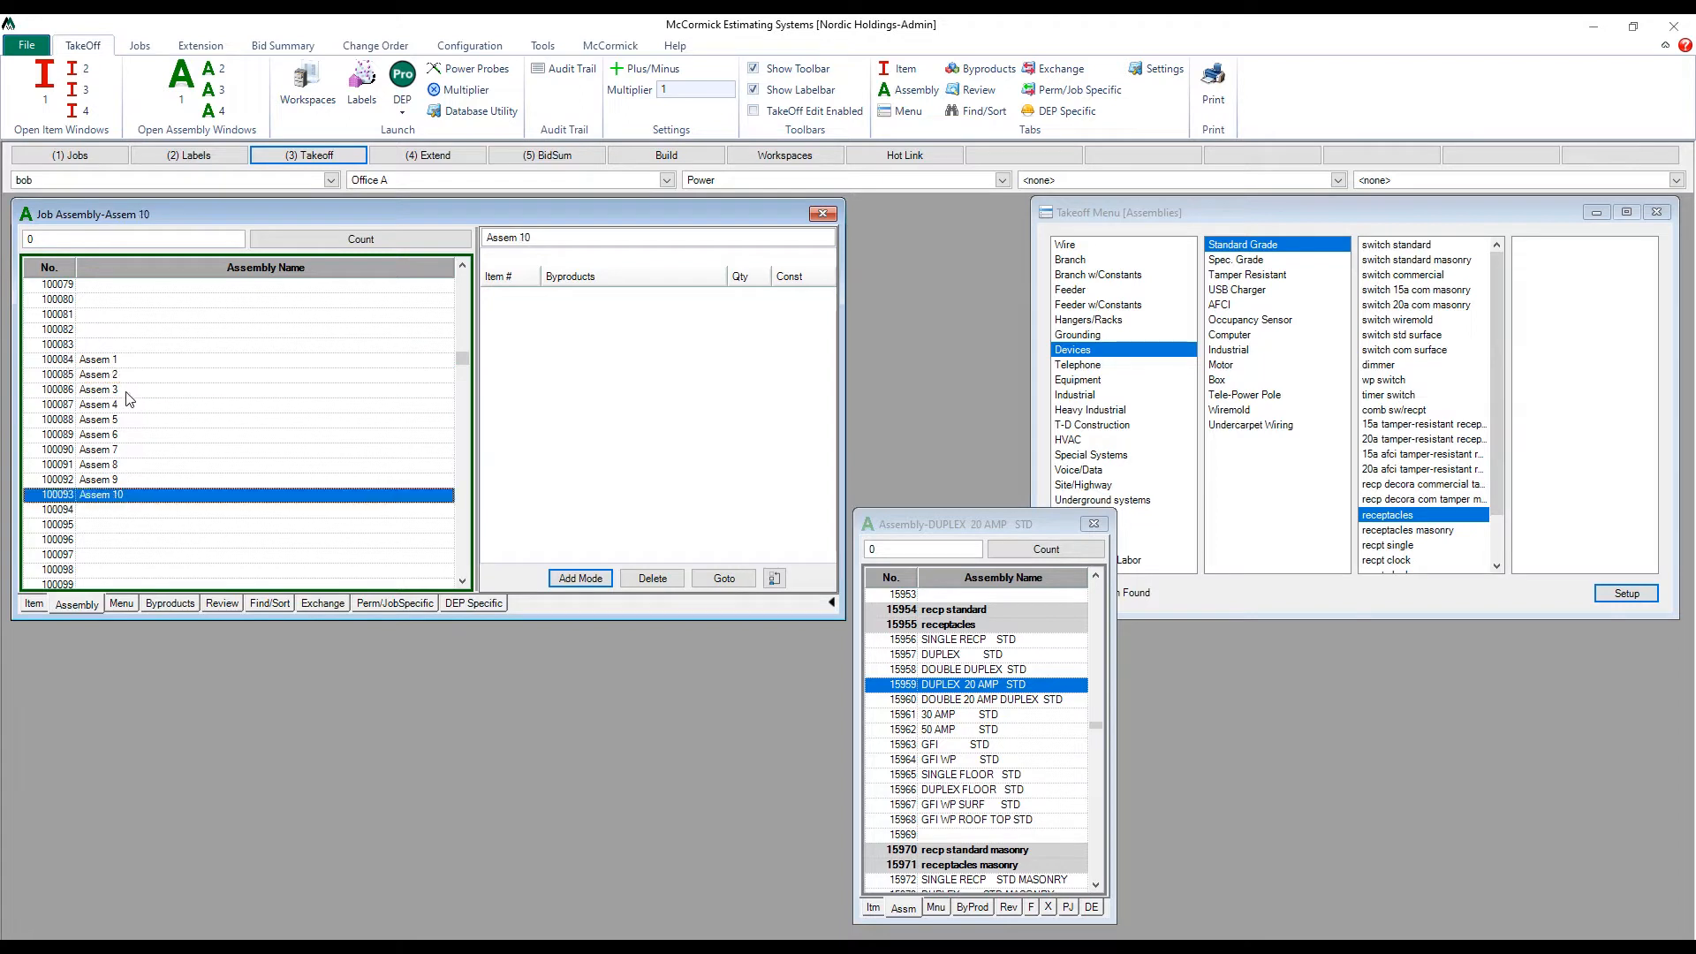
{"action": "left_click", "coordinate": [97, 358]}
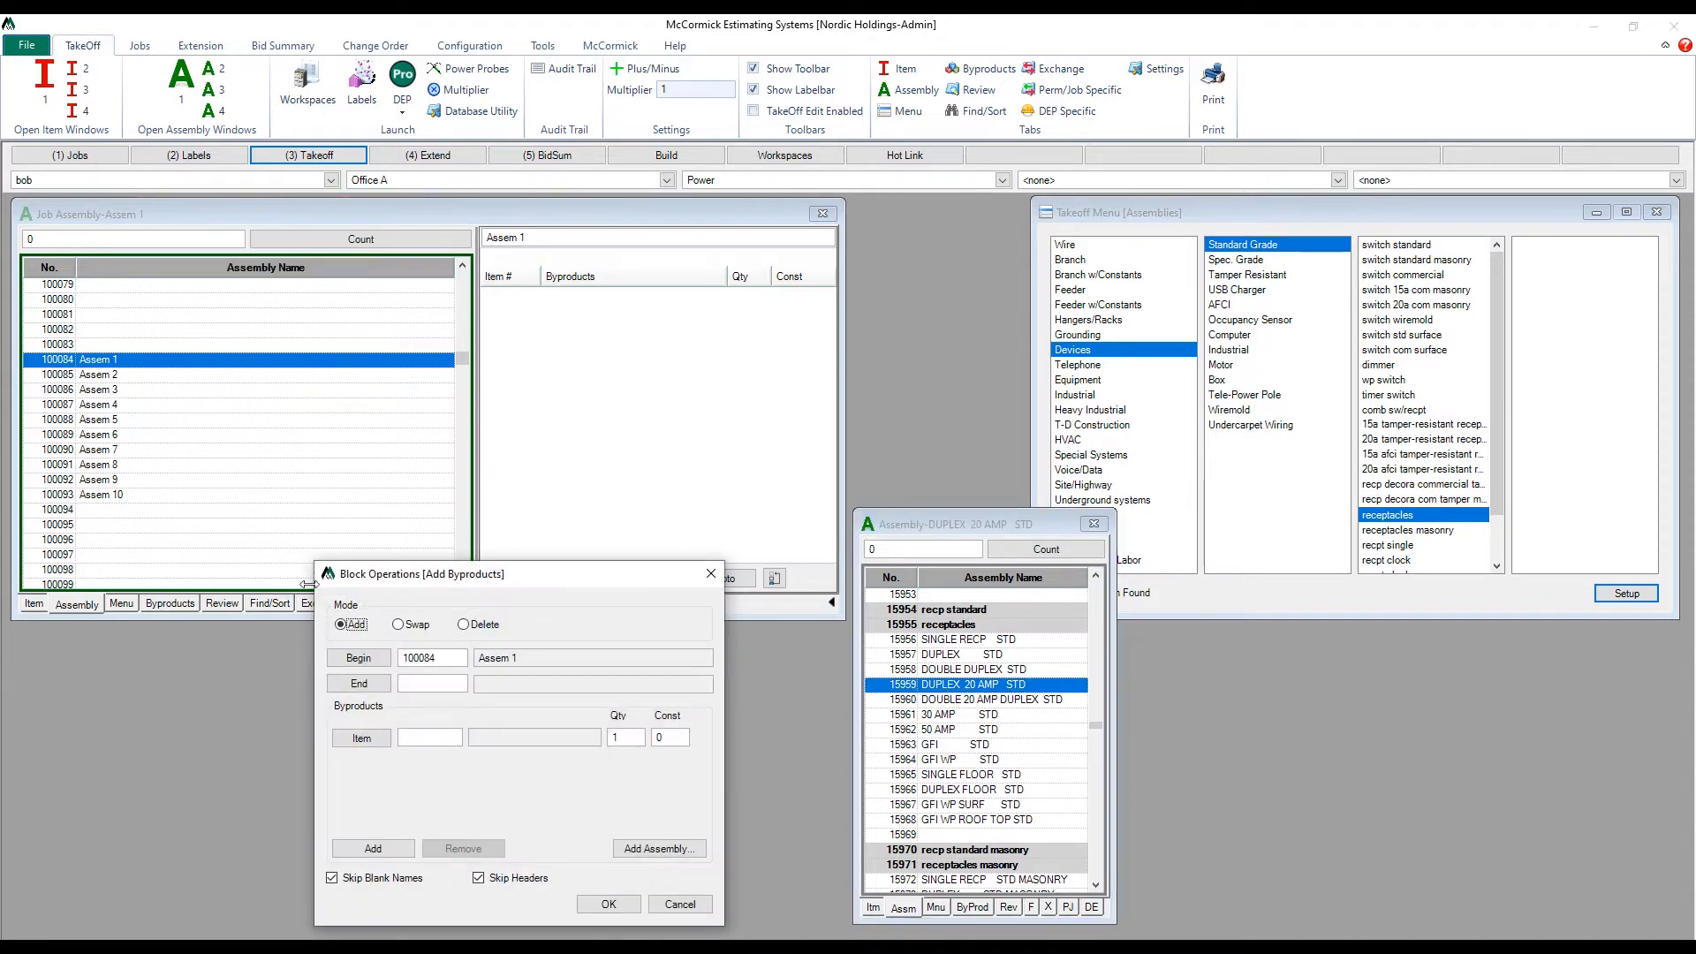
End the range at Assem 10 and add the 15959 DUPLEX 20 AMP STD parts to every assembly.
{"action": "left_click", "coordinate": [98, 495]}
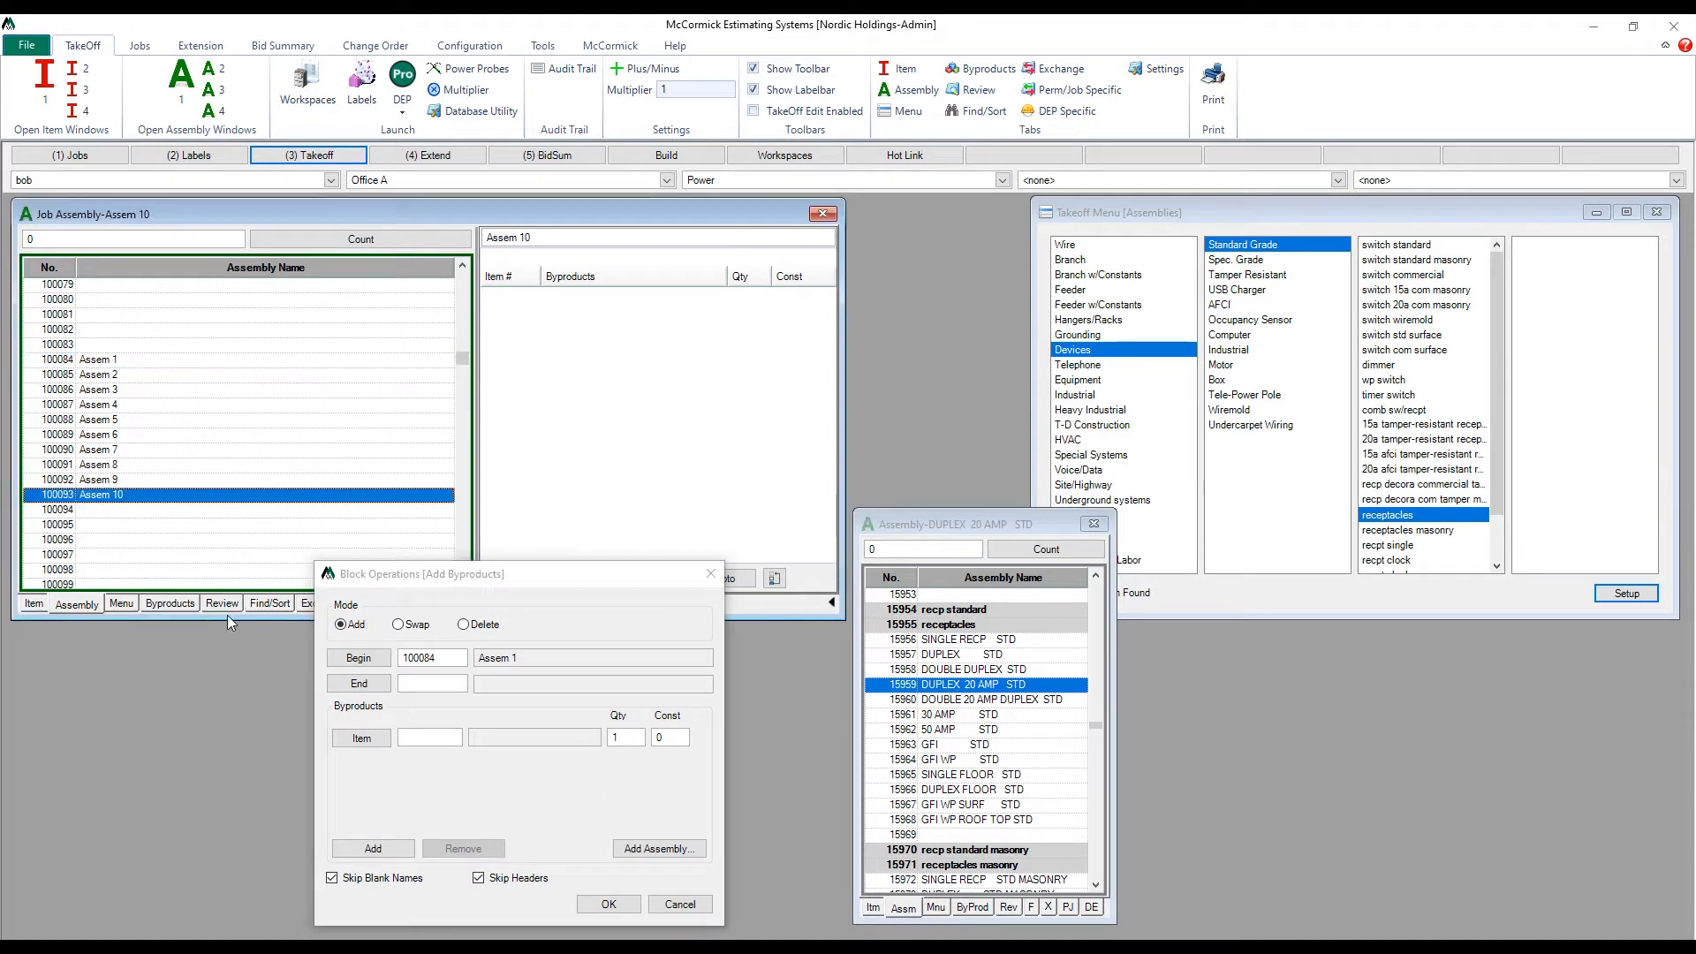
{"action": "left_click", "coordinate": [356, 682]}
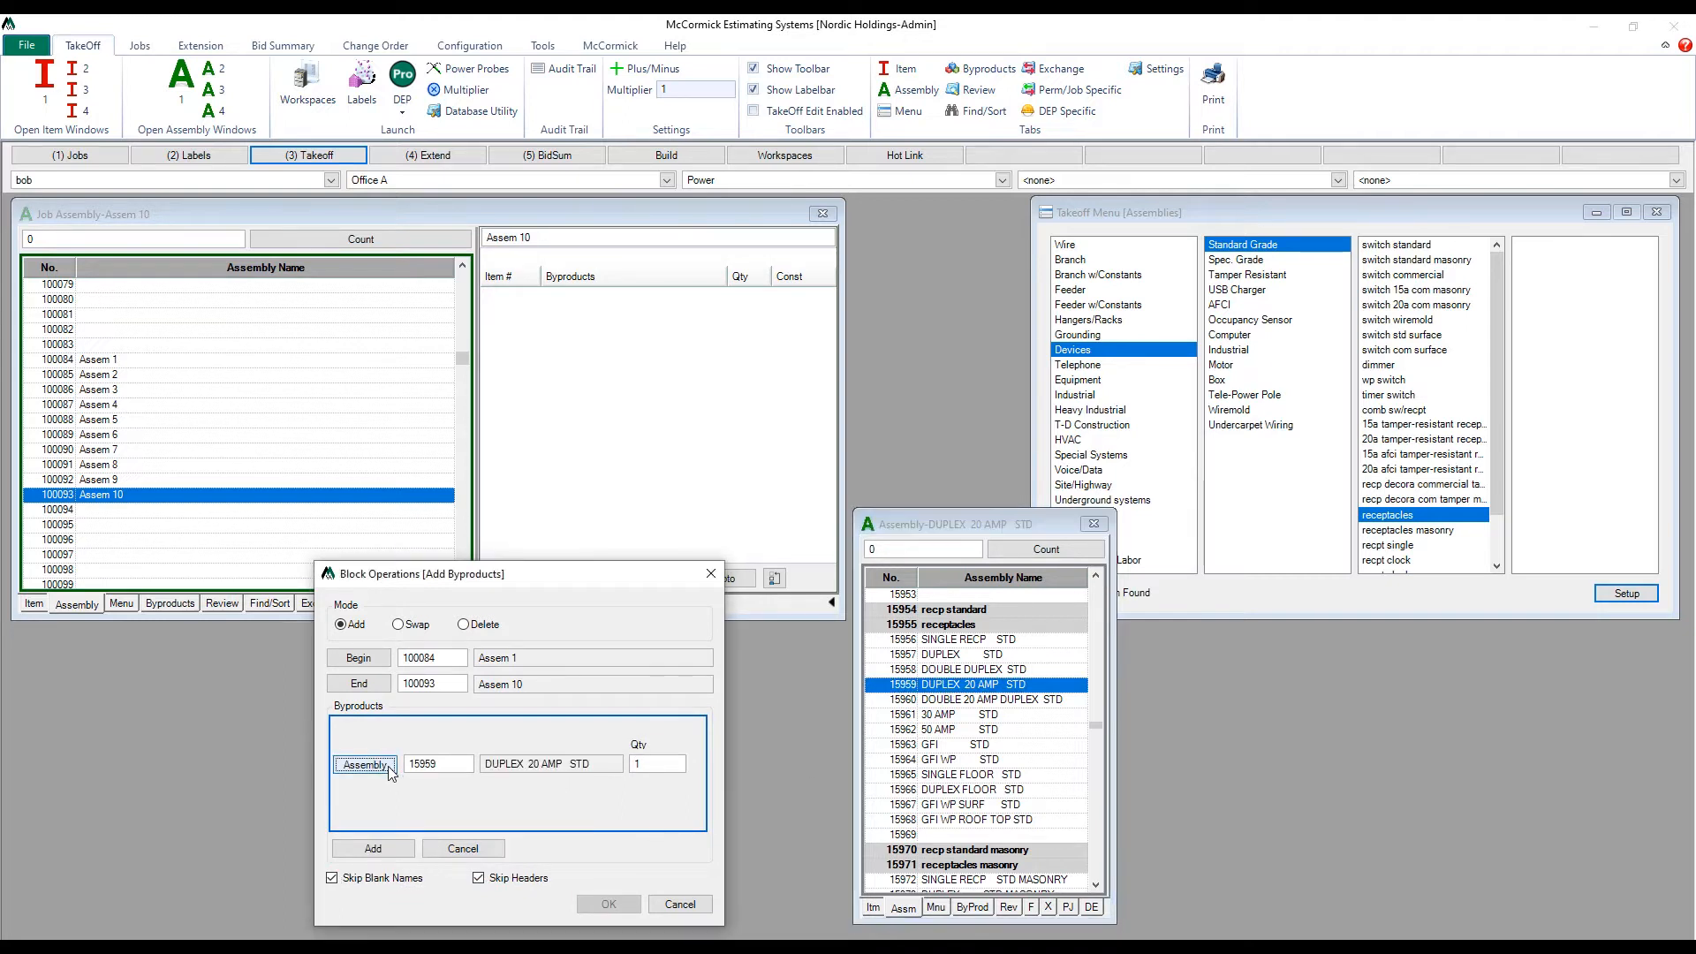
{"action": "left_click", "coordinate": [372, 848]}
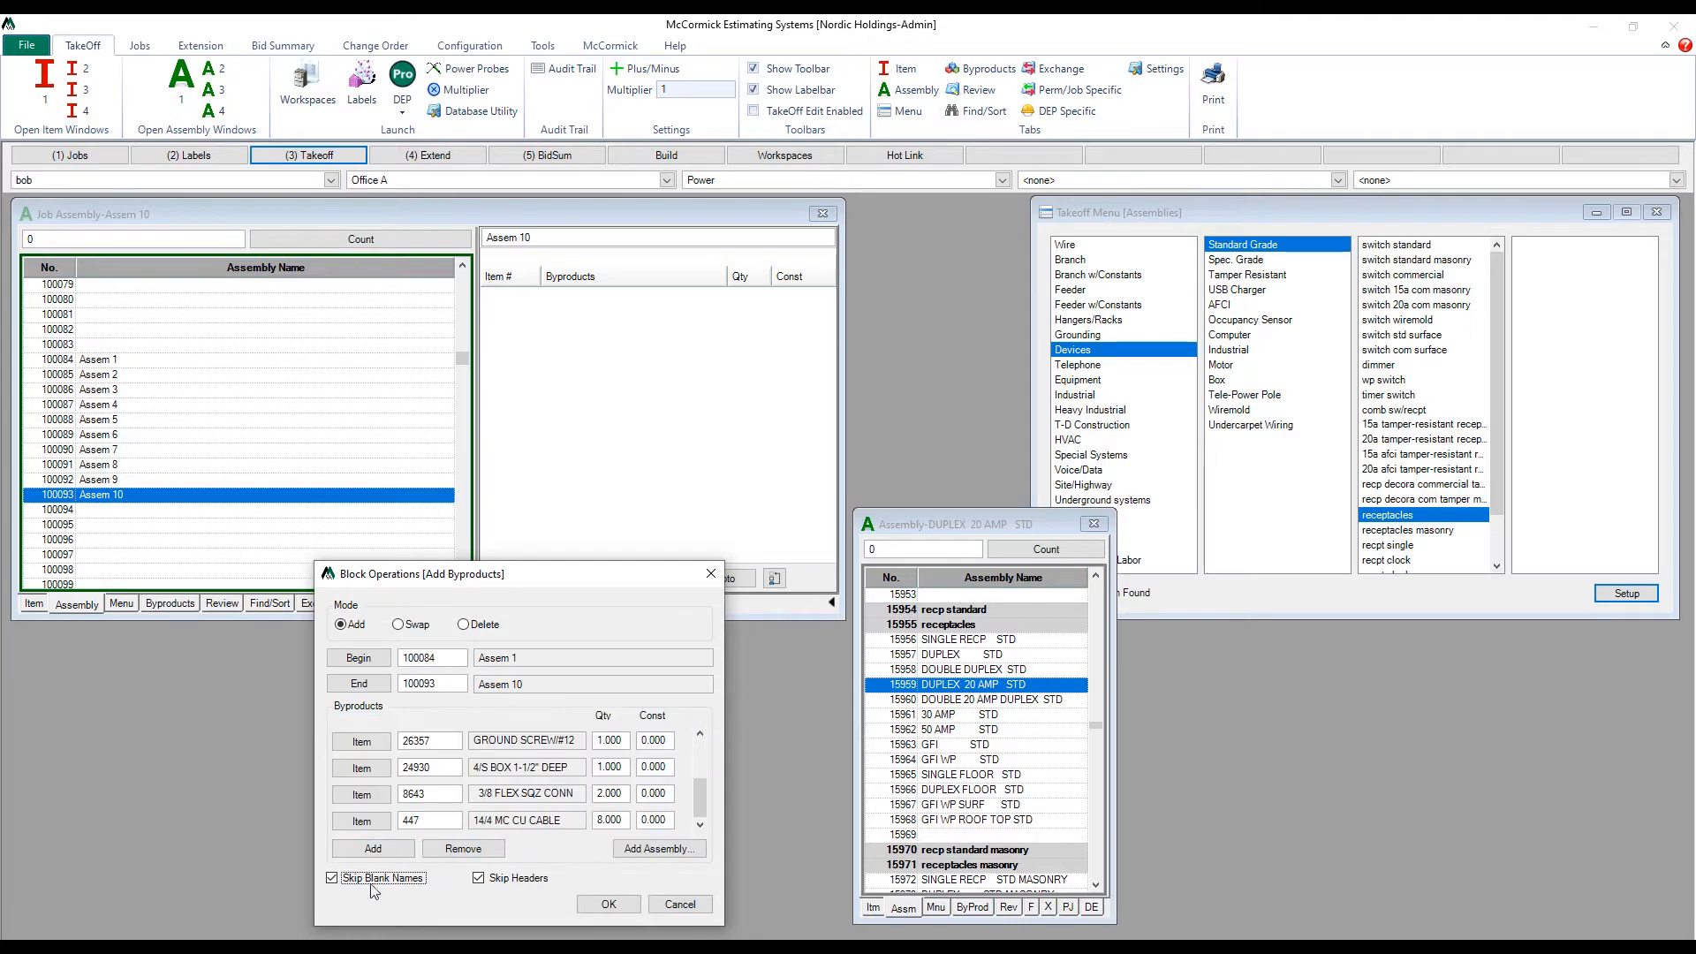
{"action": "left_click", "coordinate": [606, 902]}
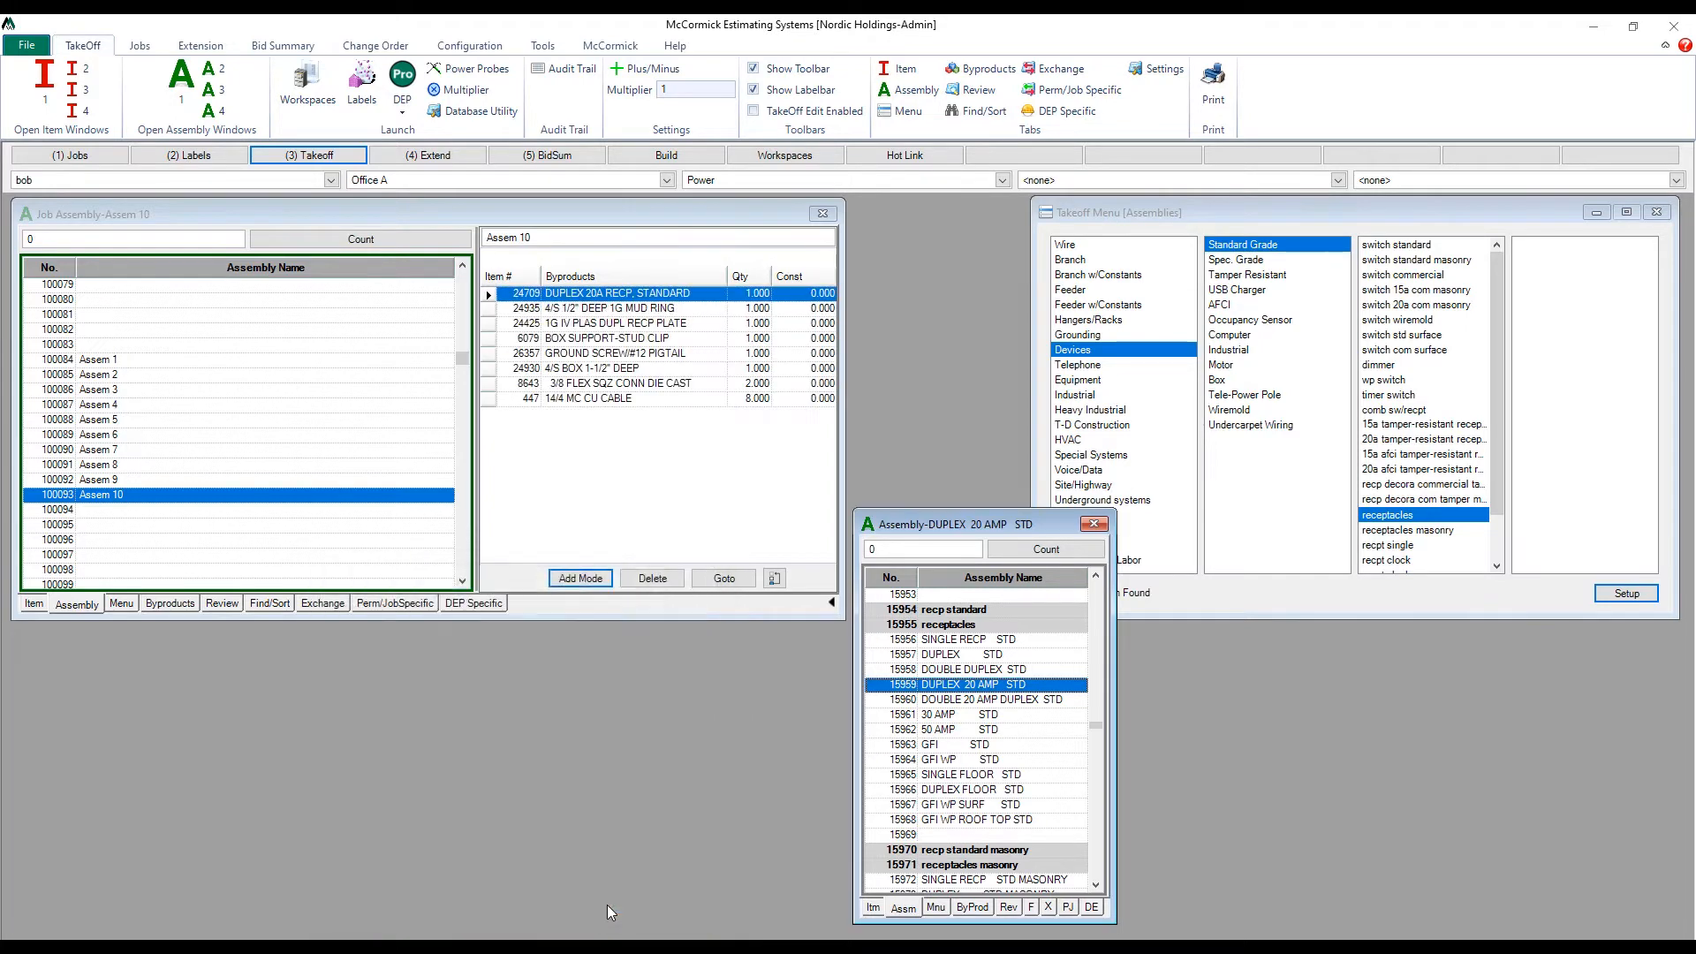
Check Assem 8, 5, 3 and another assembly to confirm they received the duplex parts.
{"action": "left_click", "coordinate": [98, 464]}
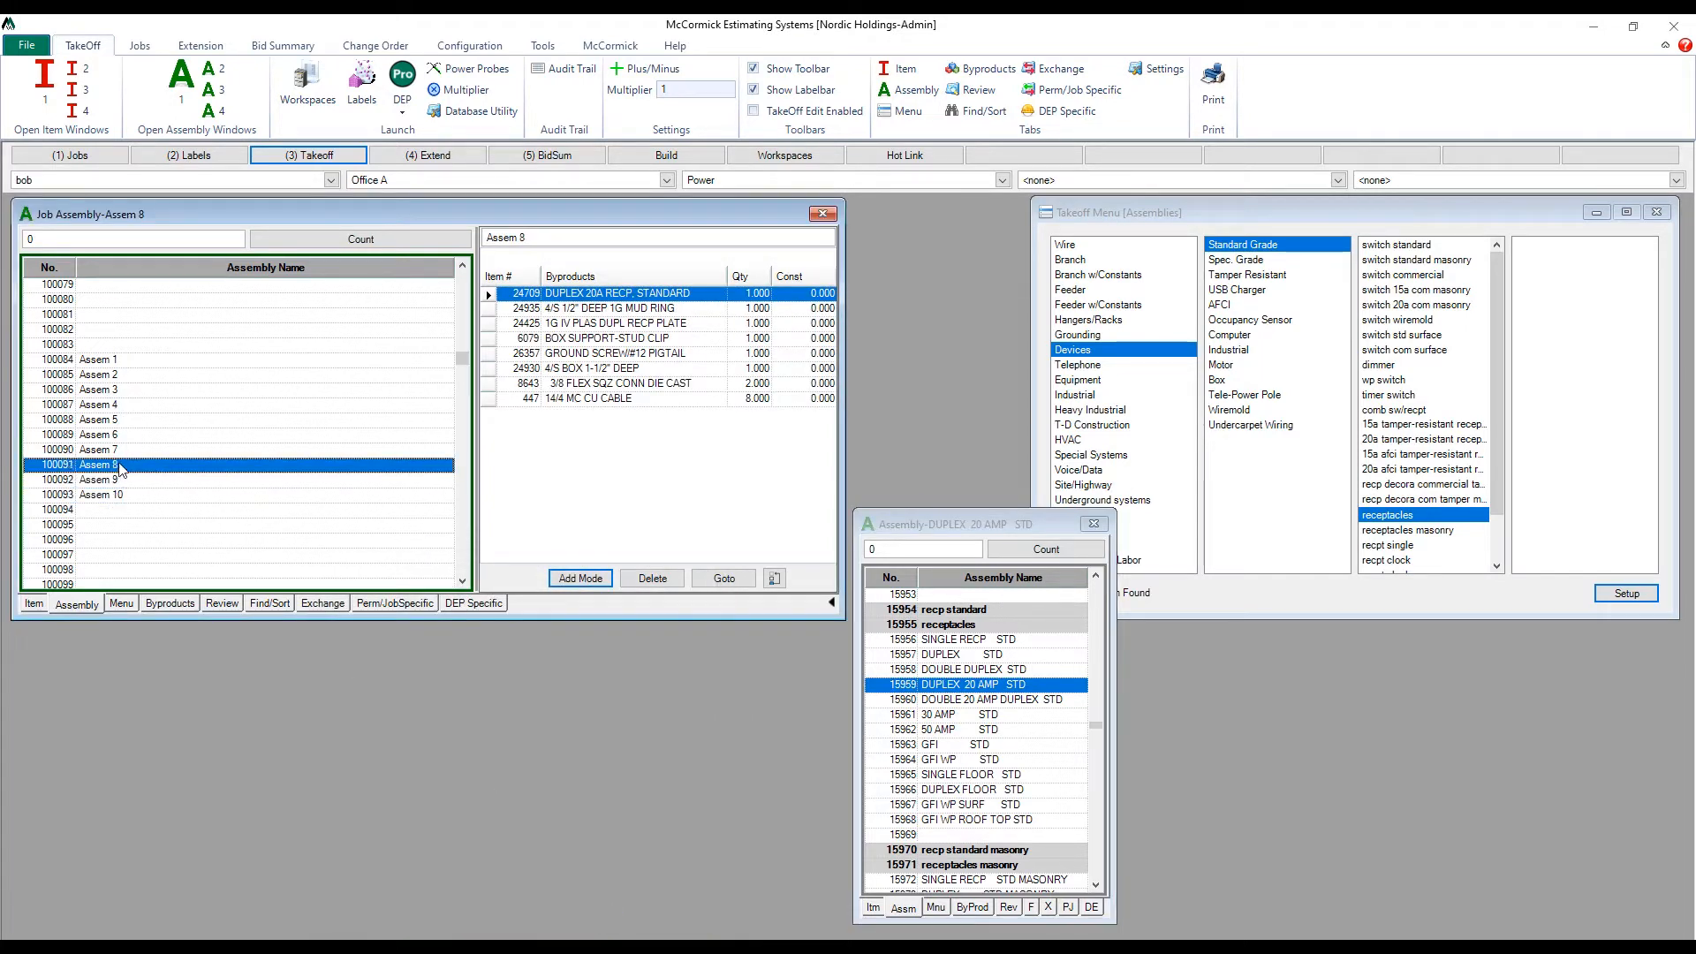
{"action": "left_click", "coordinate": [99, 420]}
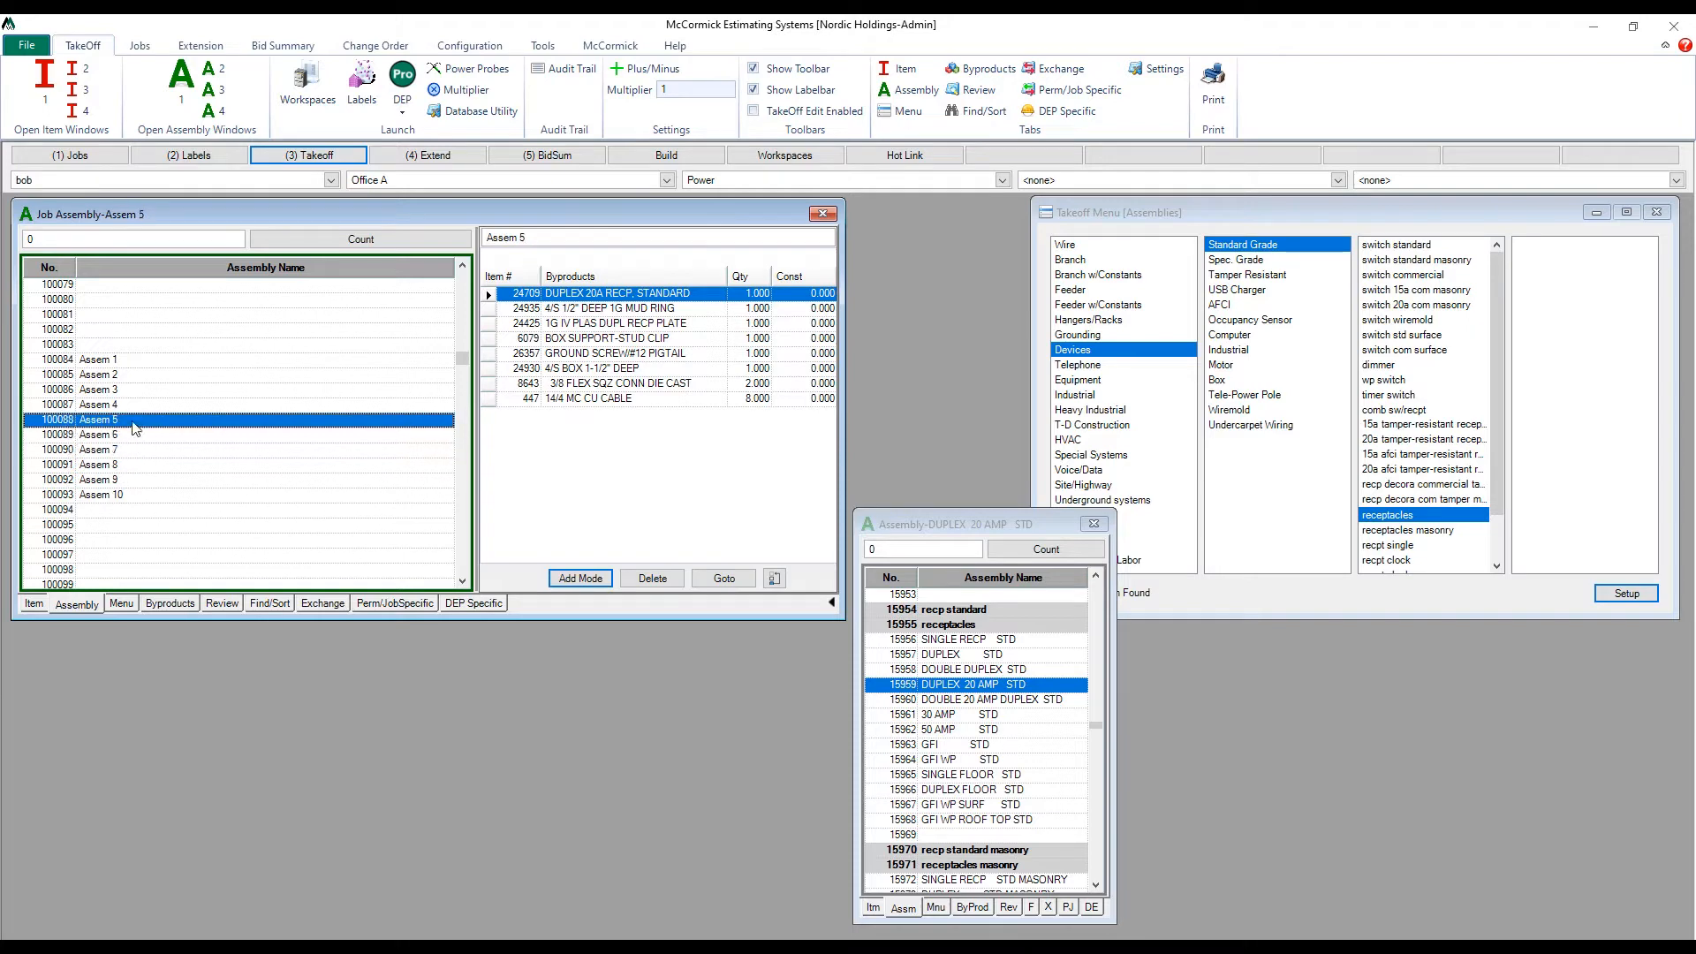
{"action": "left_click", "coordinate": [98, 389]}
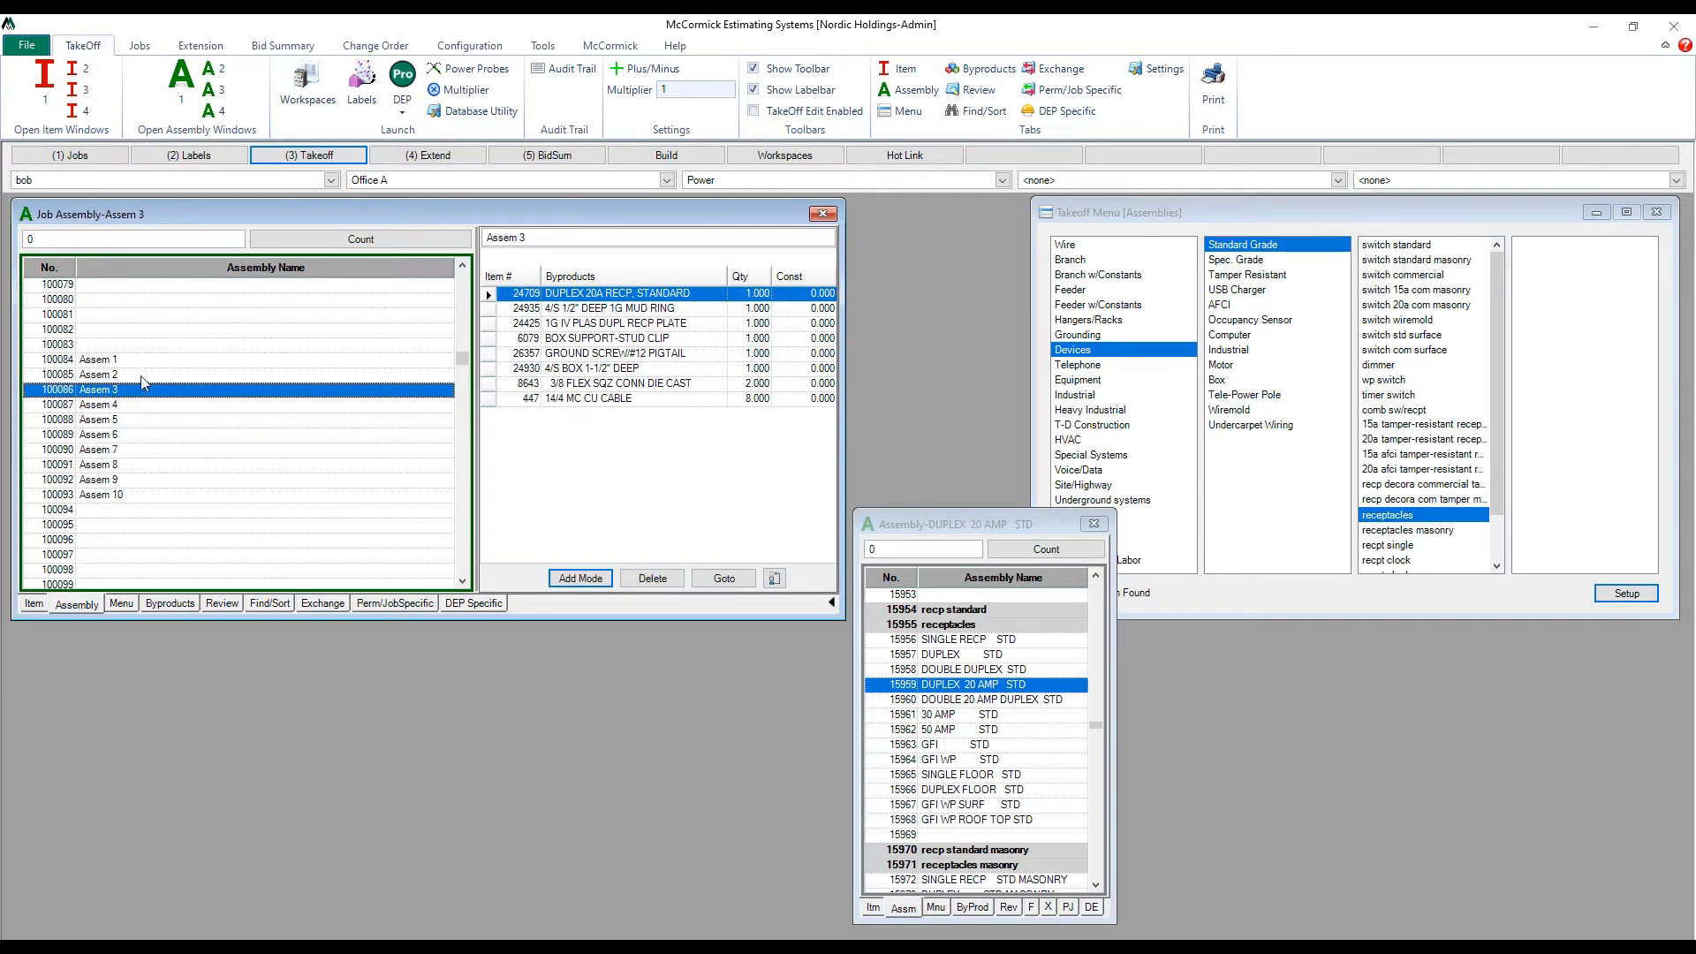
{"action": "left_click", "coordinate": [97, 358]}
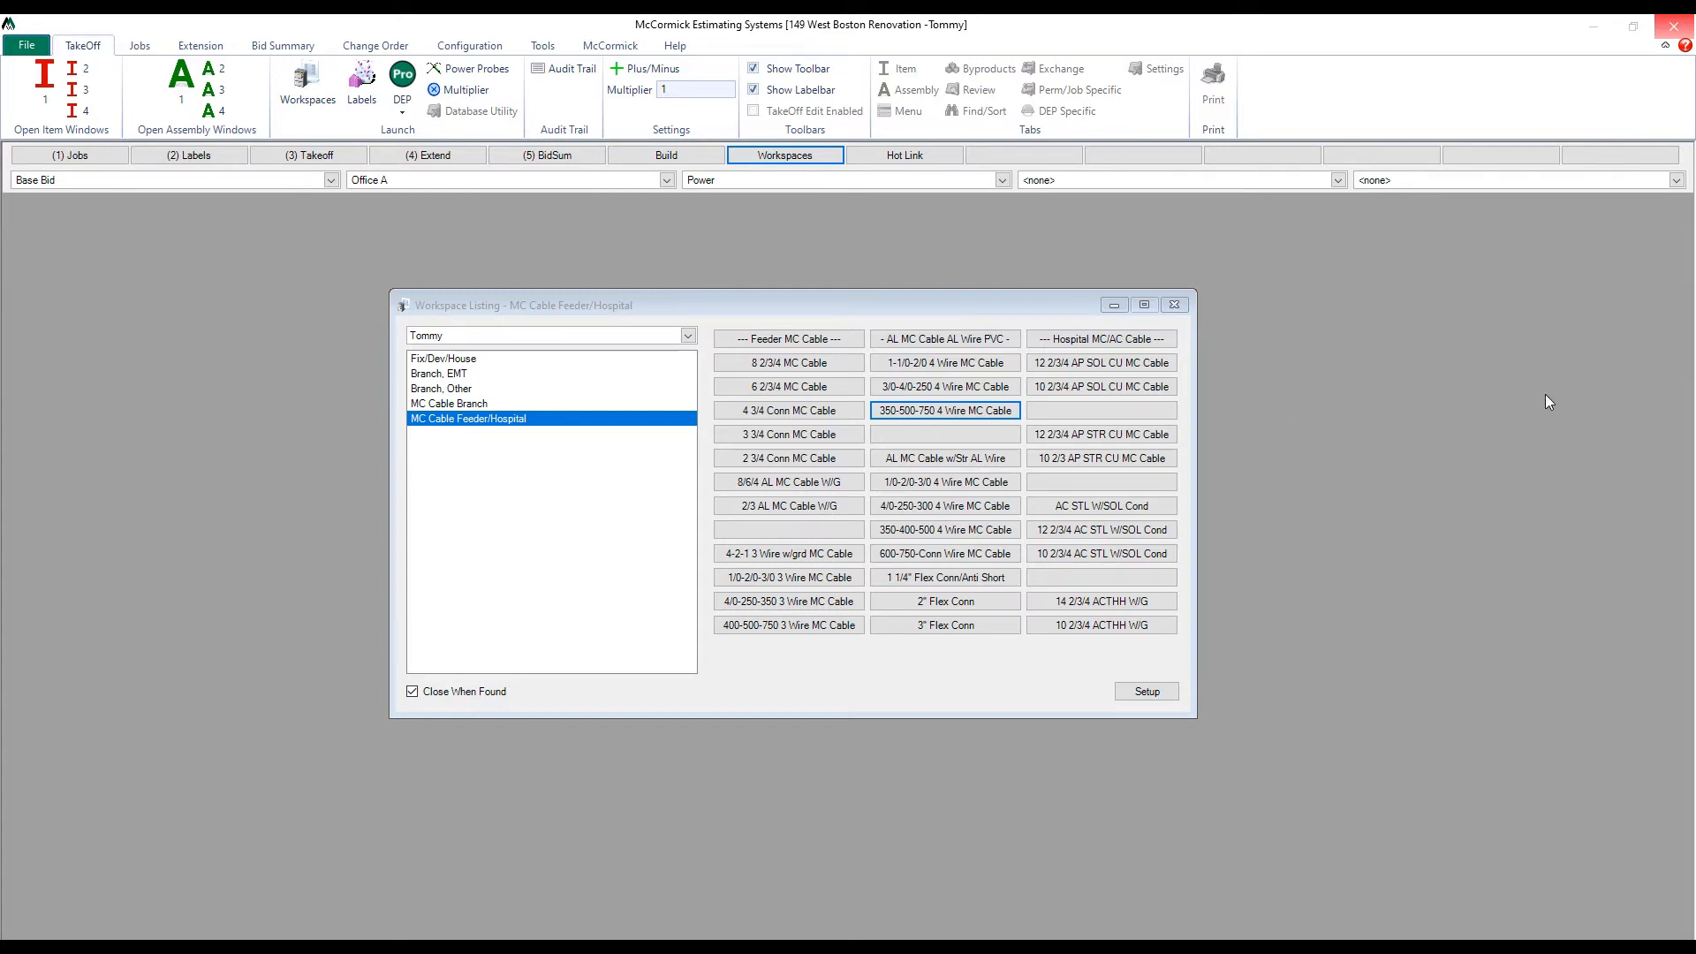
{"action": "mouse_move", "coordinate": [943, 41]}
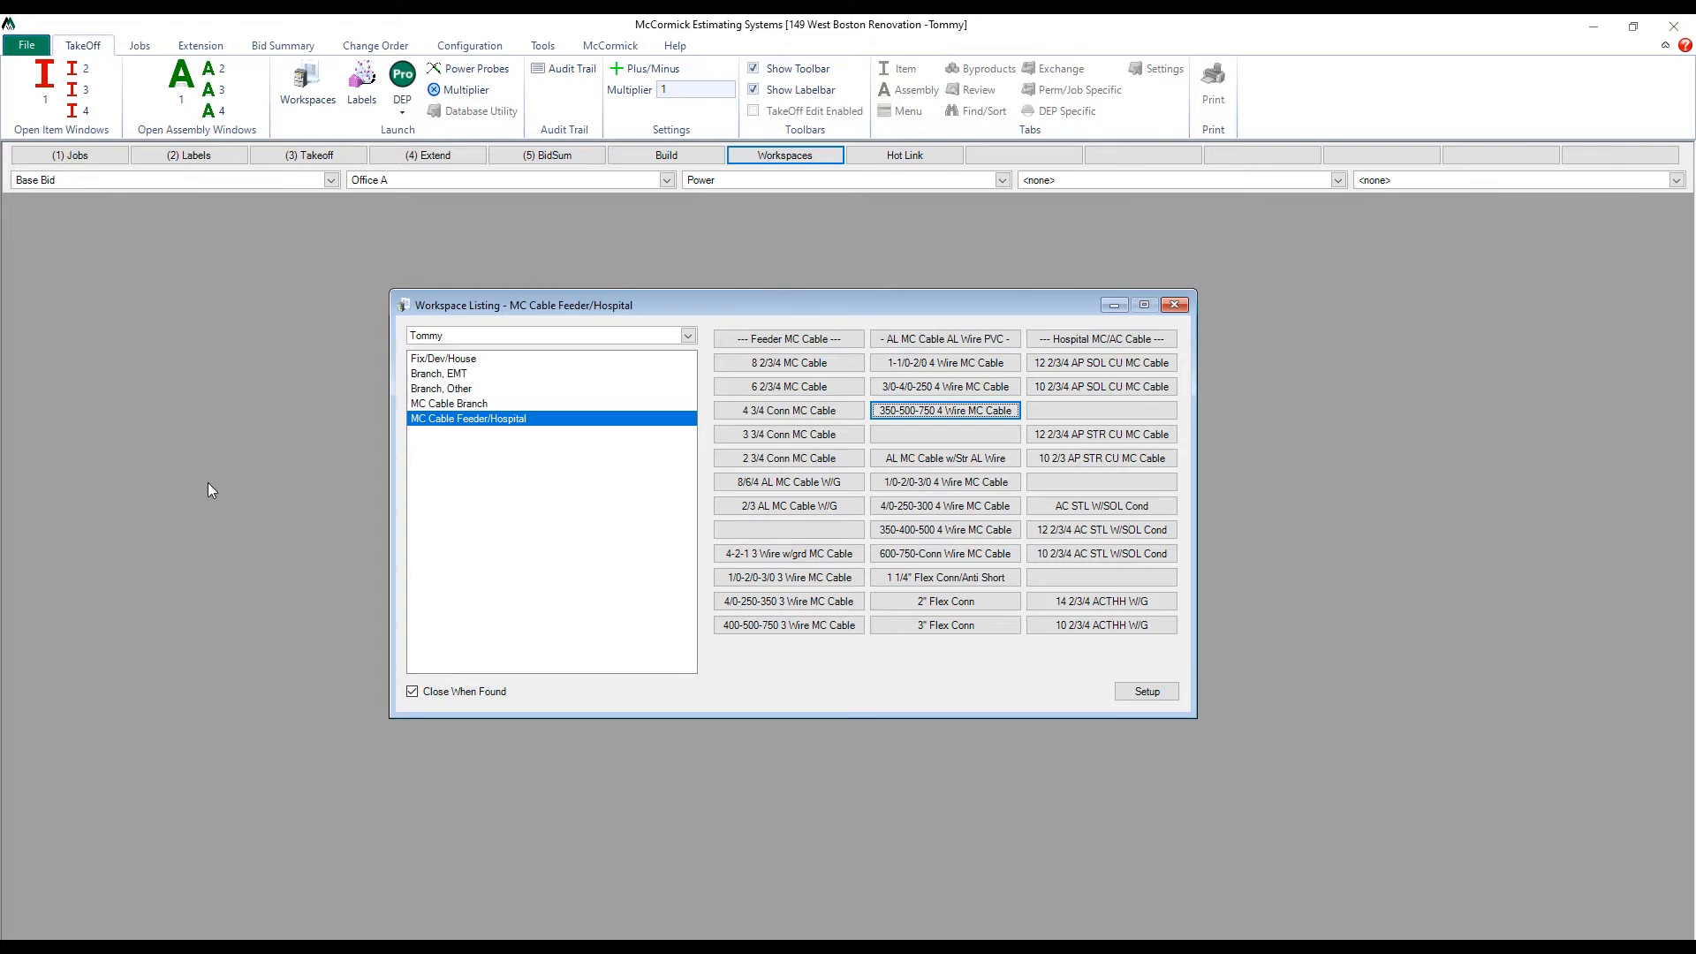
{"action": "mouse_move", "coordinate": [520, 537]}
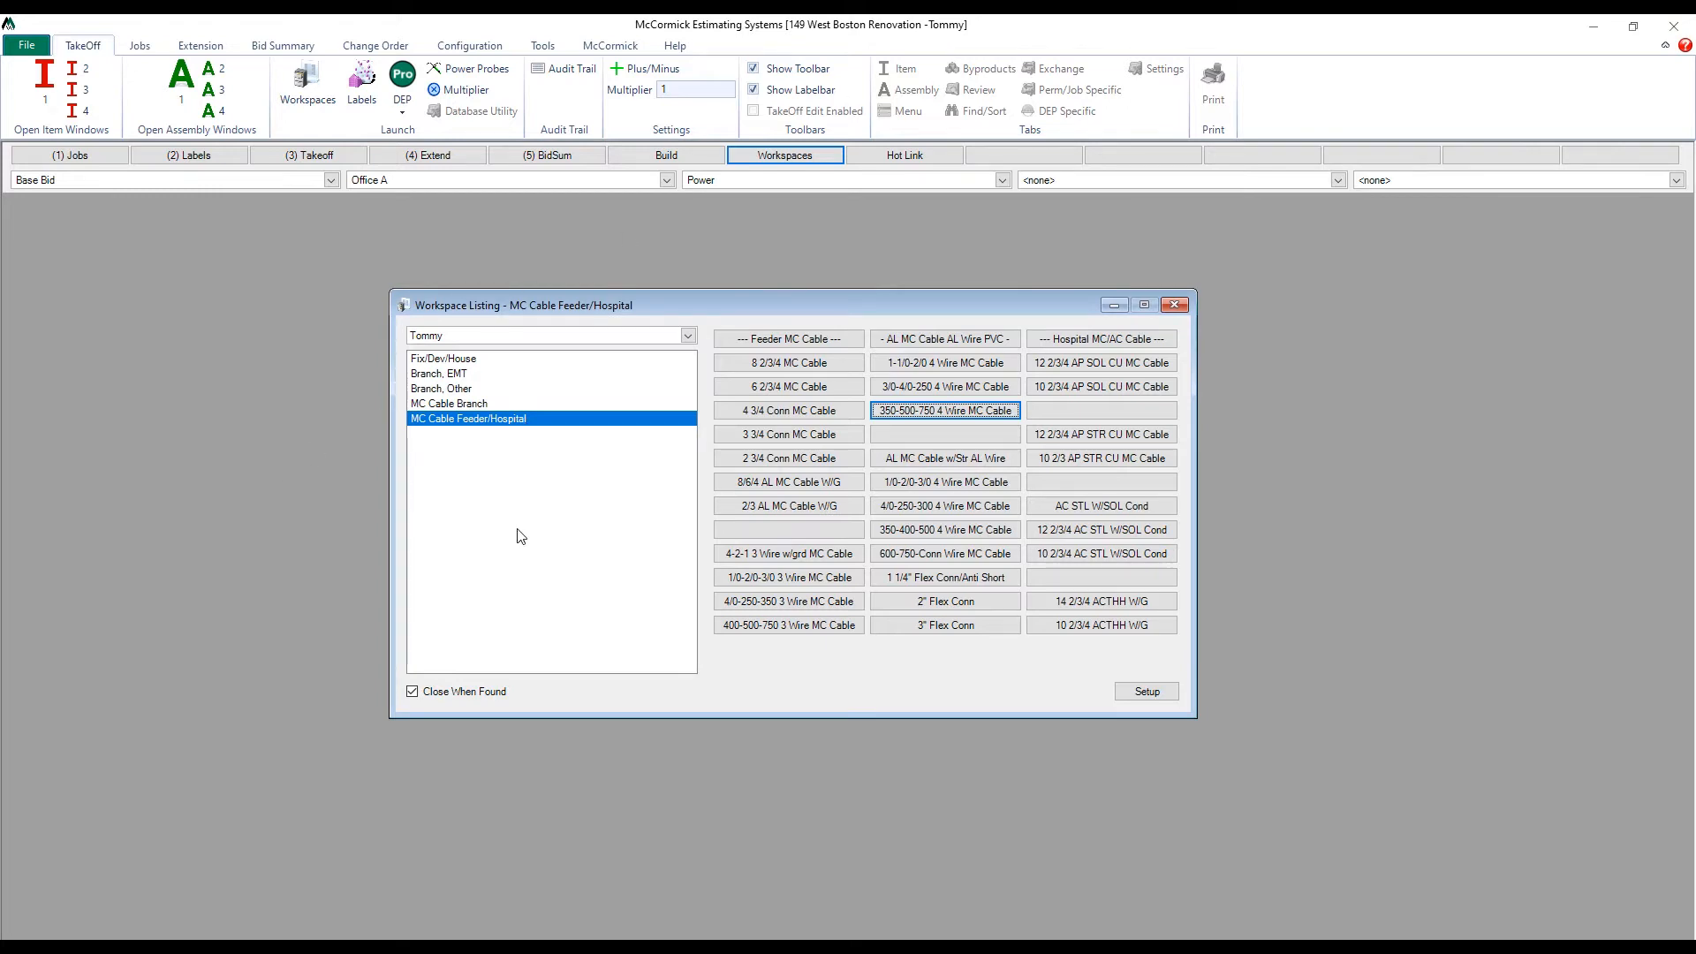
{"action": "mouse_move", "coordinate": [503, 437]}
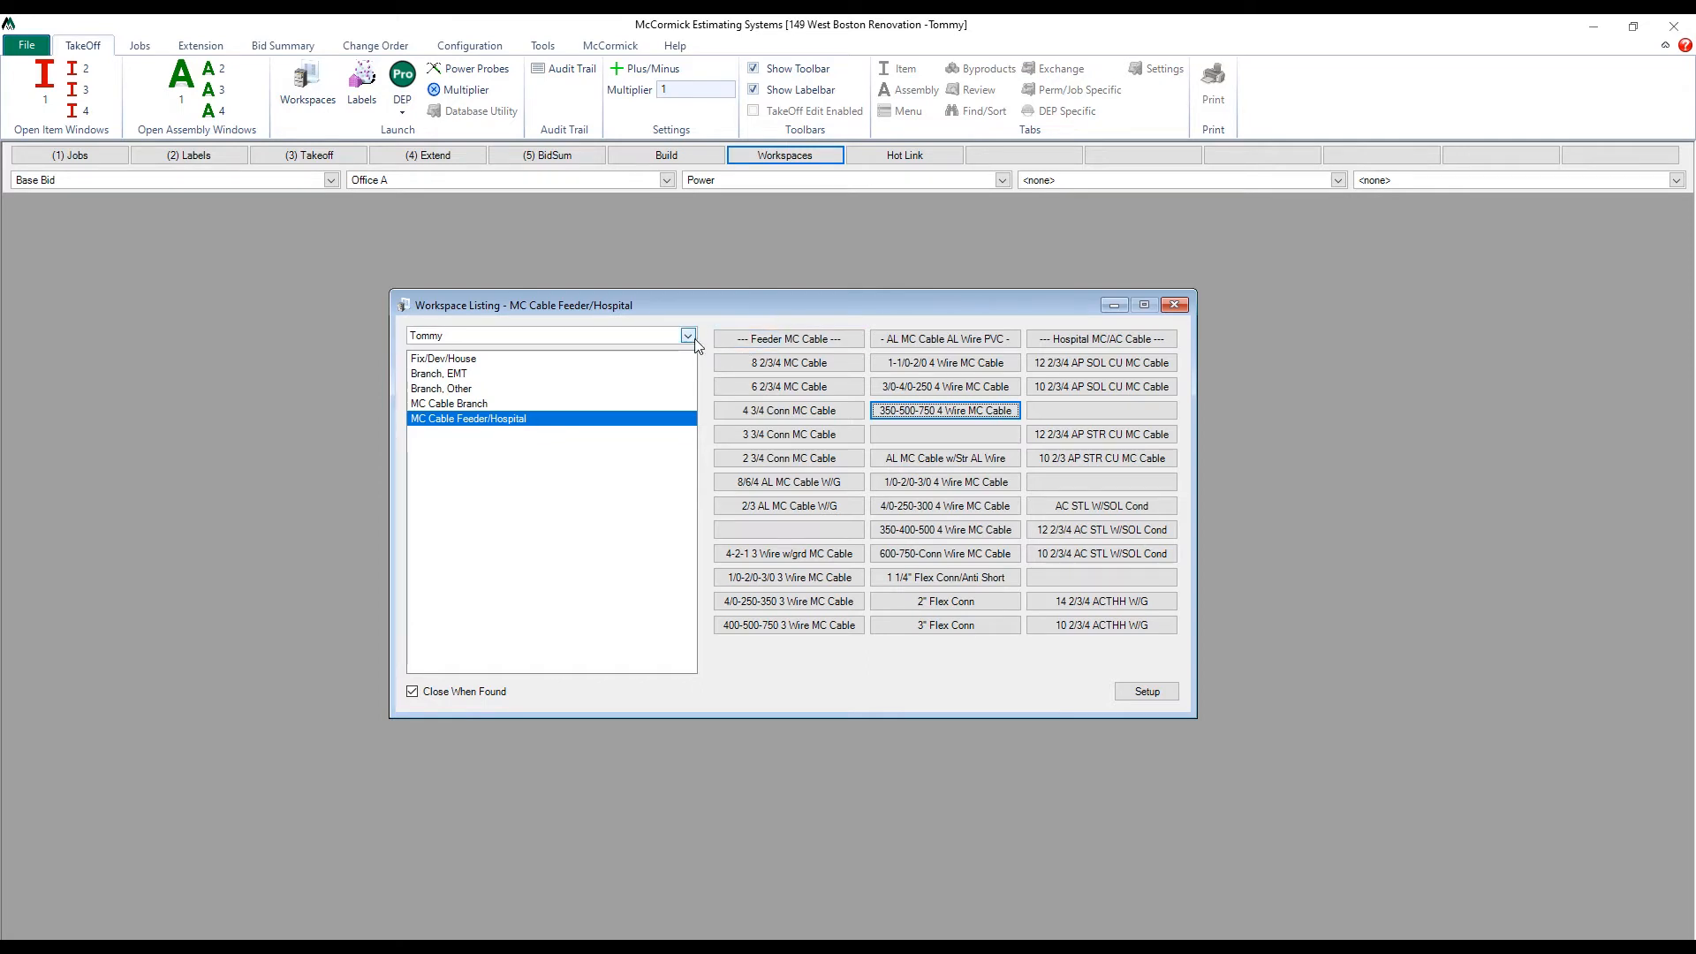
Show the Admin workspace set and display the Wire/Cable Lube, String, Term workspace.
{"action": "left_click", "coordinate": [687, 336]}
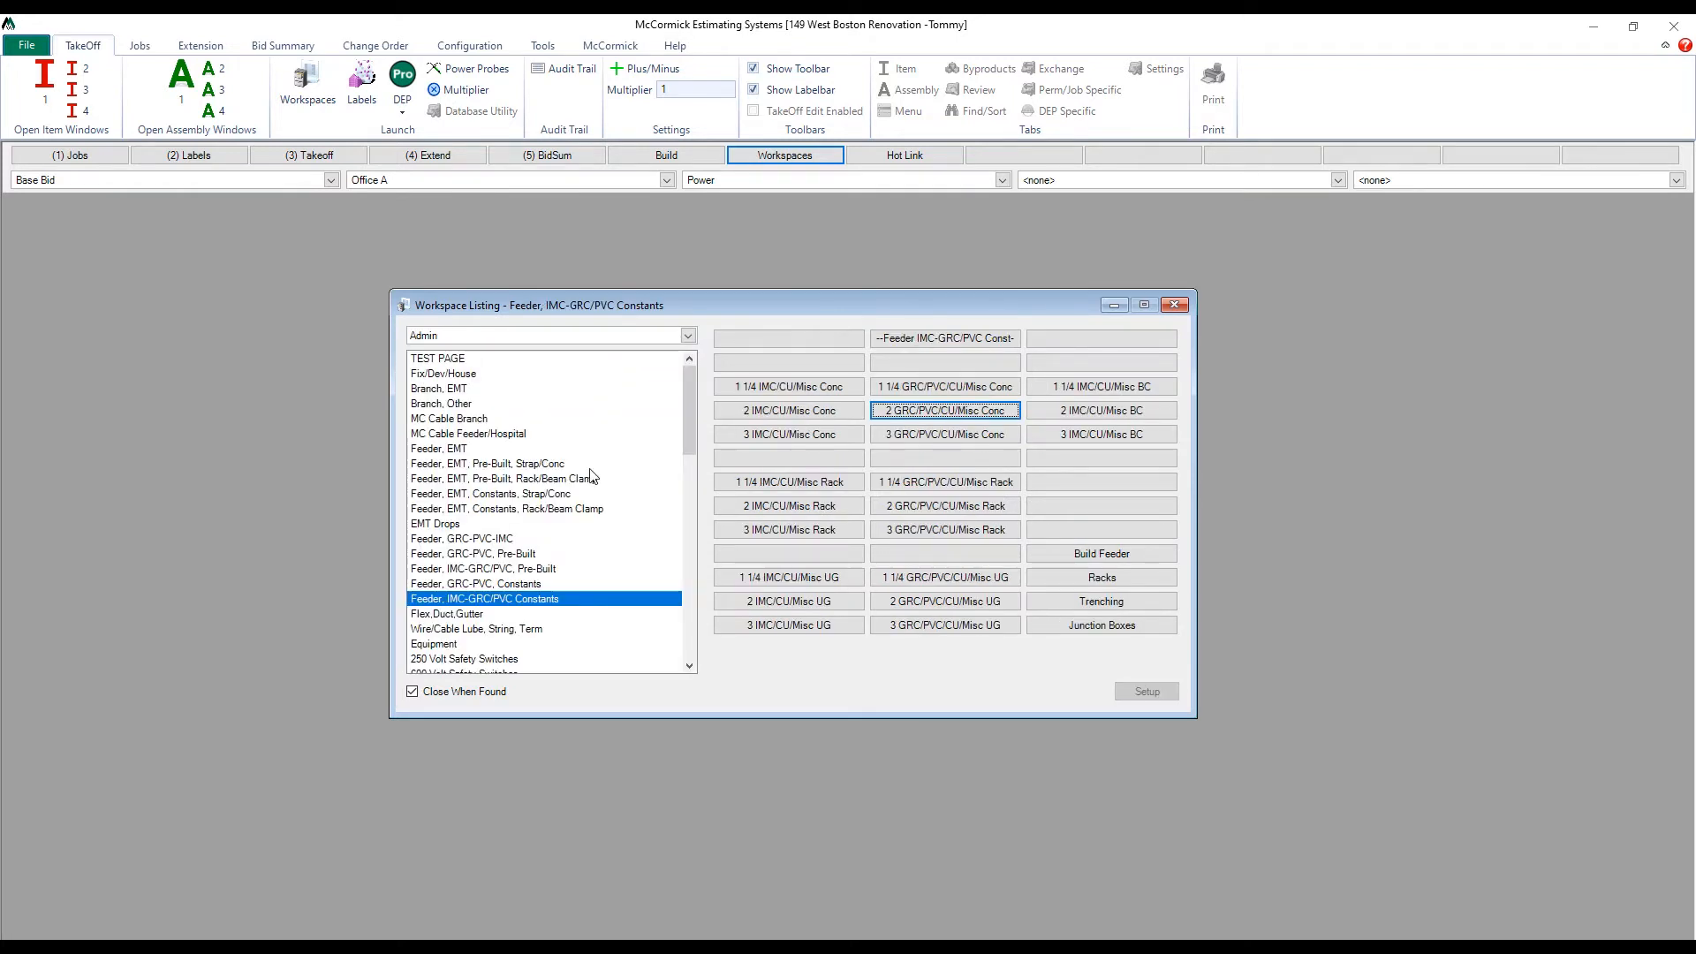
{"action": "mouse_move", "coordinate": [408, 486]}
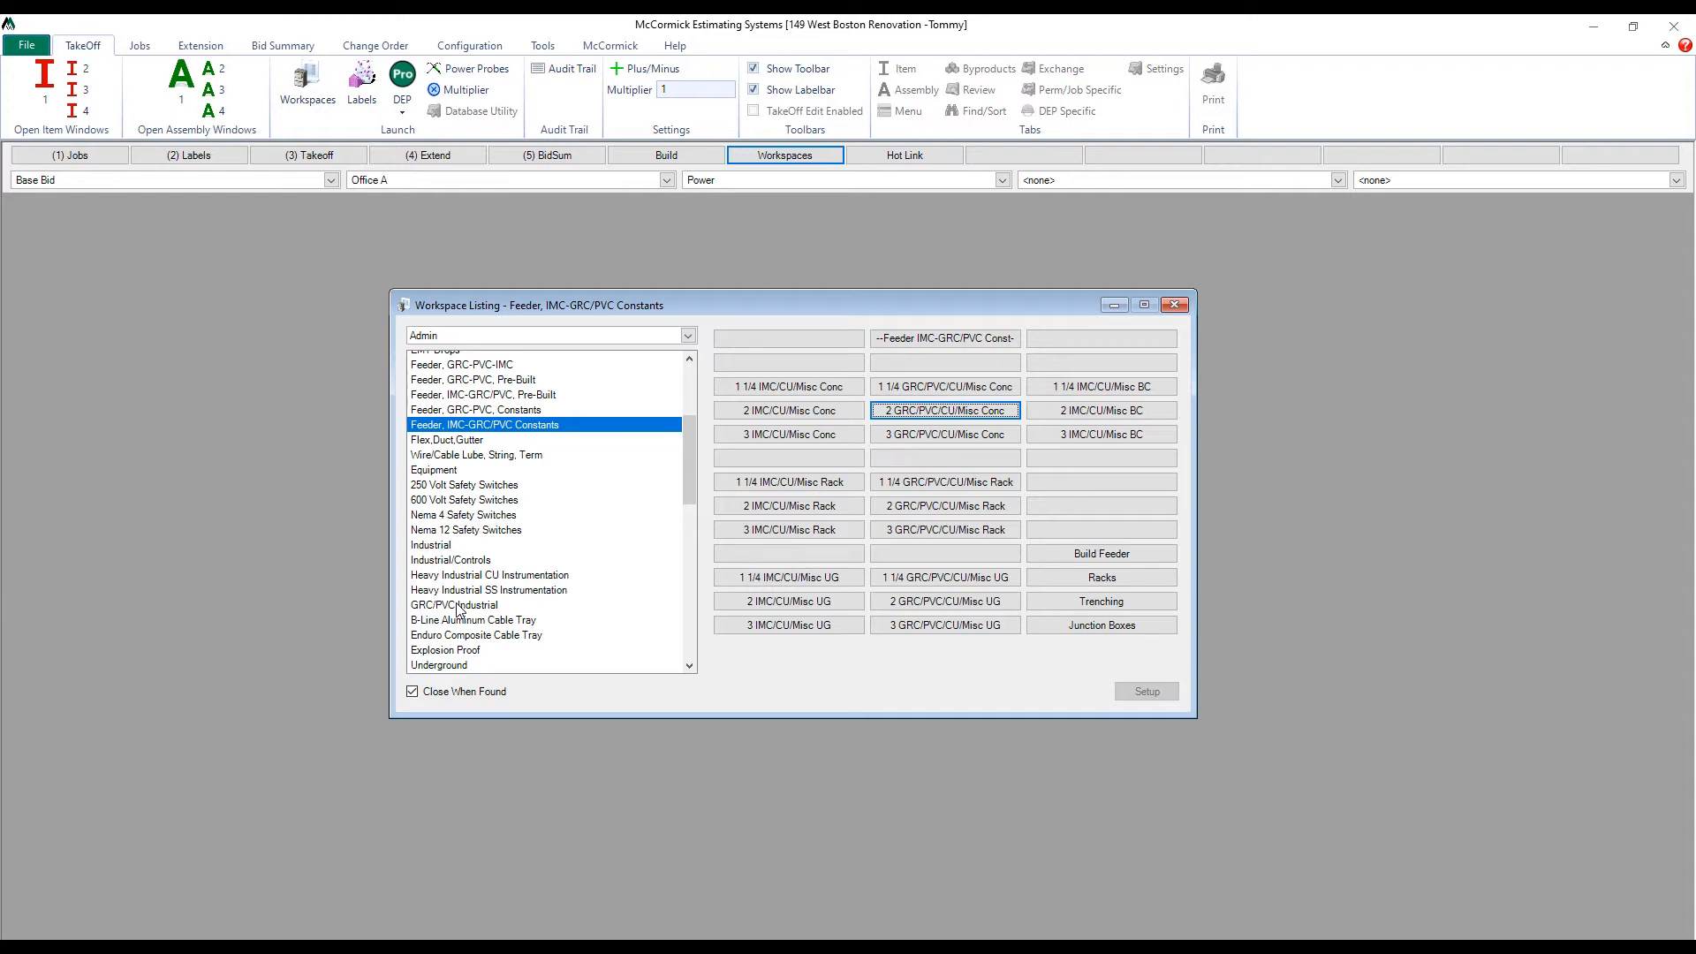
{"action": "mouse_move", "coordinate": [527, 615]}
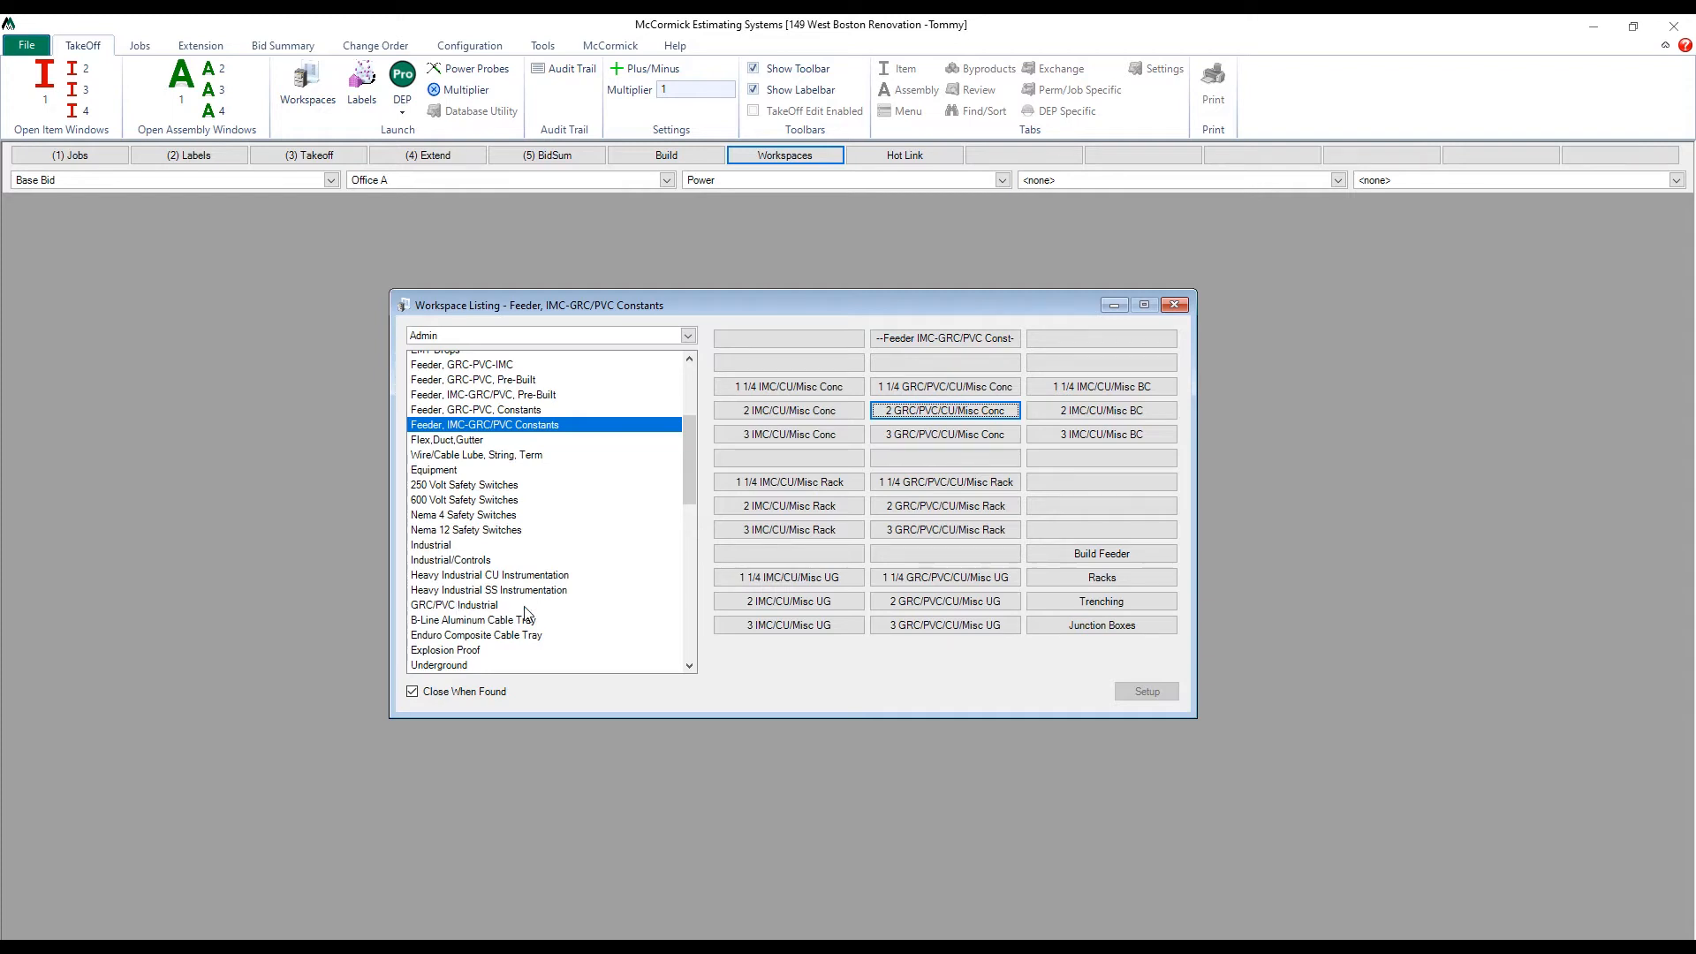
{"action": "mouse_move", "coordinate": [521, 455]}
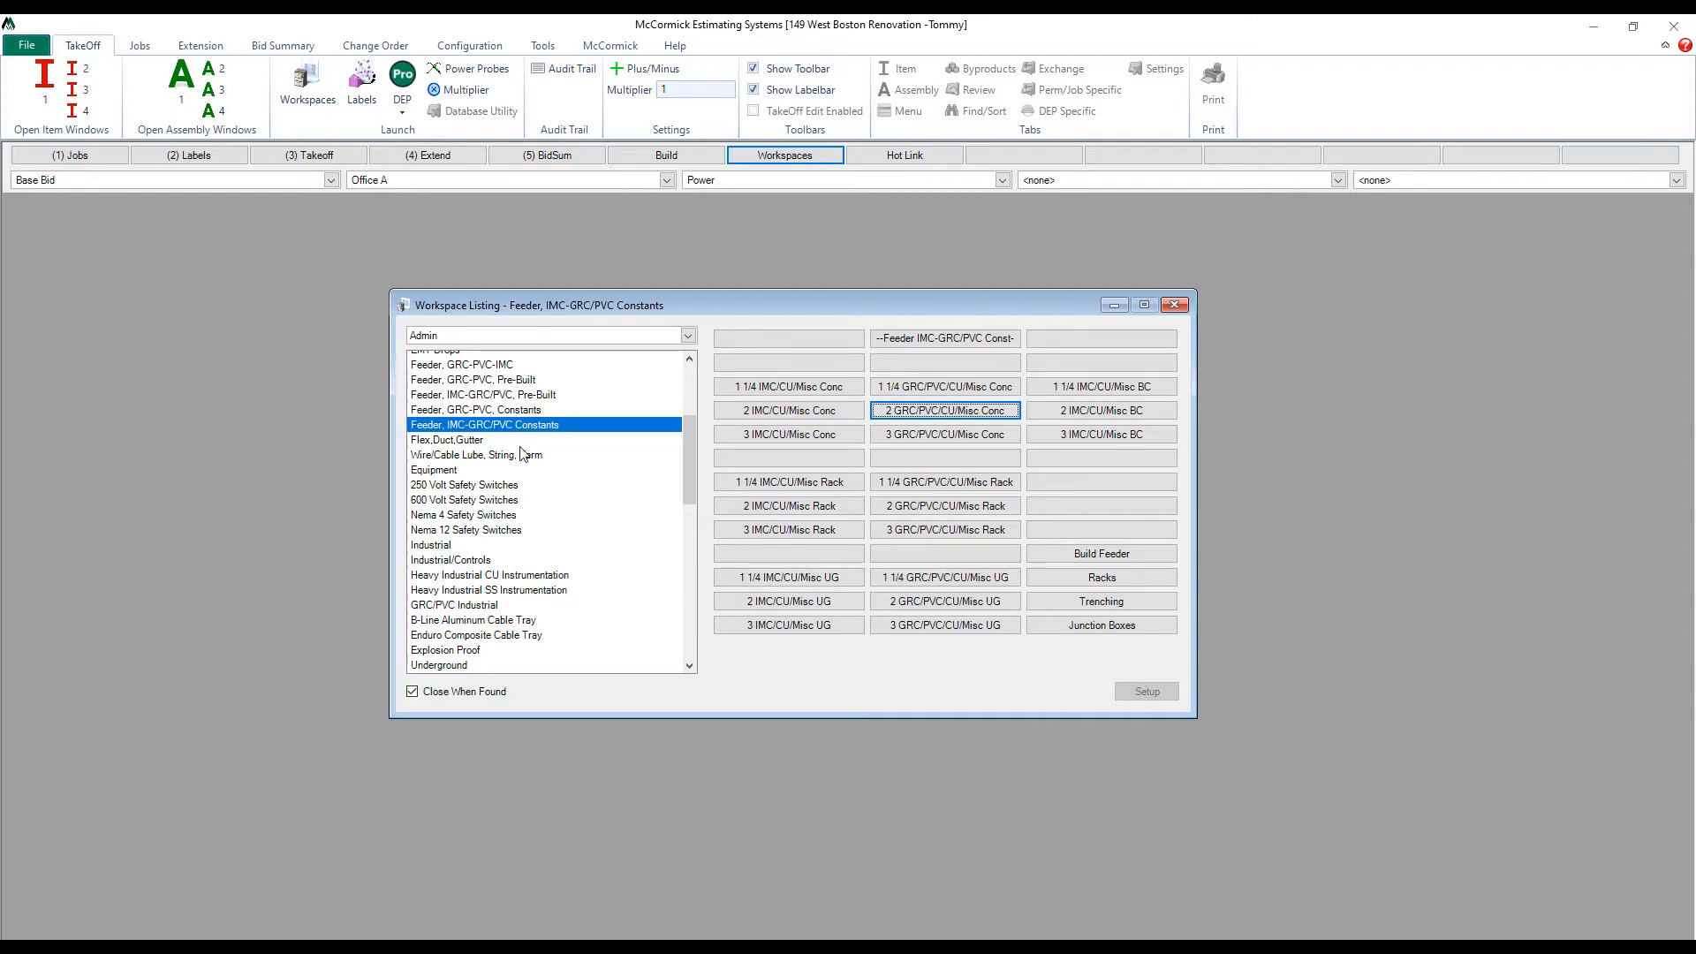
{"action": "left_click", "coordinate": [475, 454]}
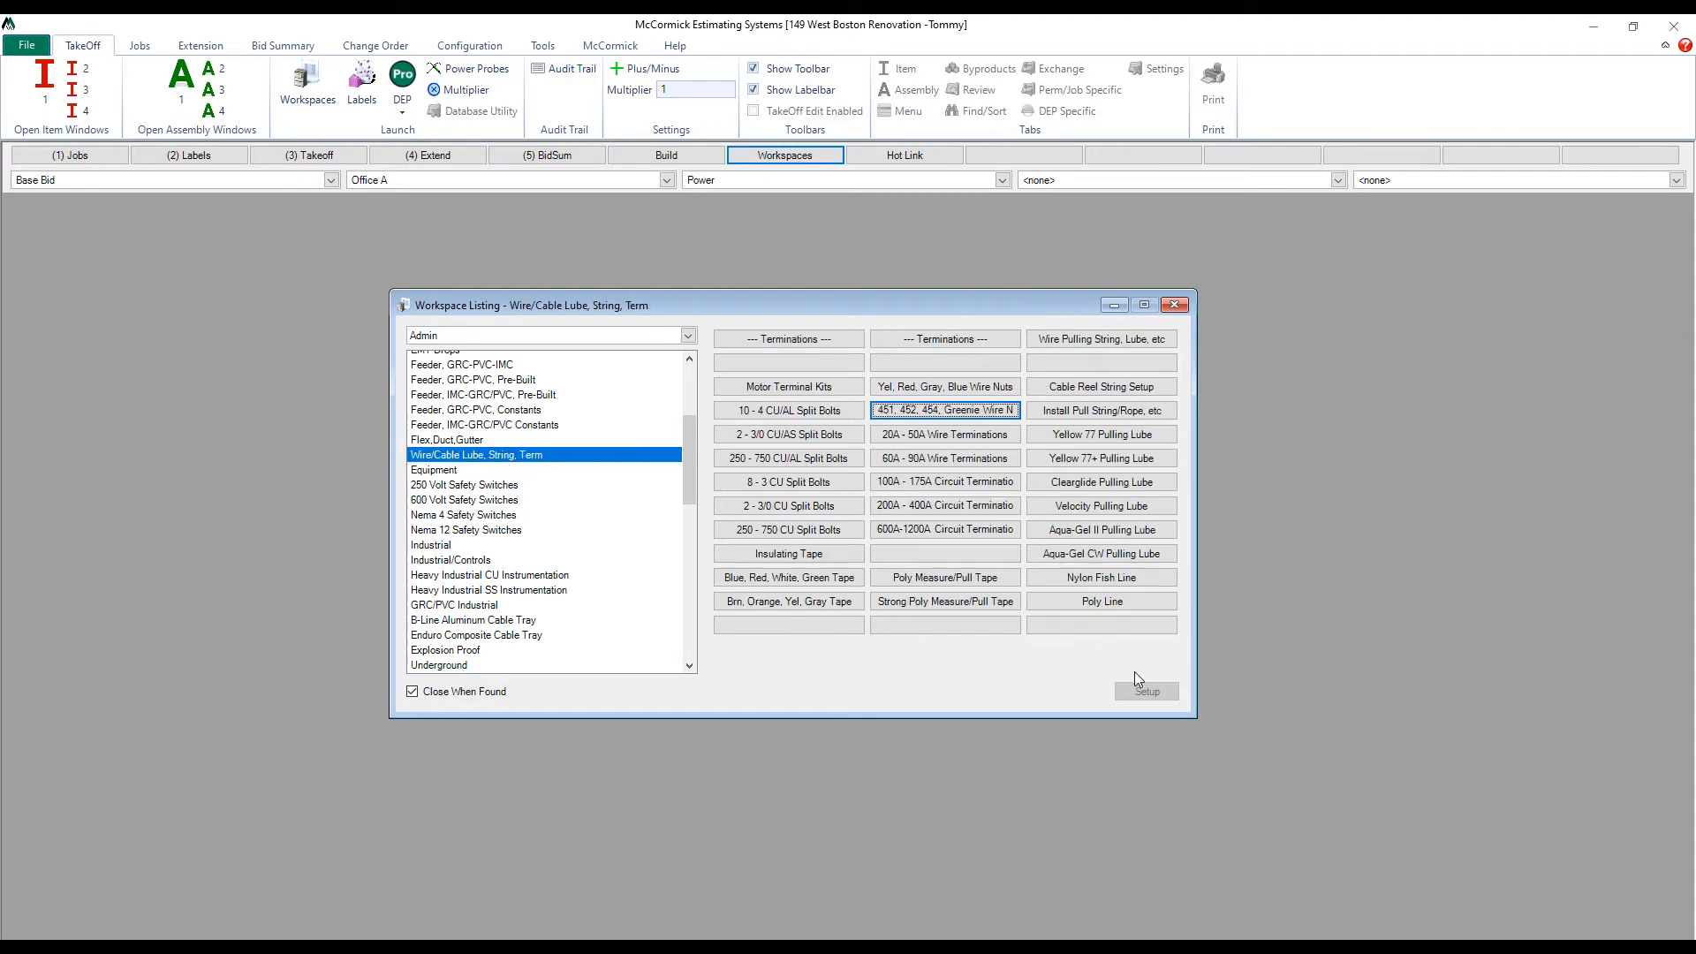
{"action": "mouse_move", "coordinate": [1154, 704]}
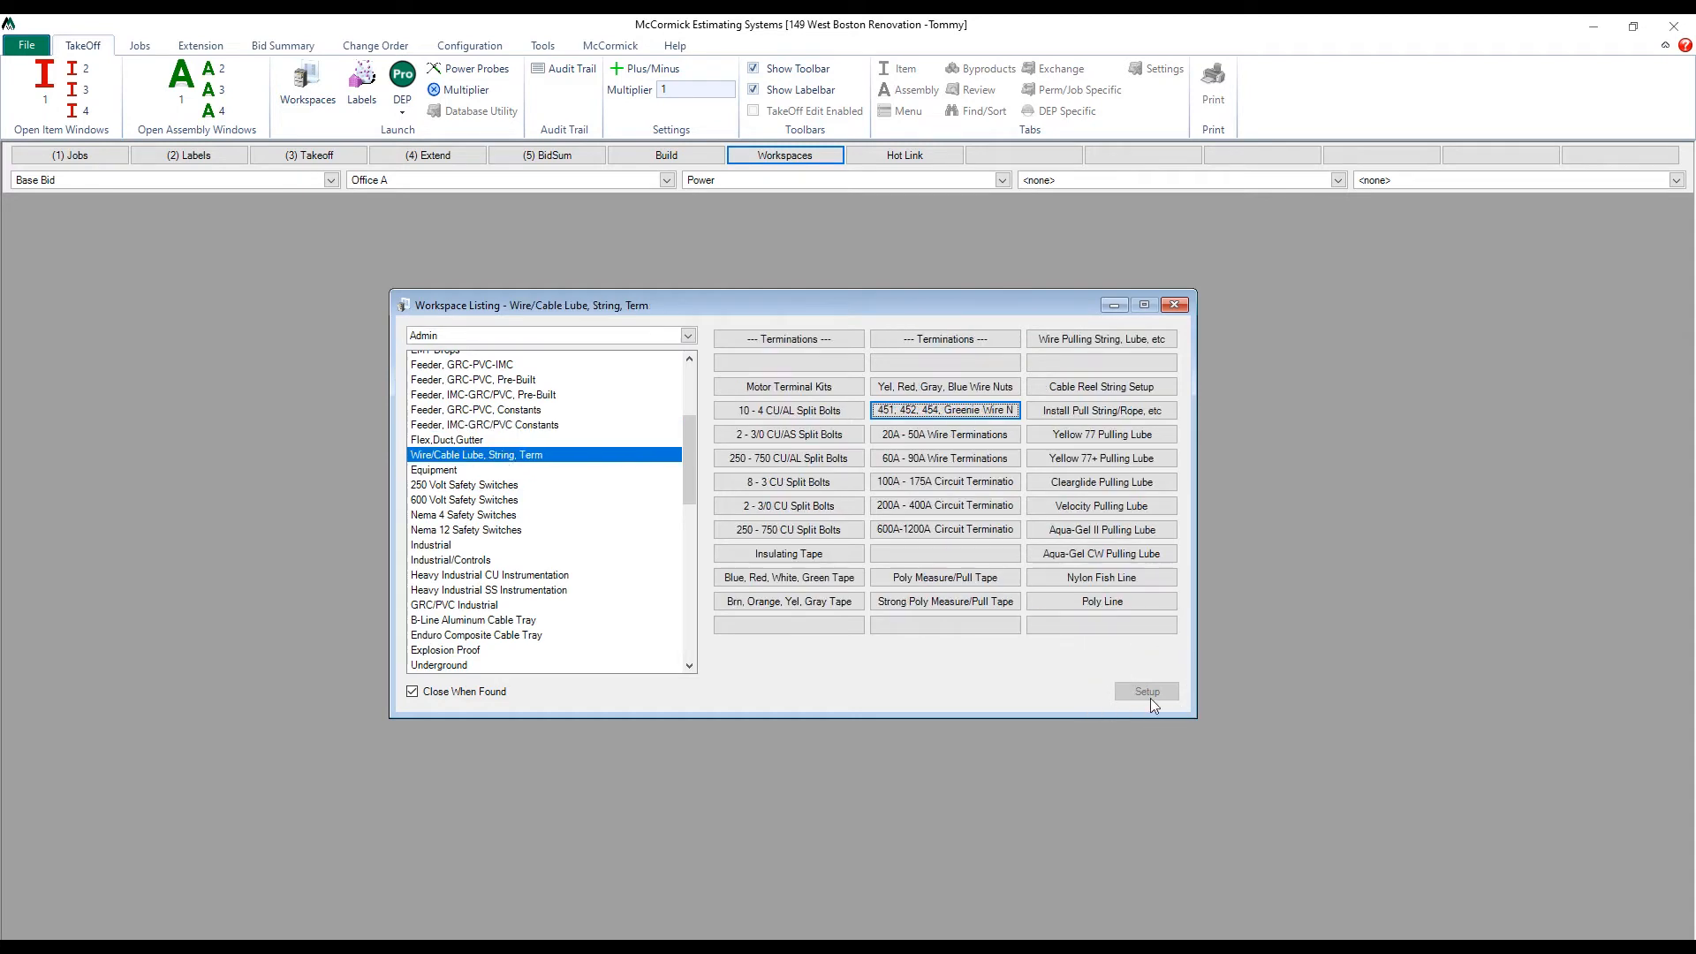
{"action": "mouse_move", "coordinate": [1109, 652]}
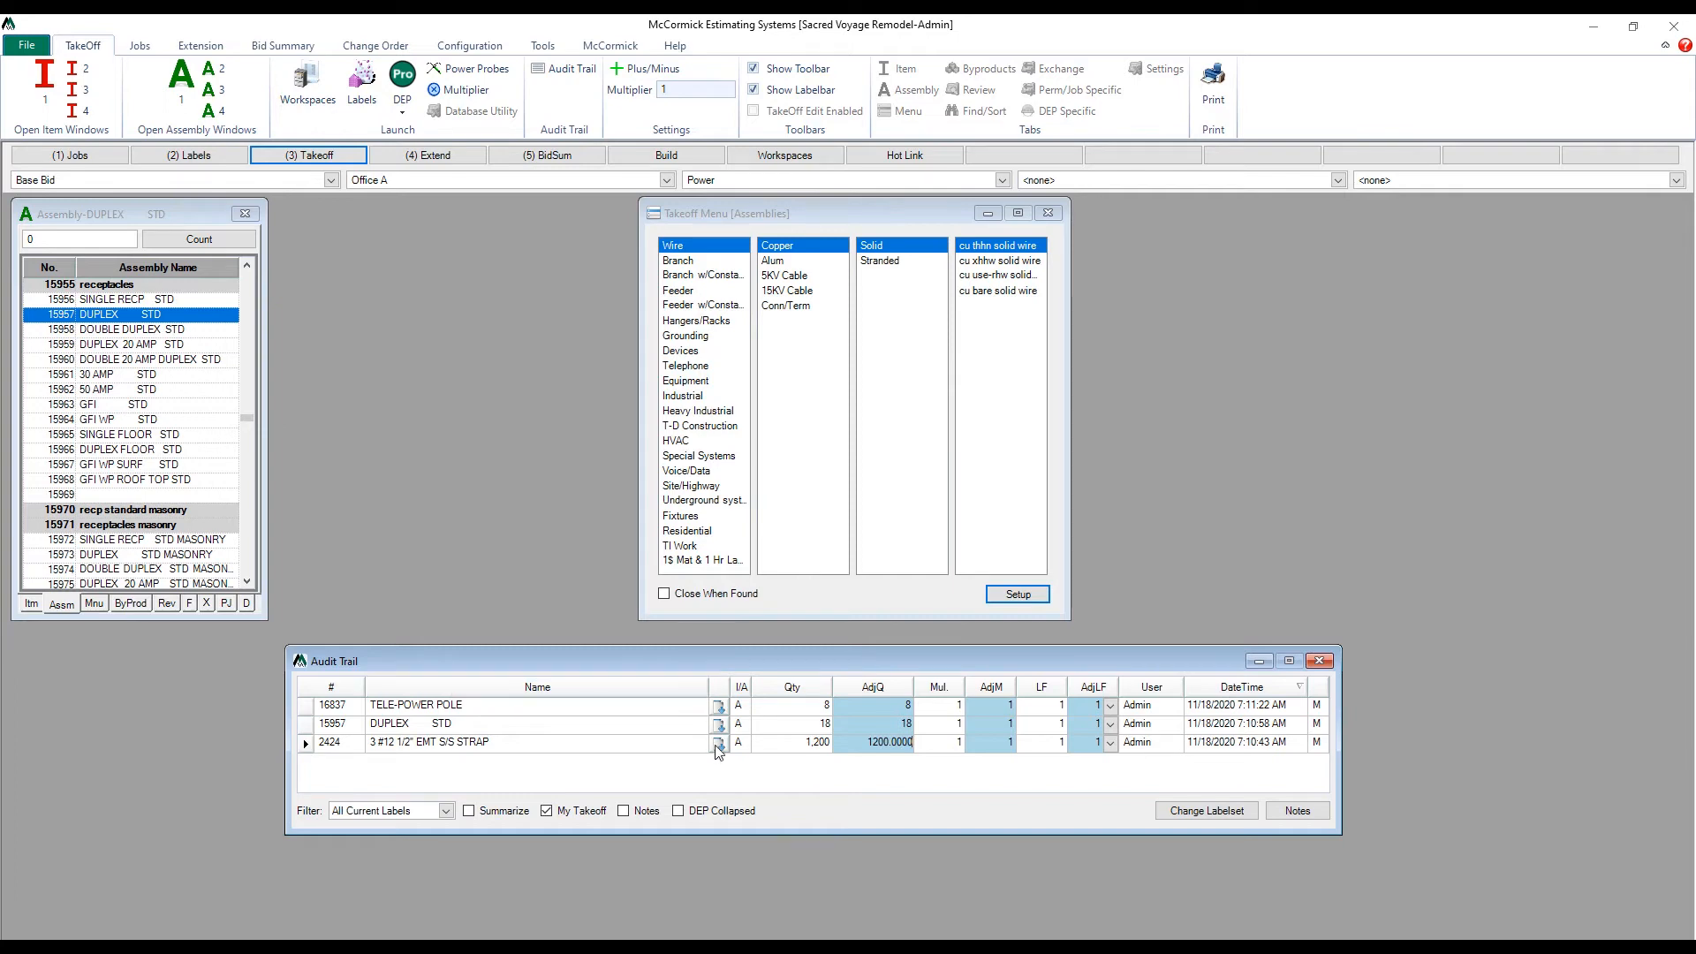
Finish the strap's AdjQ edit and view the 1/2" EMT S/S Strap item's byproducts.
{"action": "left_click", "coordinate": [888, 742]}
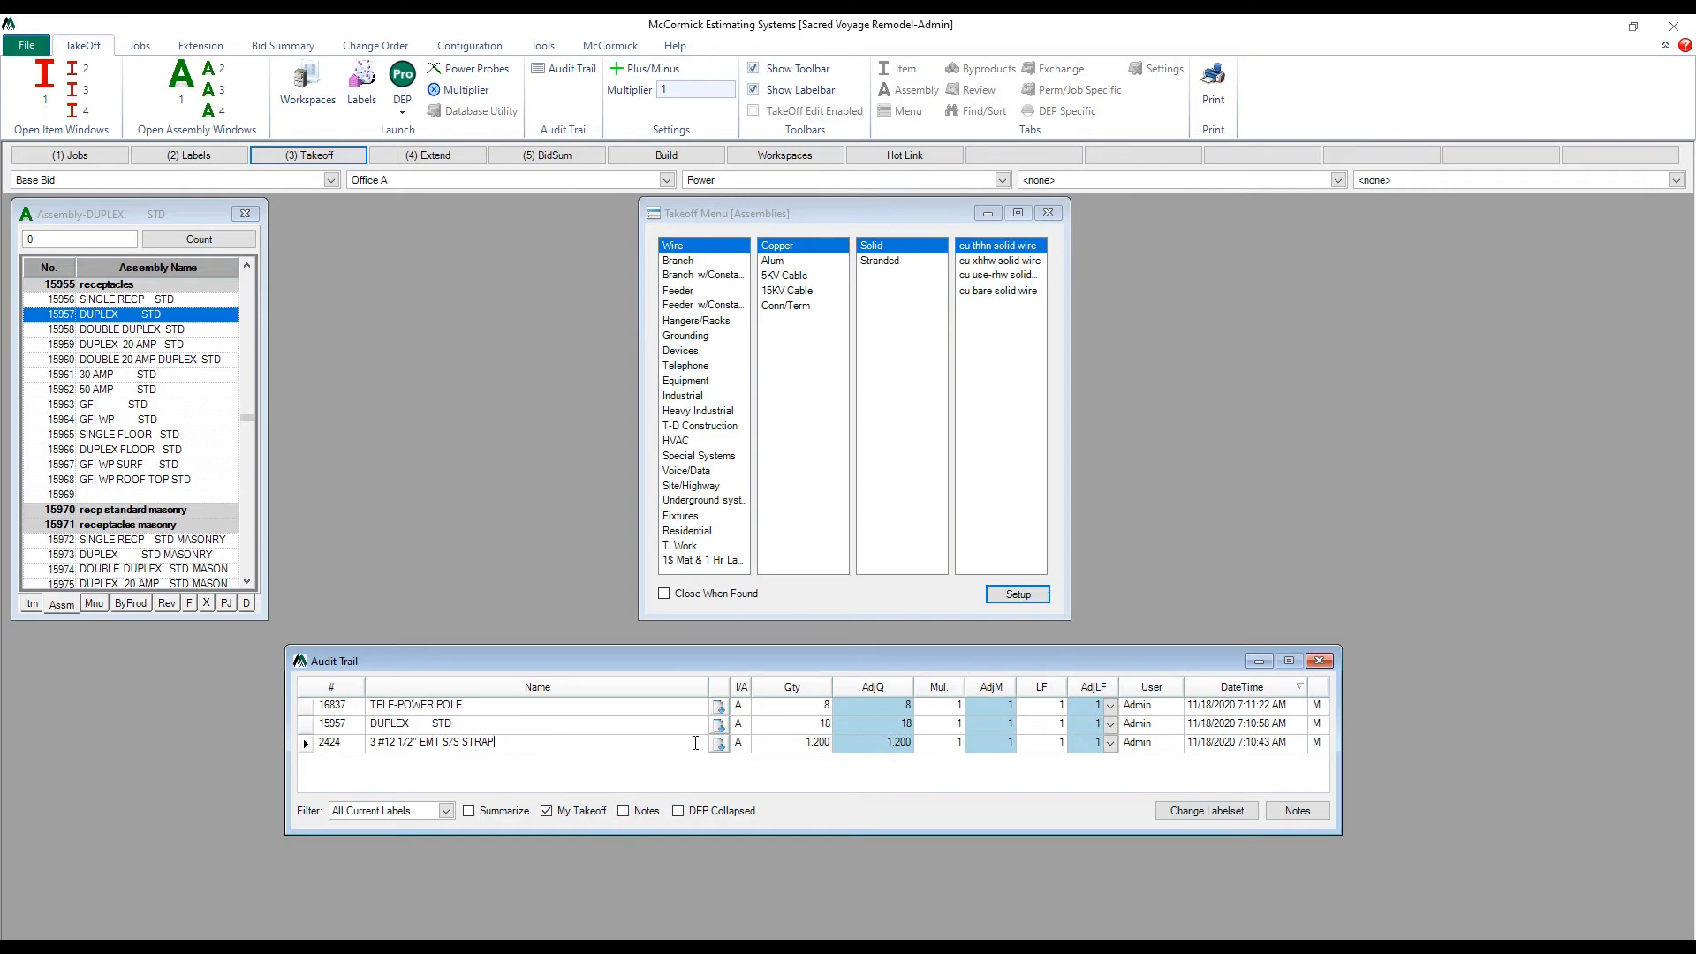
{"action": "left_click", "coordinate": [719, 746]}
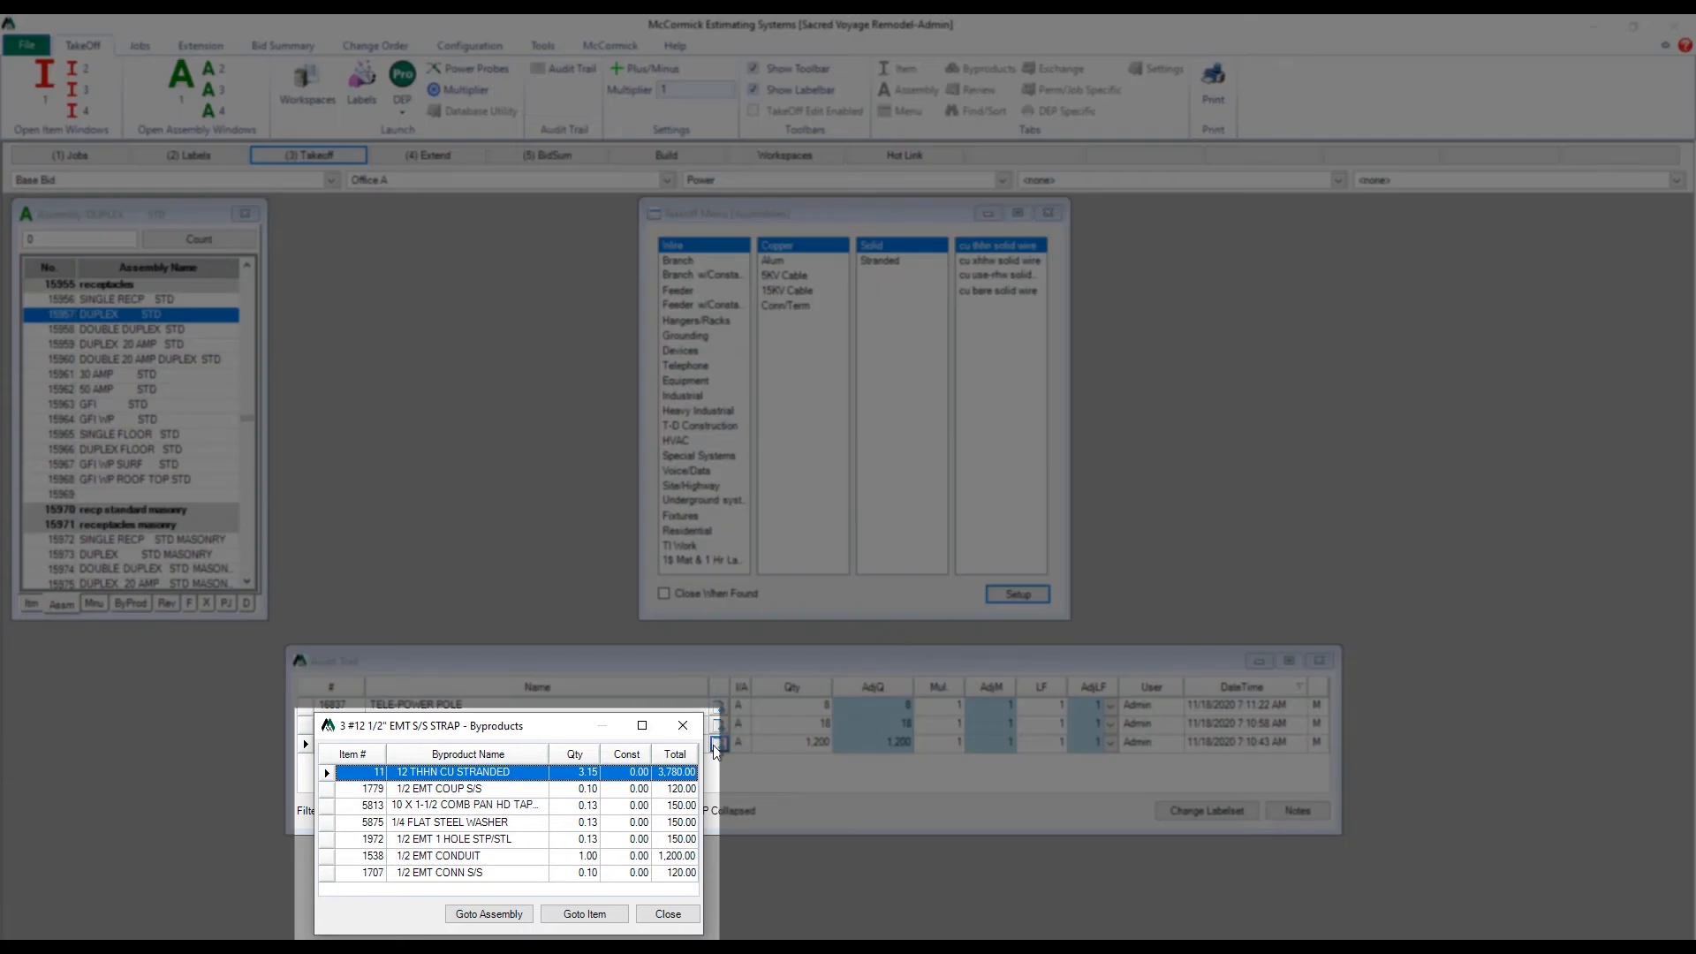
Select the Total column in the EMT strap byproducts list.
{"action": "left_click", "coordinate": [575, 754]}
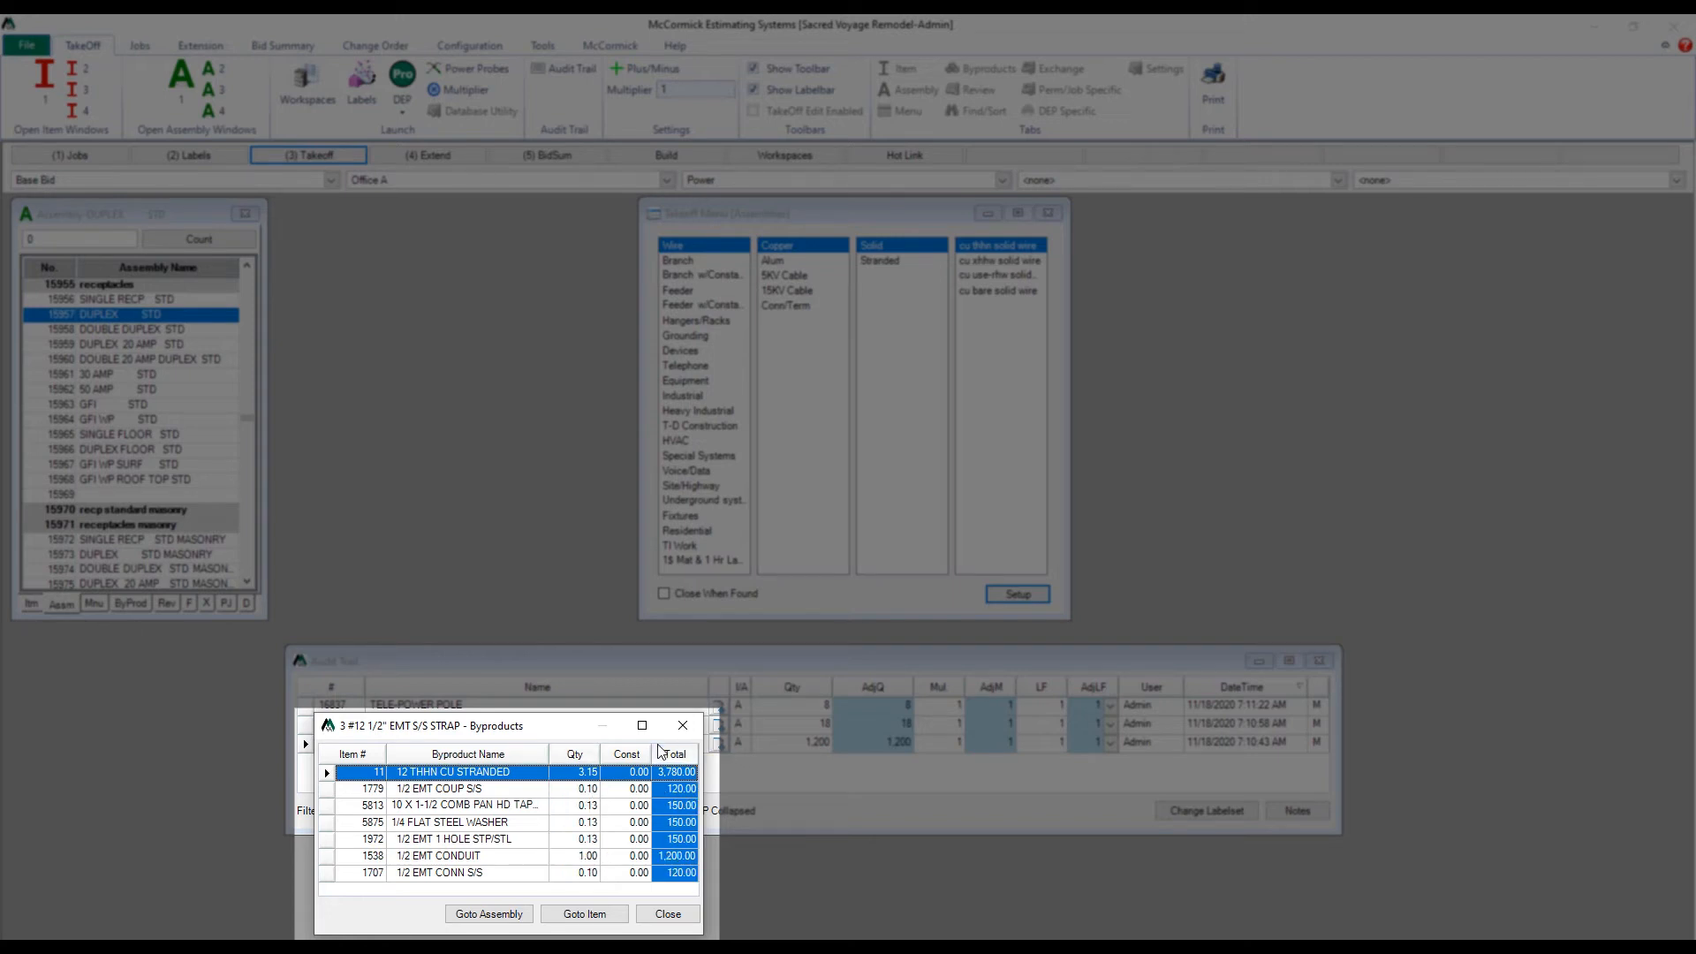
{"action": "mouse_move", "coordinate": [668, 752]}
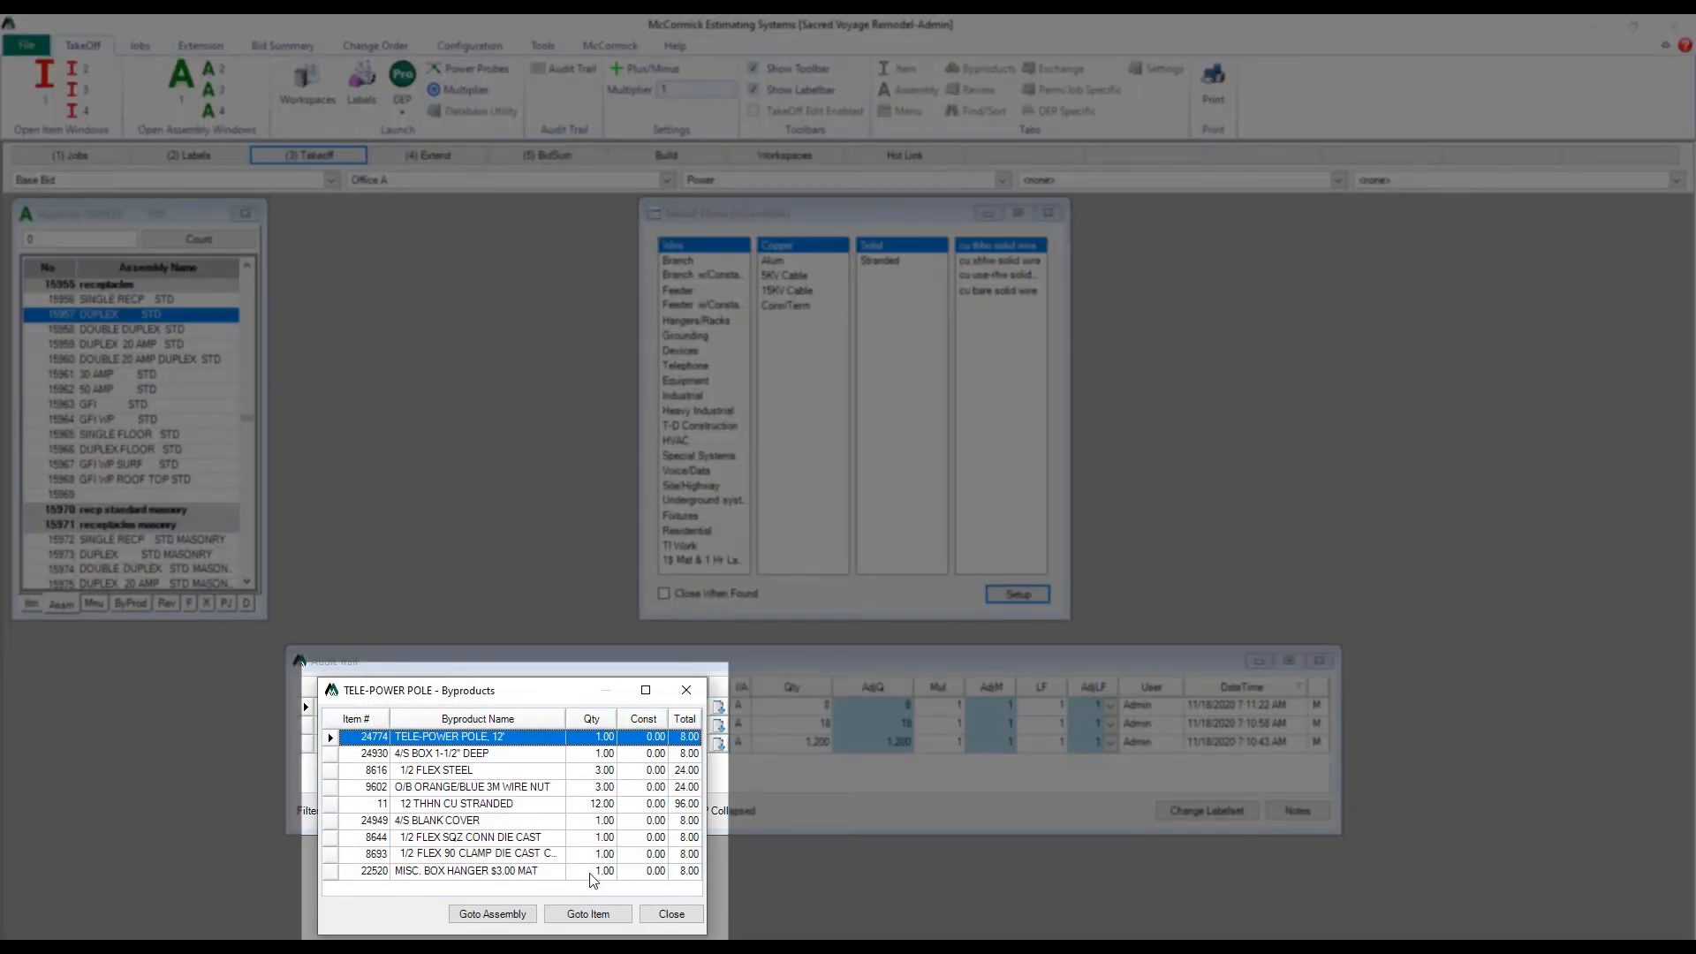
Close the TELE-POWER POLE byproducts window.
{"action": "left_click", "coordinate": [592, 719]}
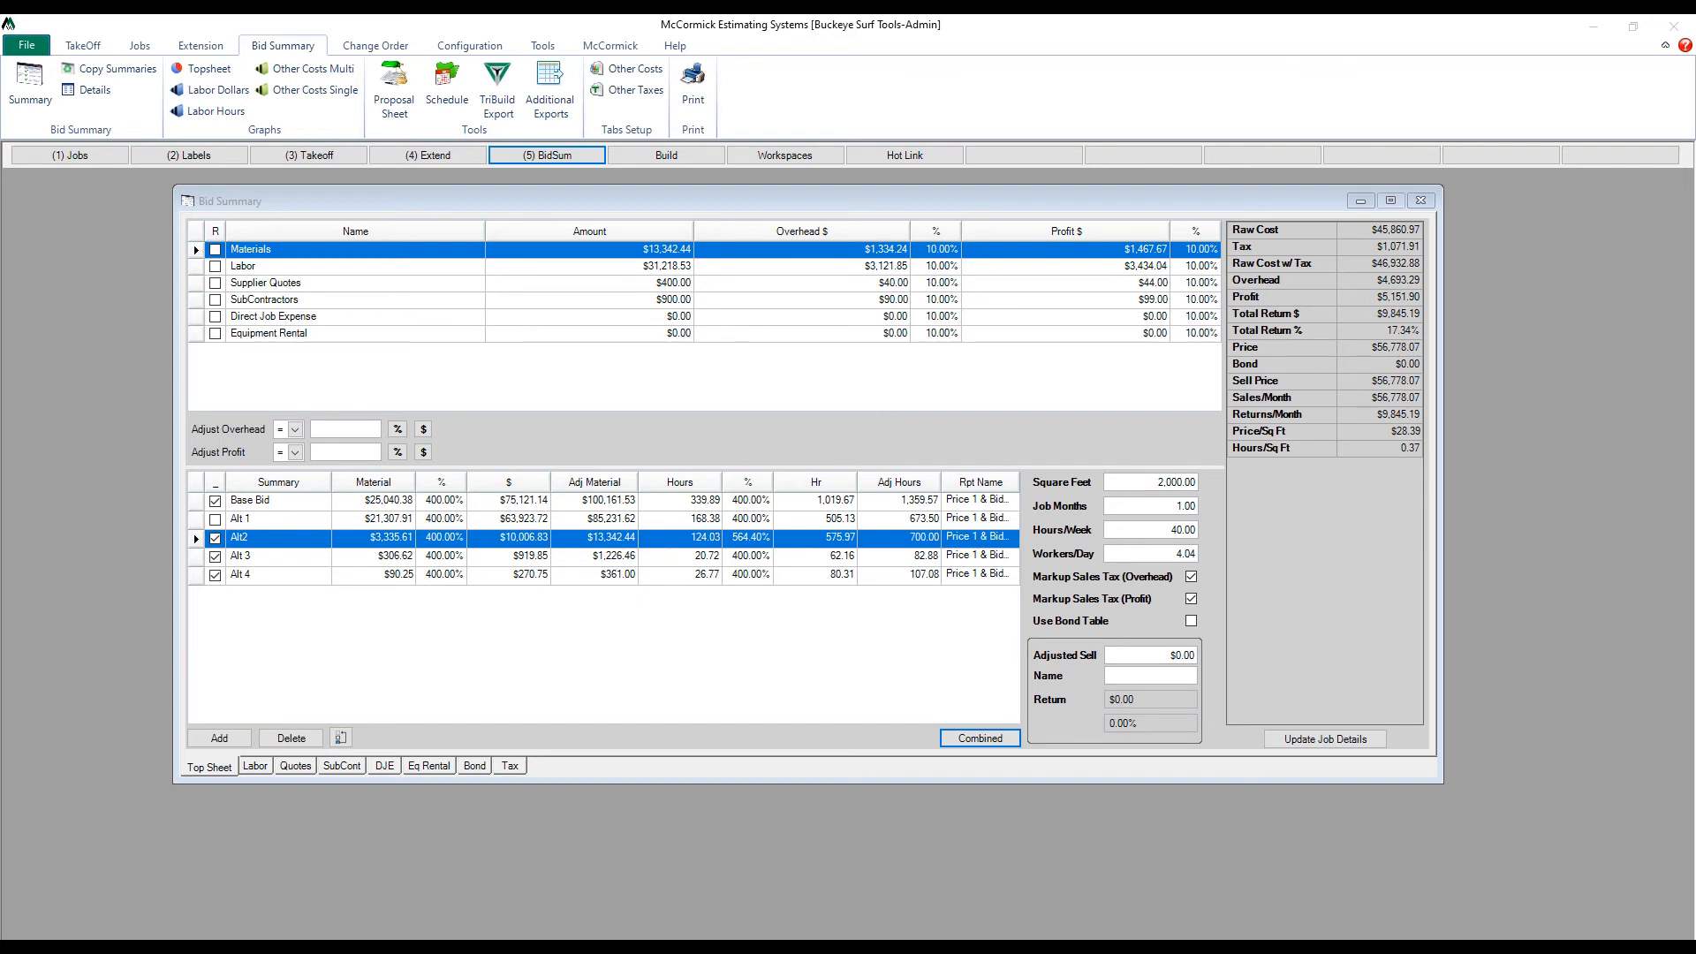
{"action": "mouse_move", "coordinate": [1622, 479]}
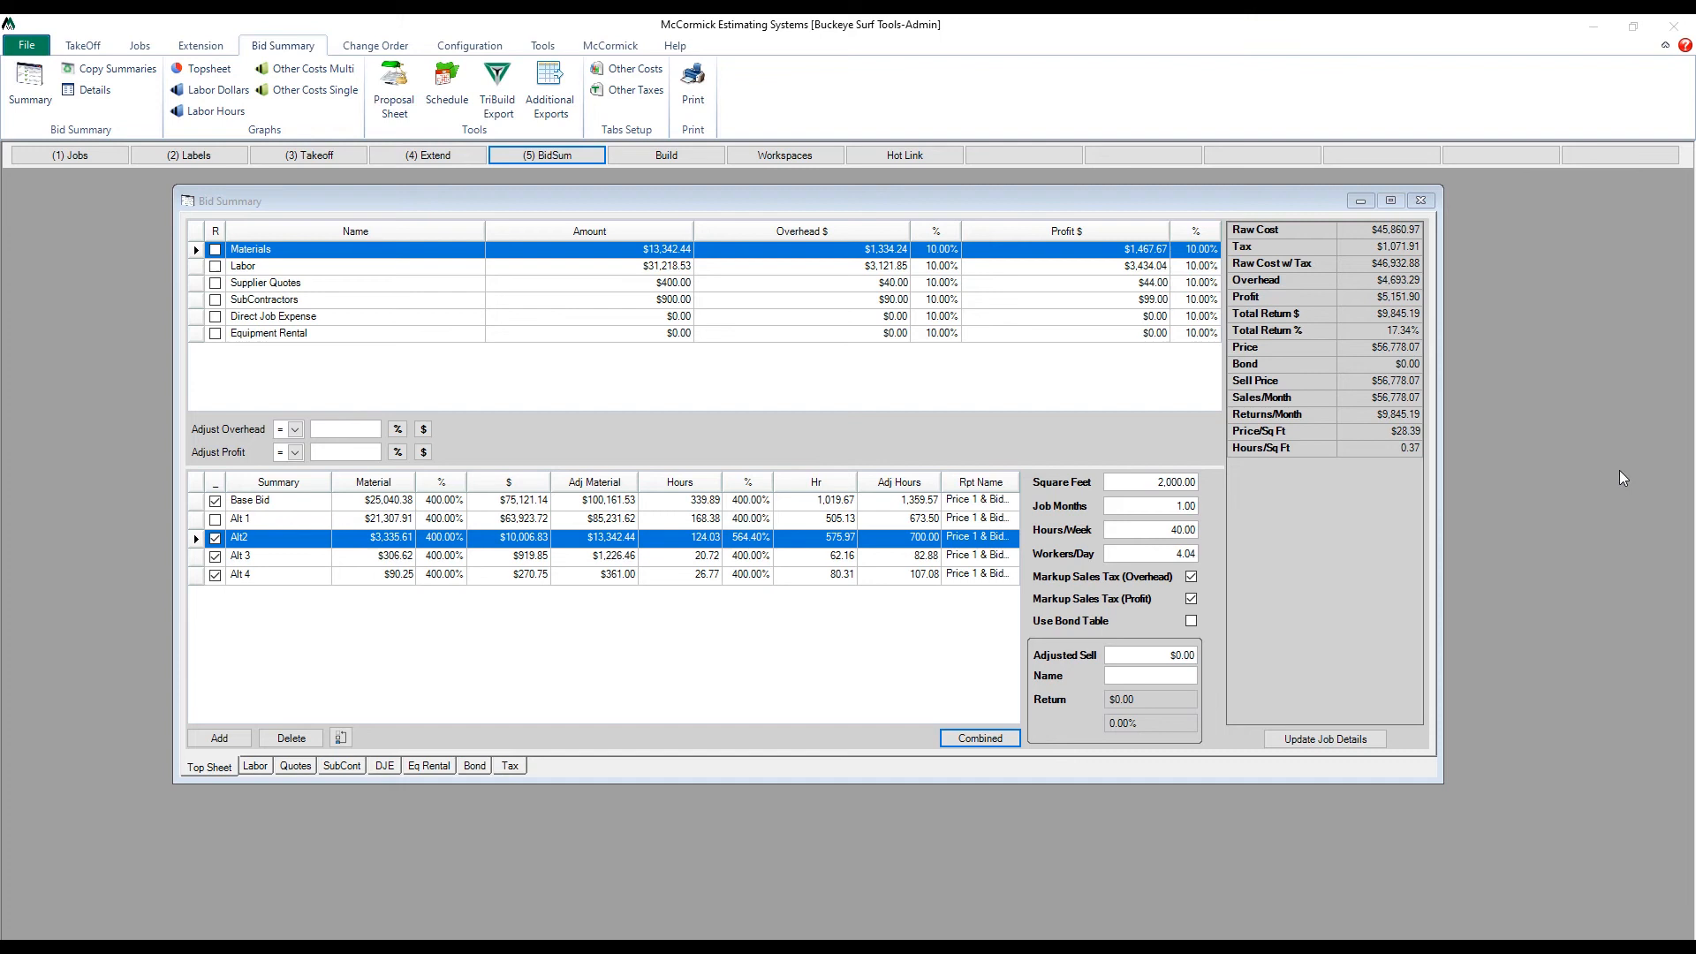
Give the Equipment Rental Lift row unit price 1250, 16 labor hours and cost code Branch Rough.
{"action": "left_click", "coordinate": [428, 765]}
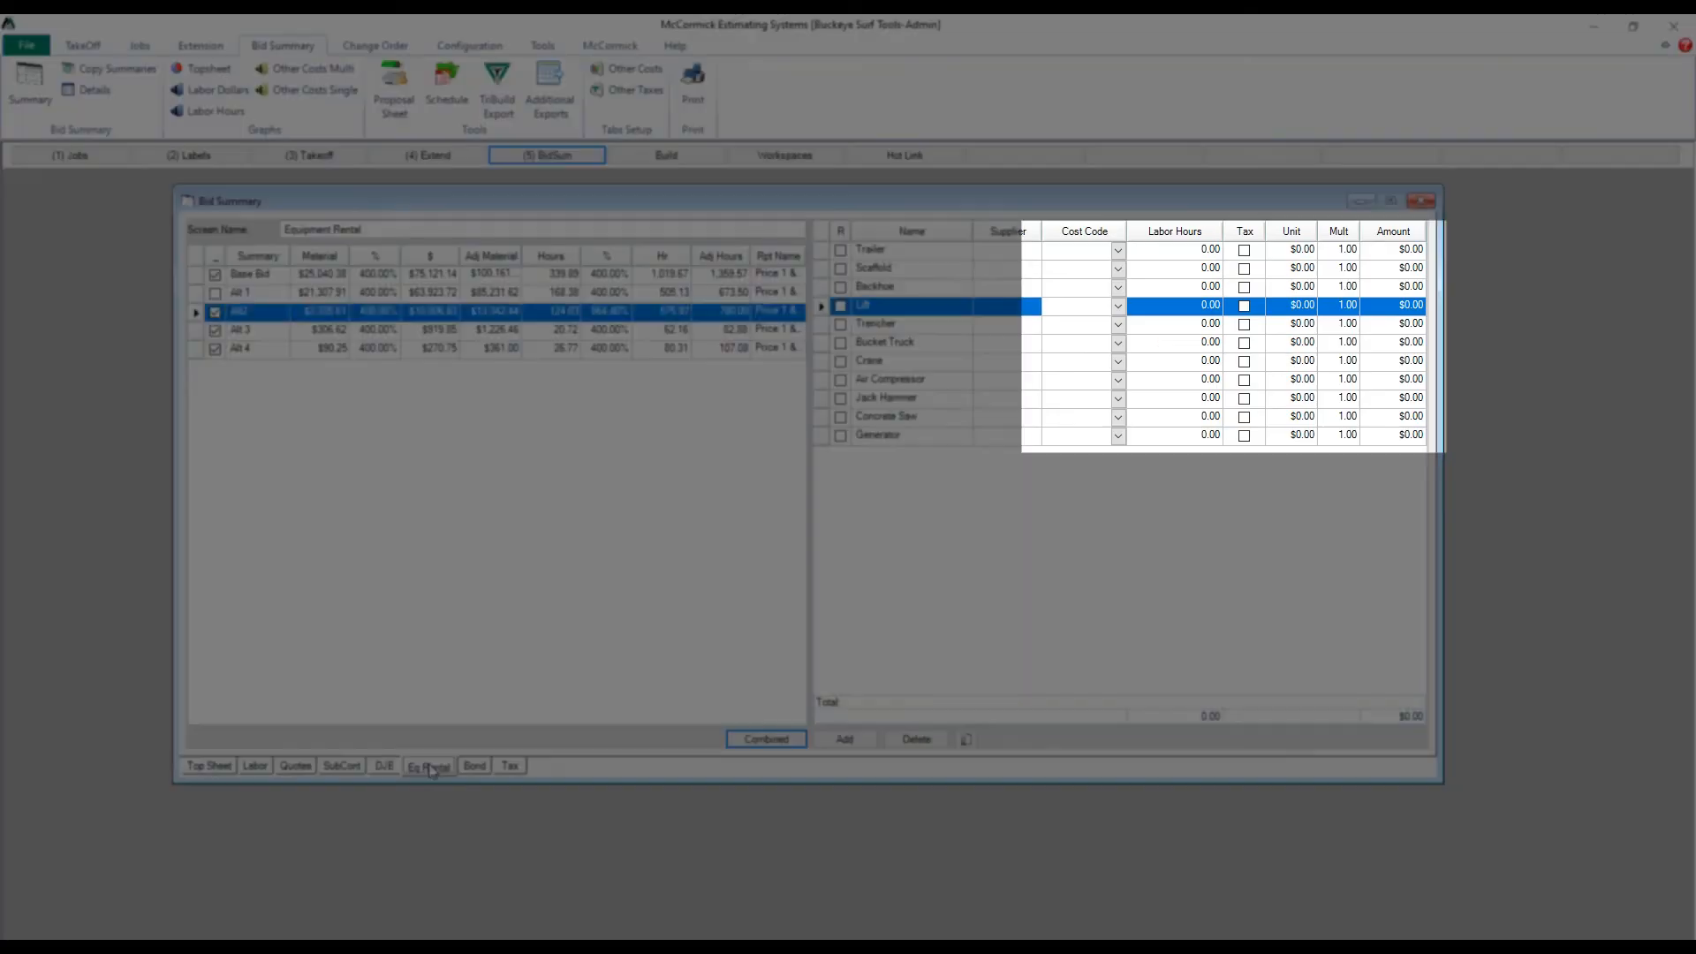
{"action": "mouse_move", "coordinate": [1295, 330]}
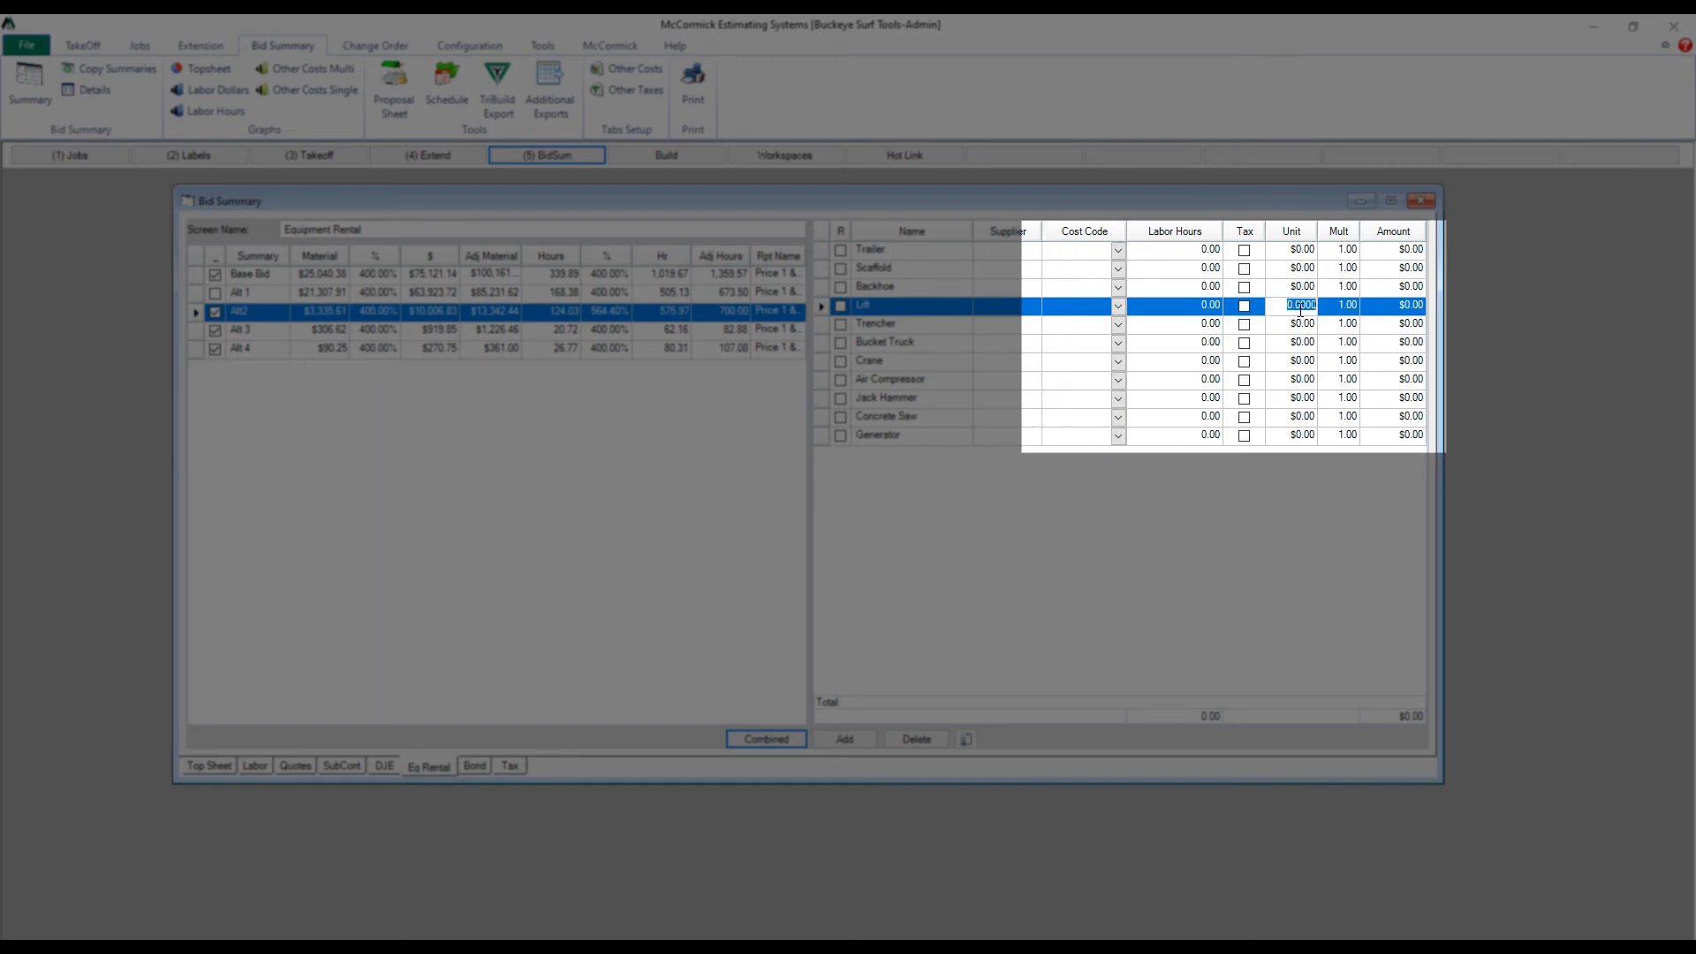
{"action": "type", "text": "1250"}
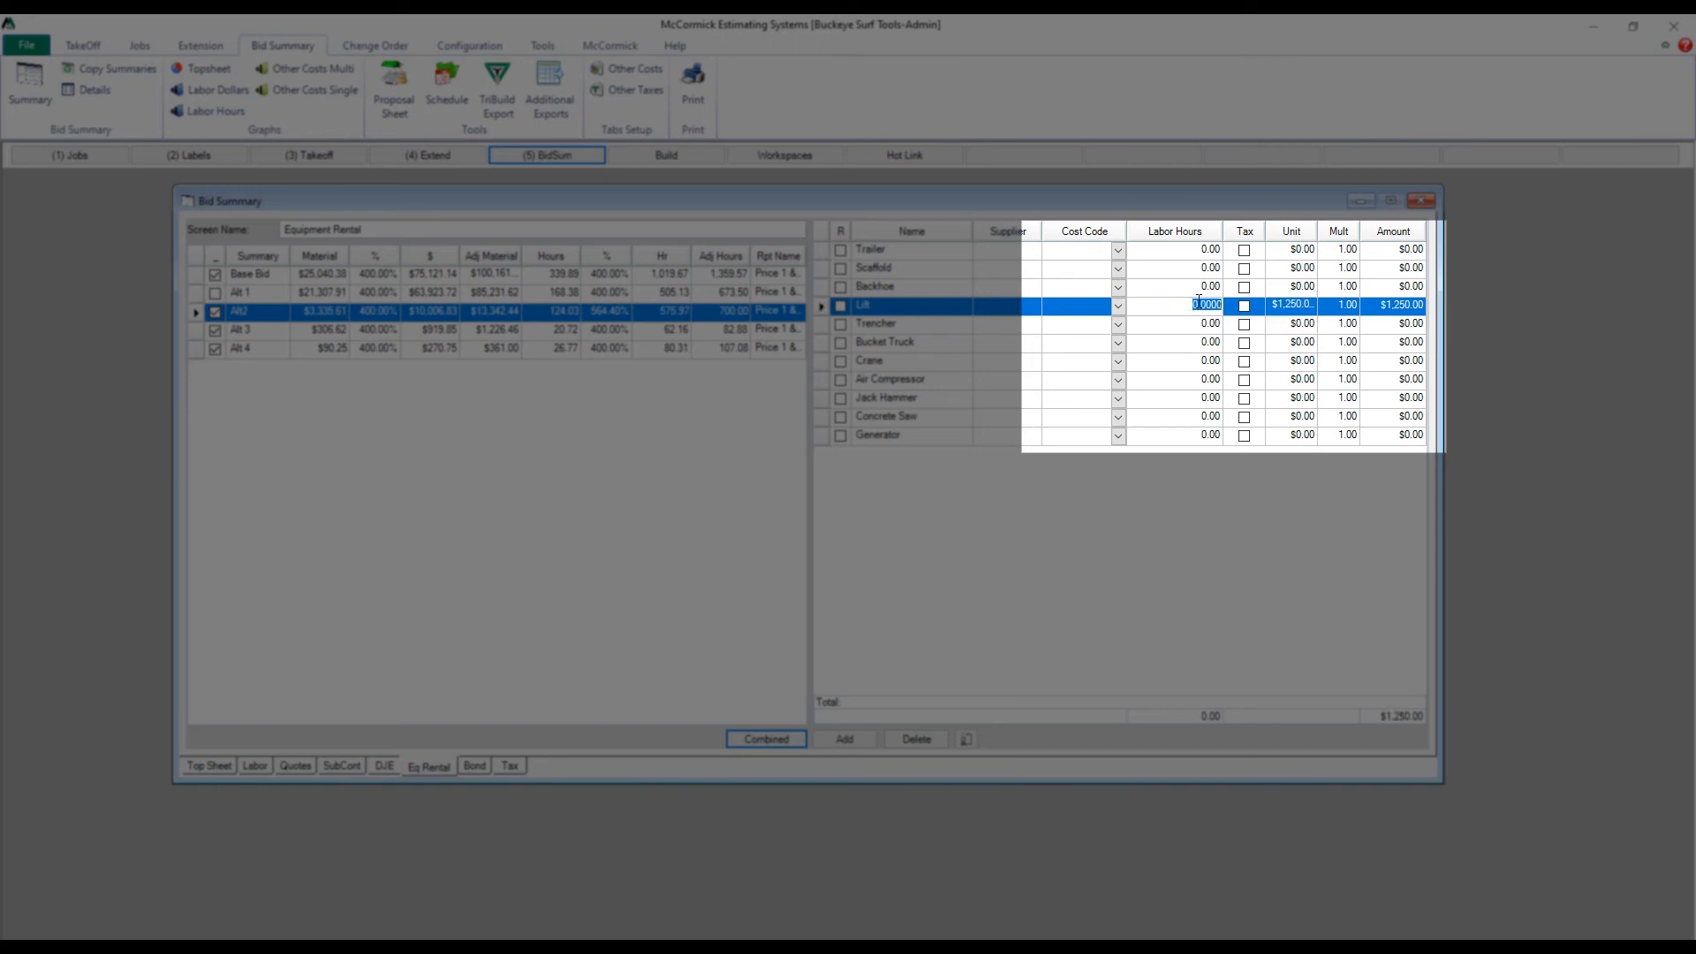
{"action": "type", "text": "16"}
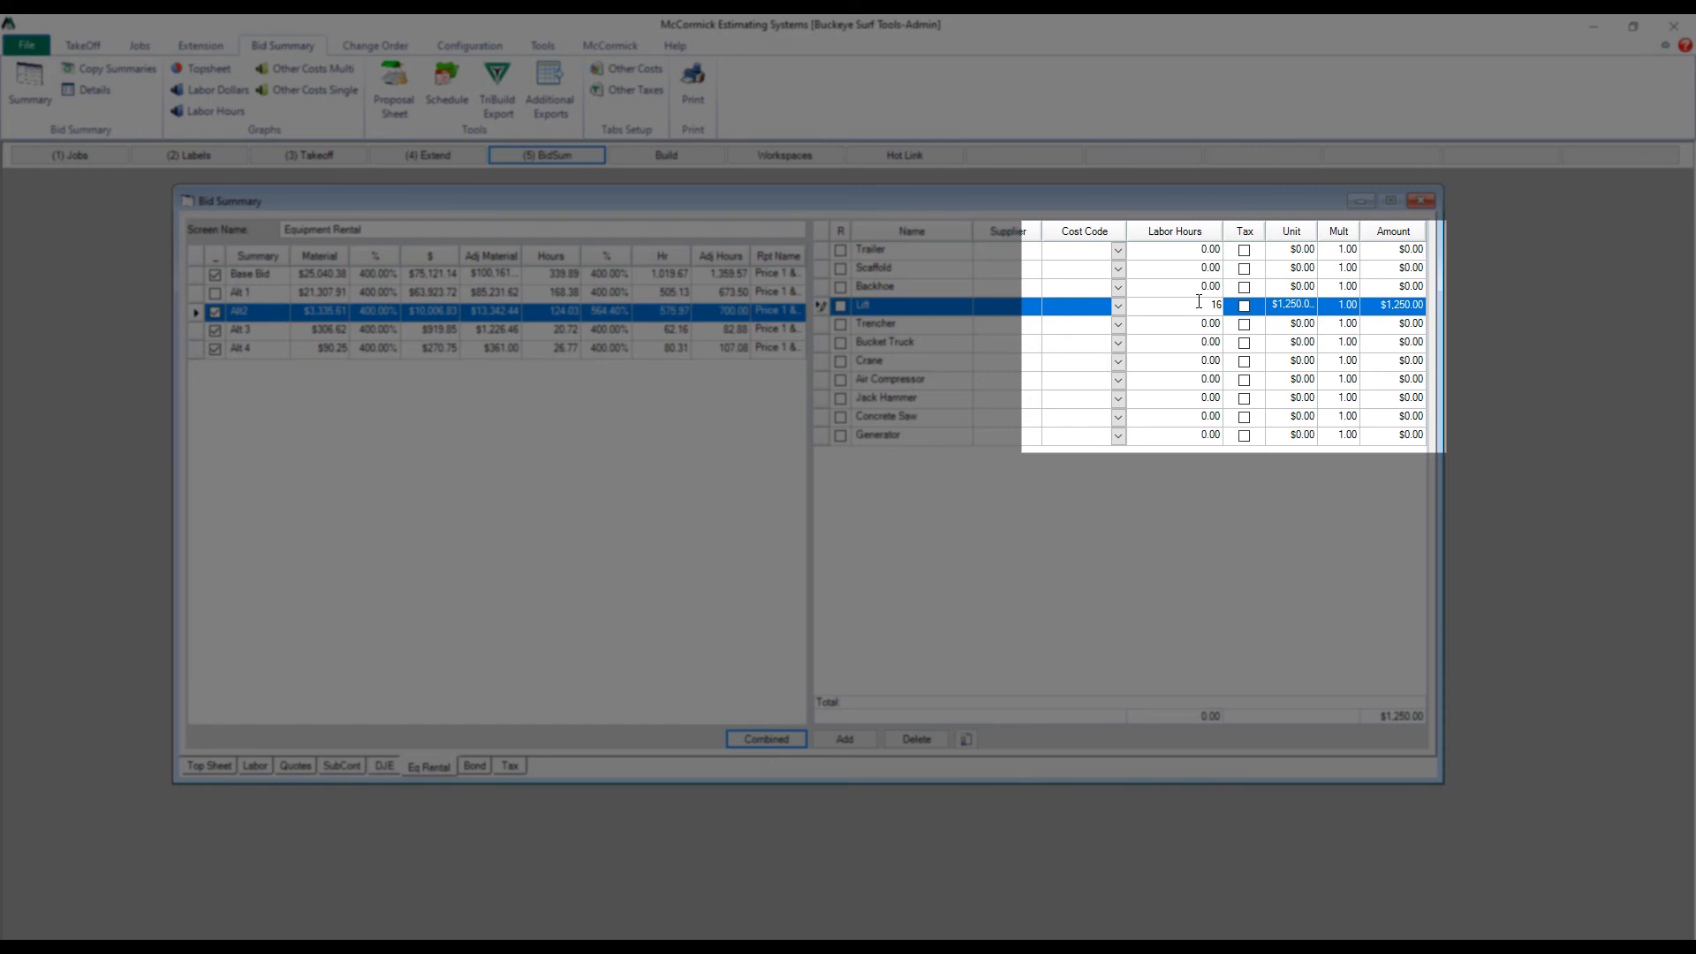
{"action": "mouse_move", "coordinate": [1360, 358]}
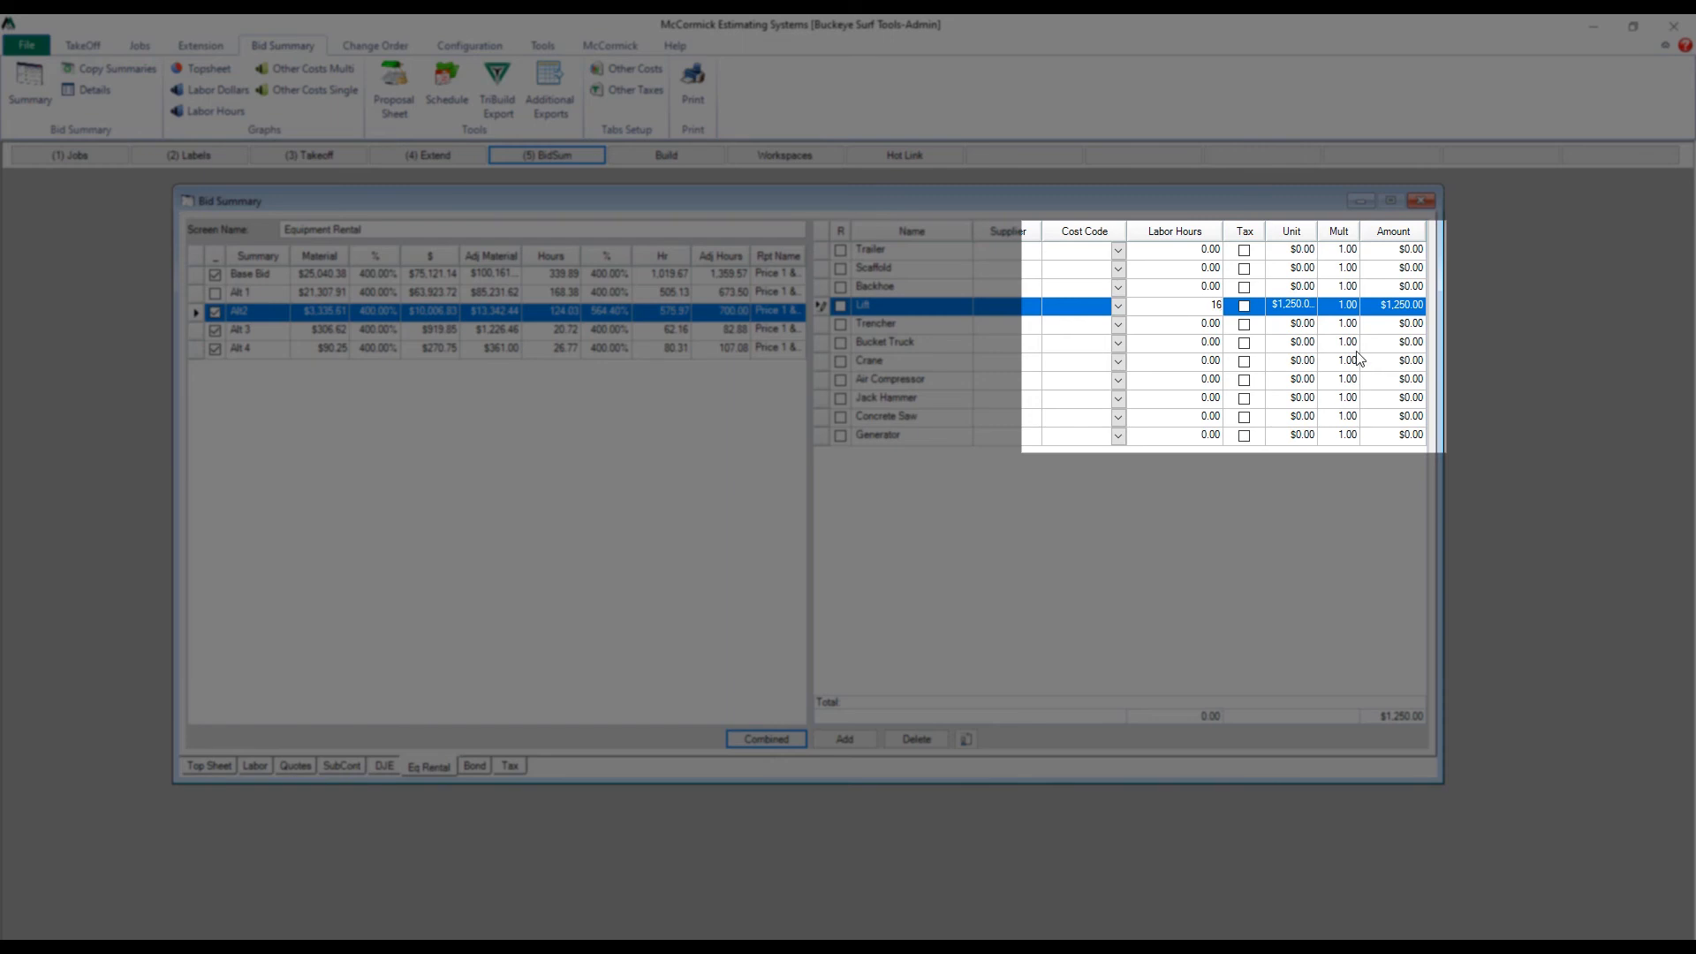
{"action": "left_click", "coordinate": [1118, 306]}
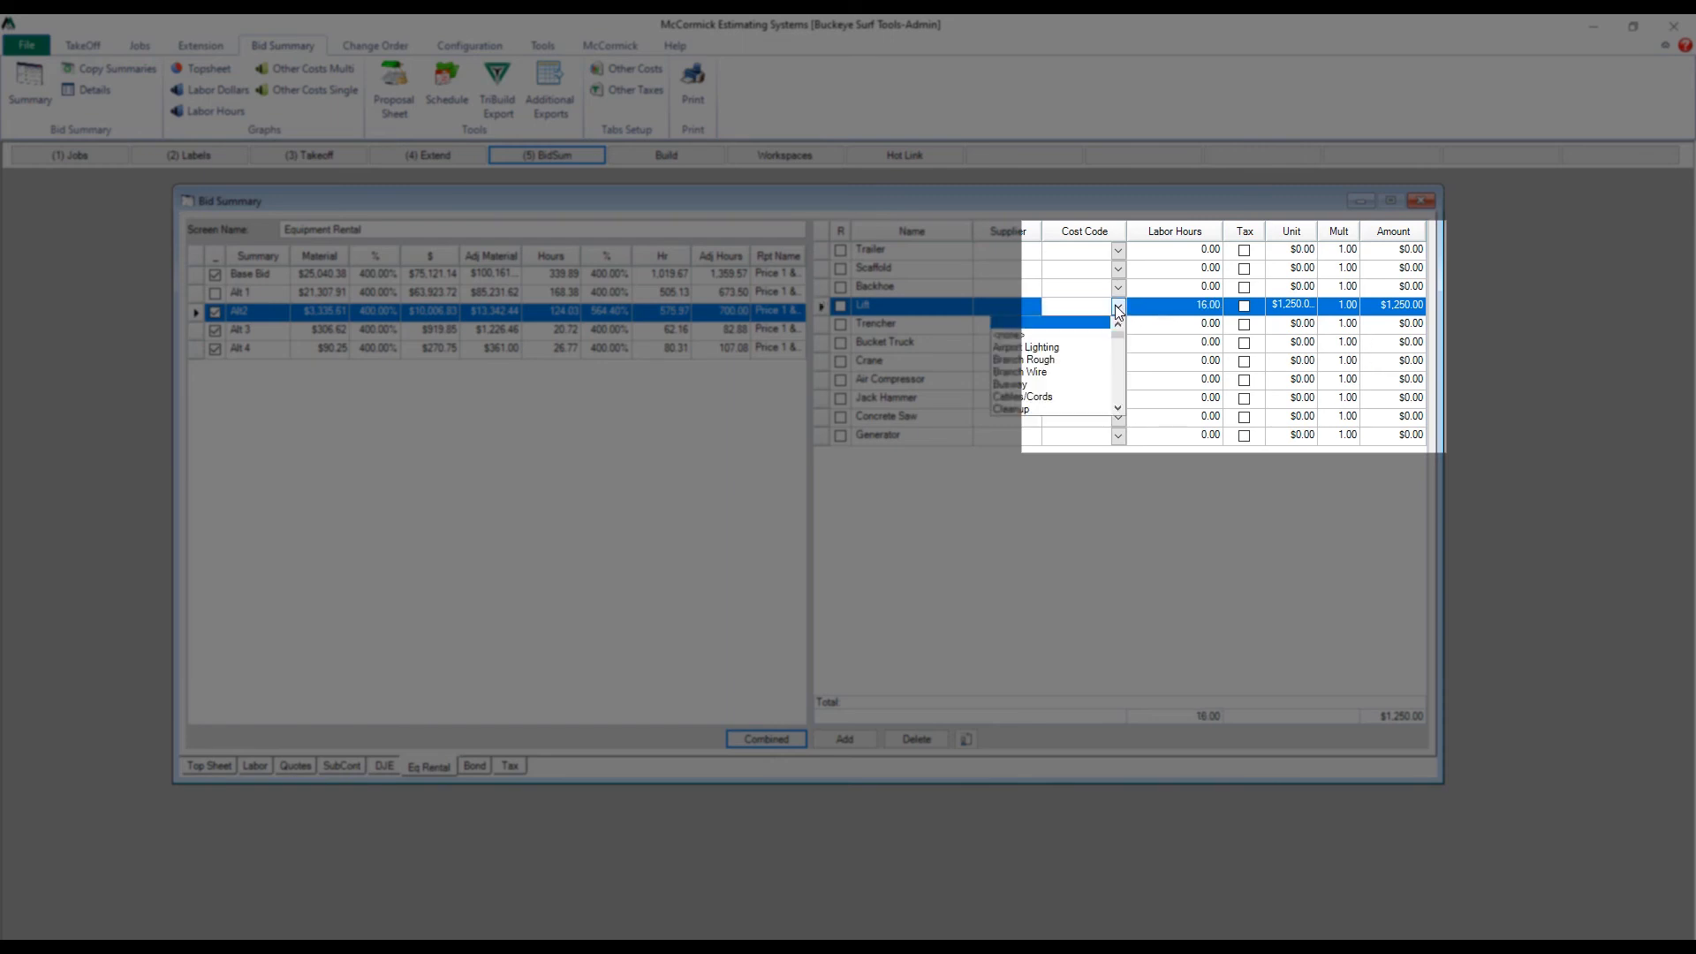
{"action": "left_click", "coordinate": [1021, 359]}
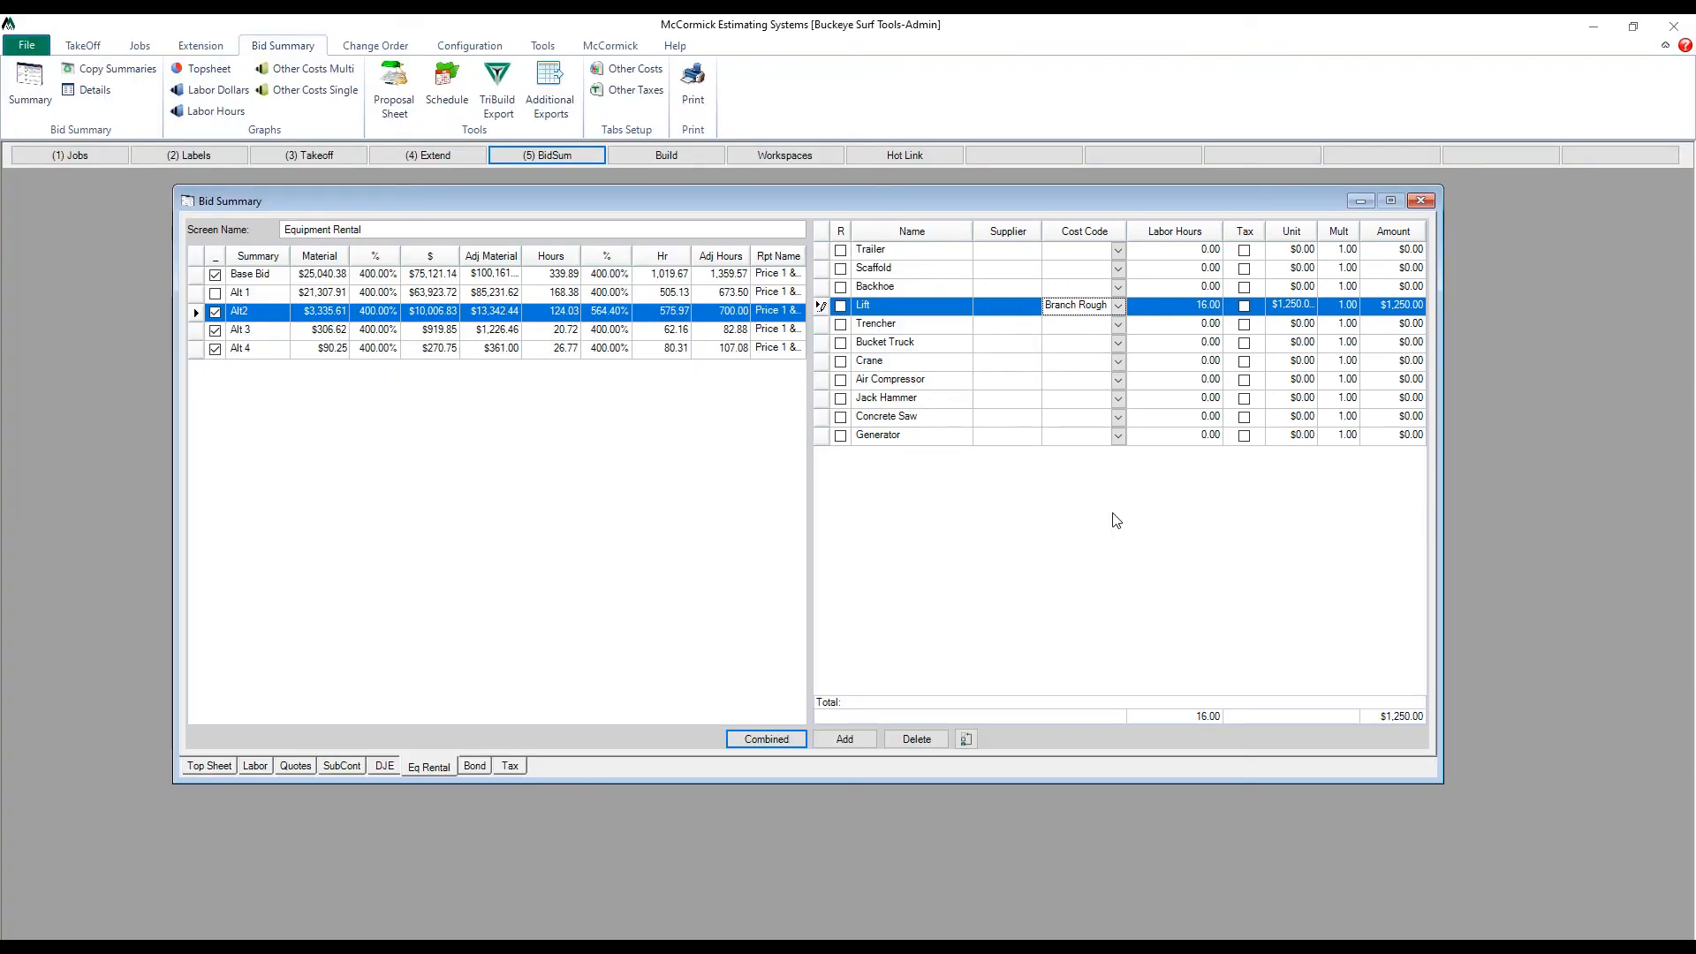
{"action": "left_click", "coordinate": [341, 765]}
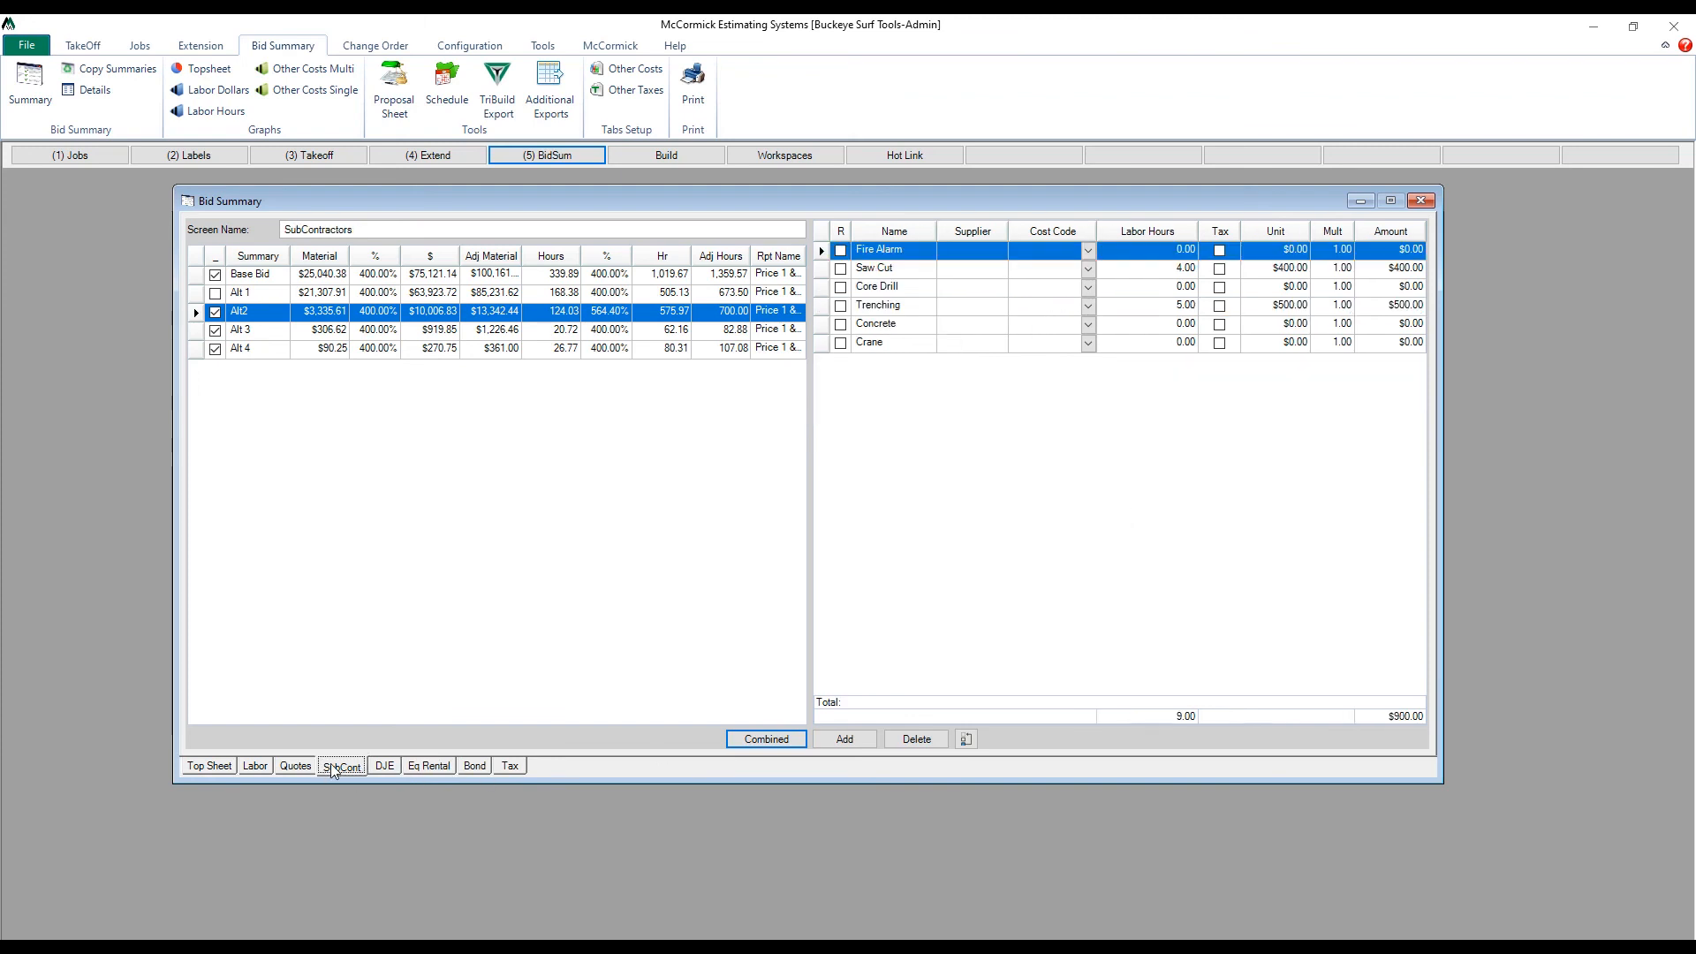
{"action": "left_click", "coordinate": [295, 765]}
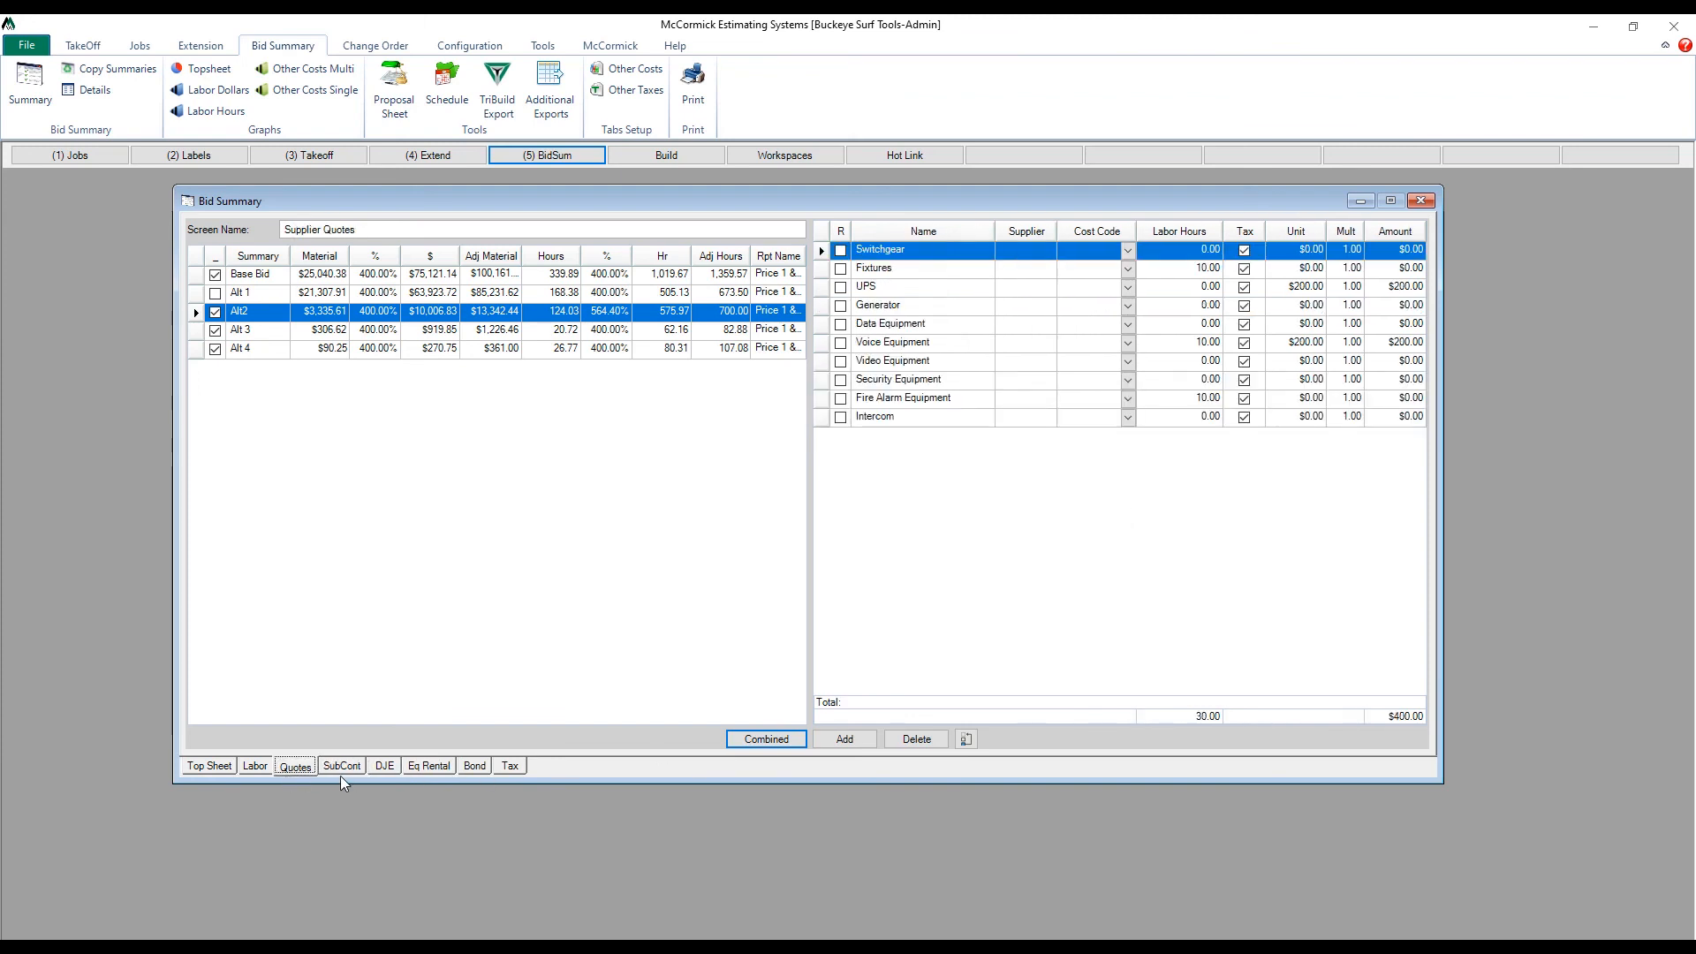
{"action": "left_click", "coordinate": [381, 765]}
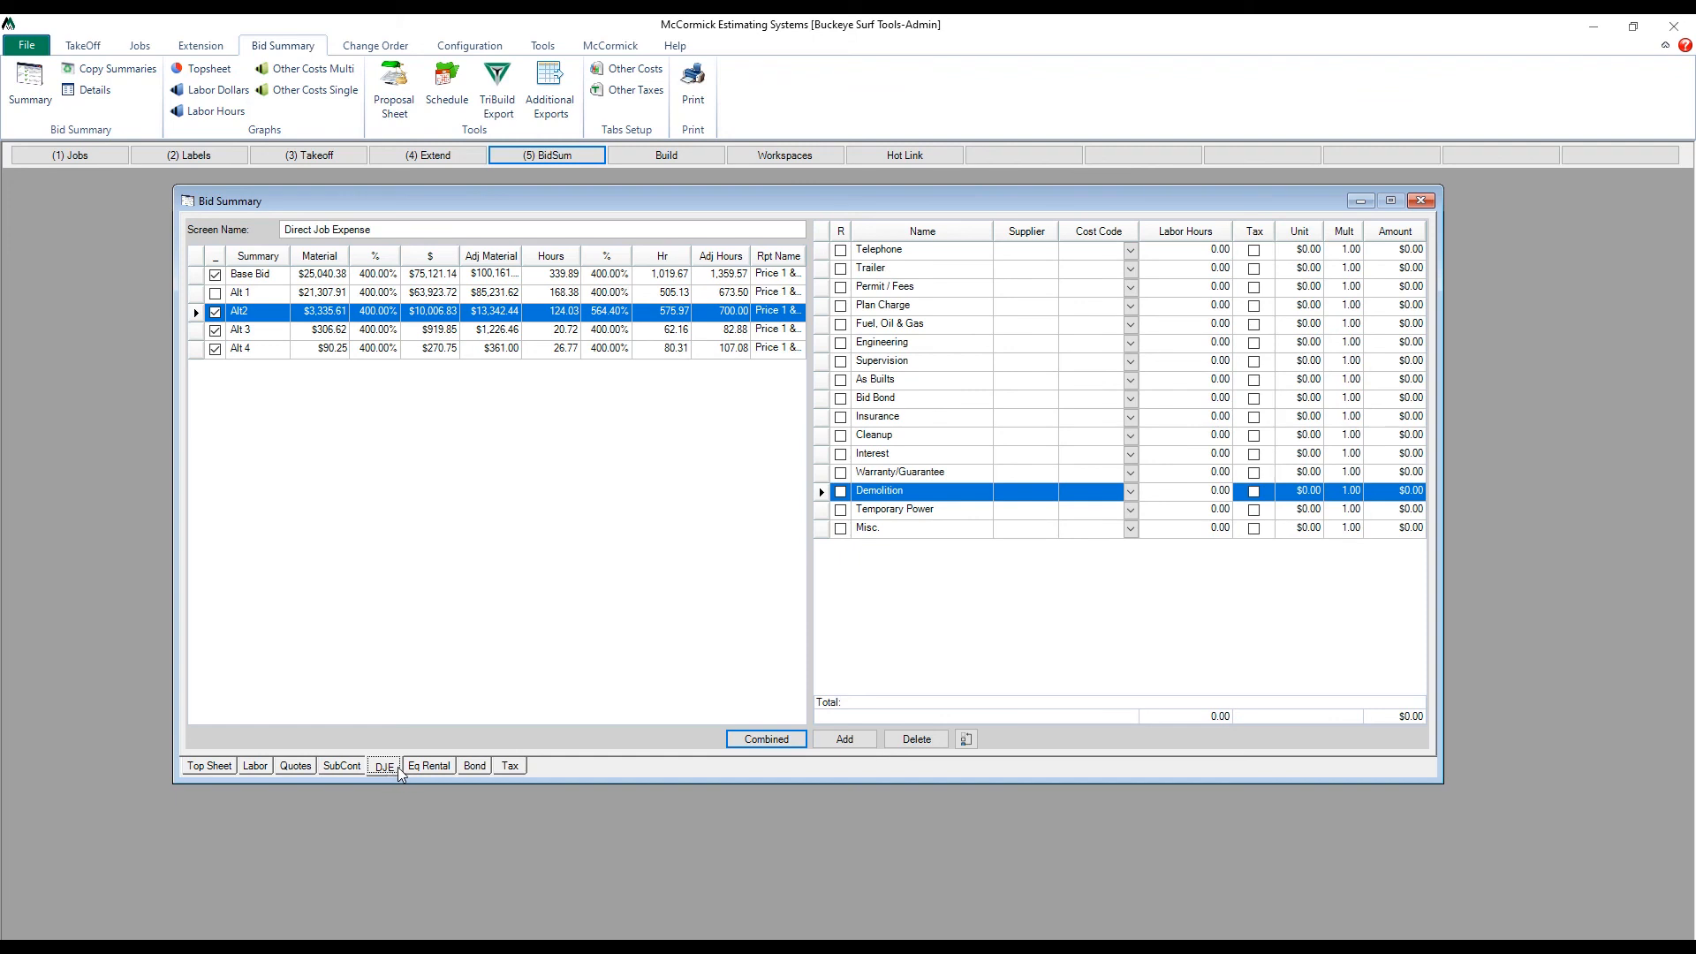
{"action": "left_click", "coordinate": [428, 765]}
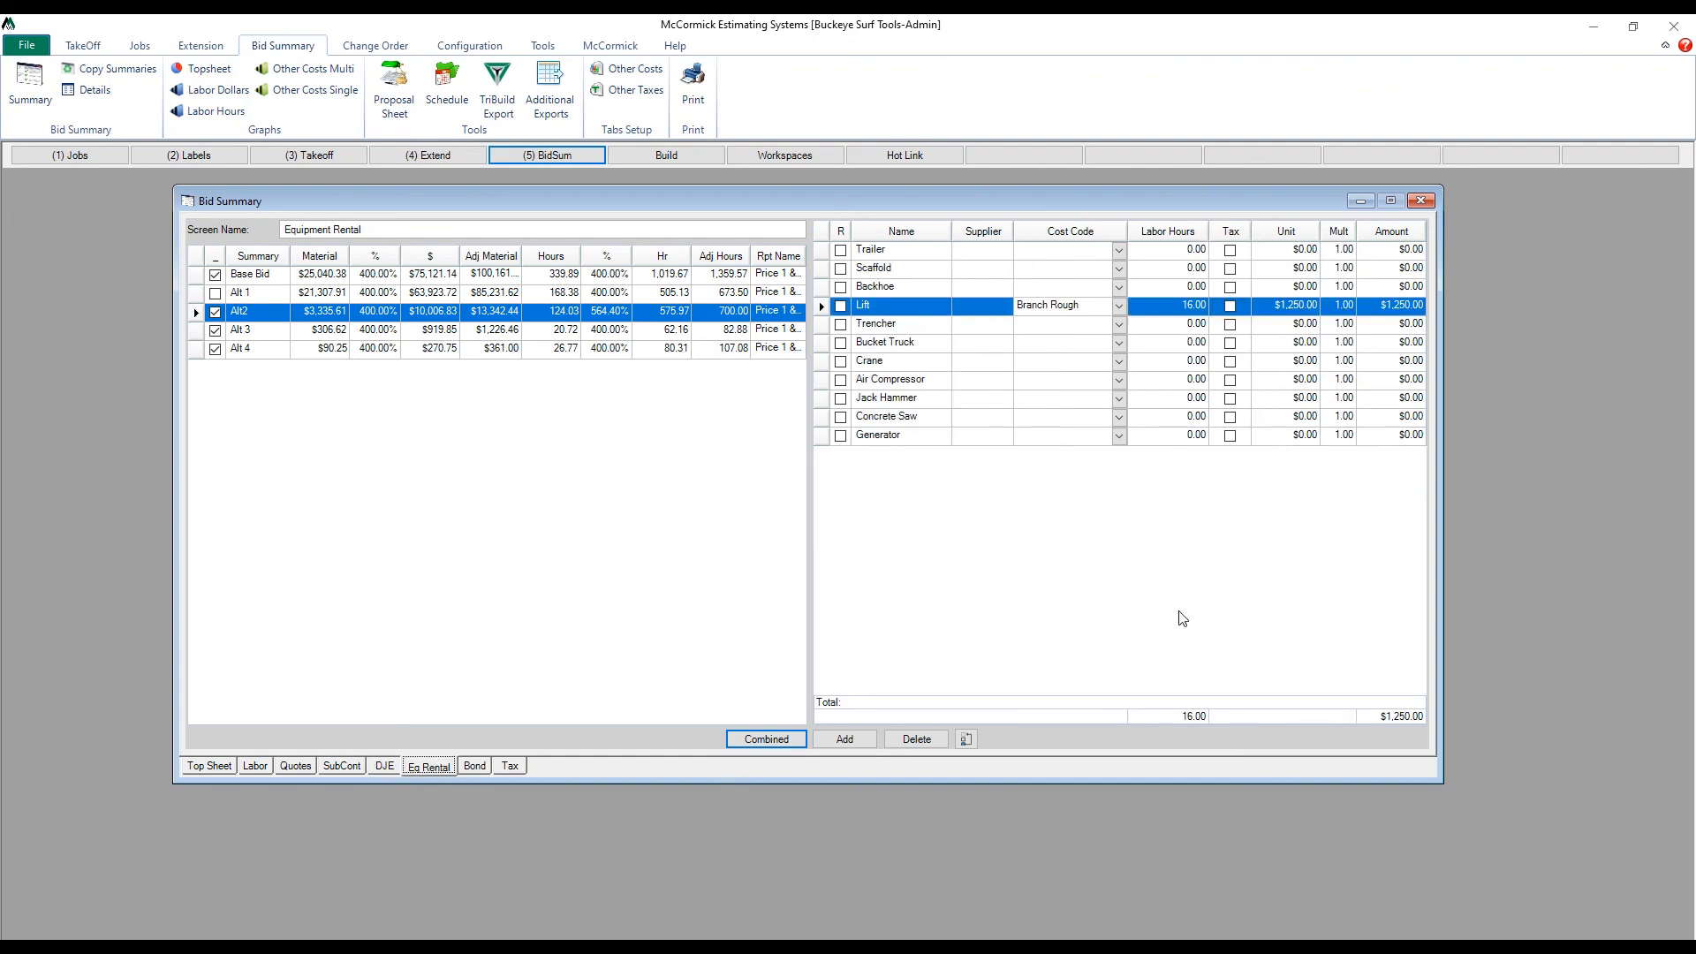
{"action": "mouse_move", "coordinate": [1168, 581]}
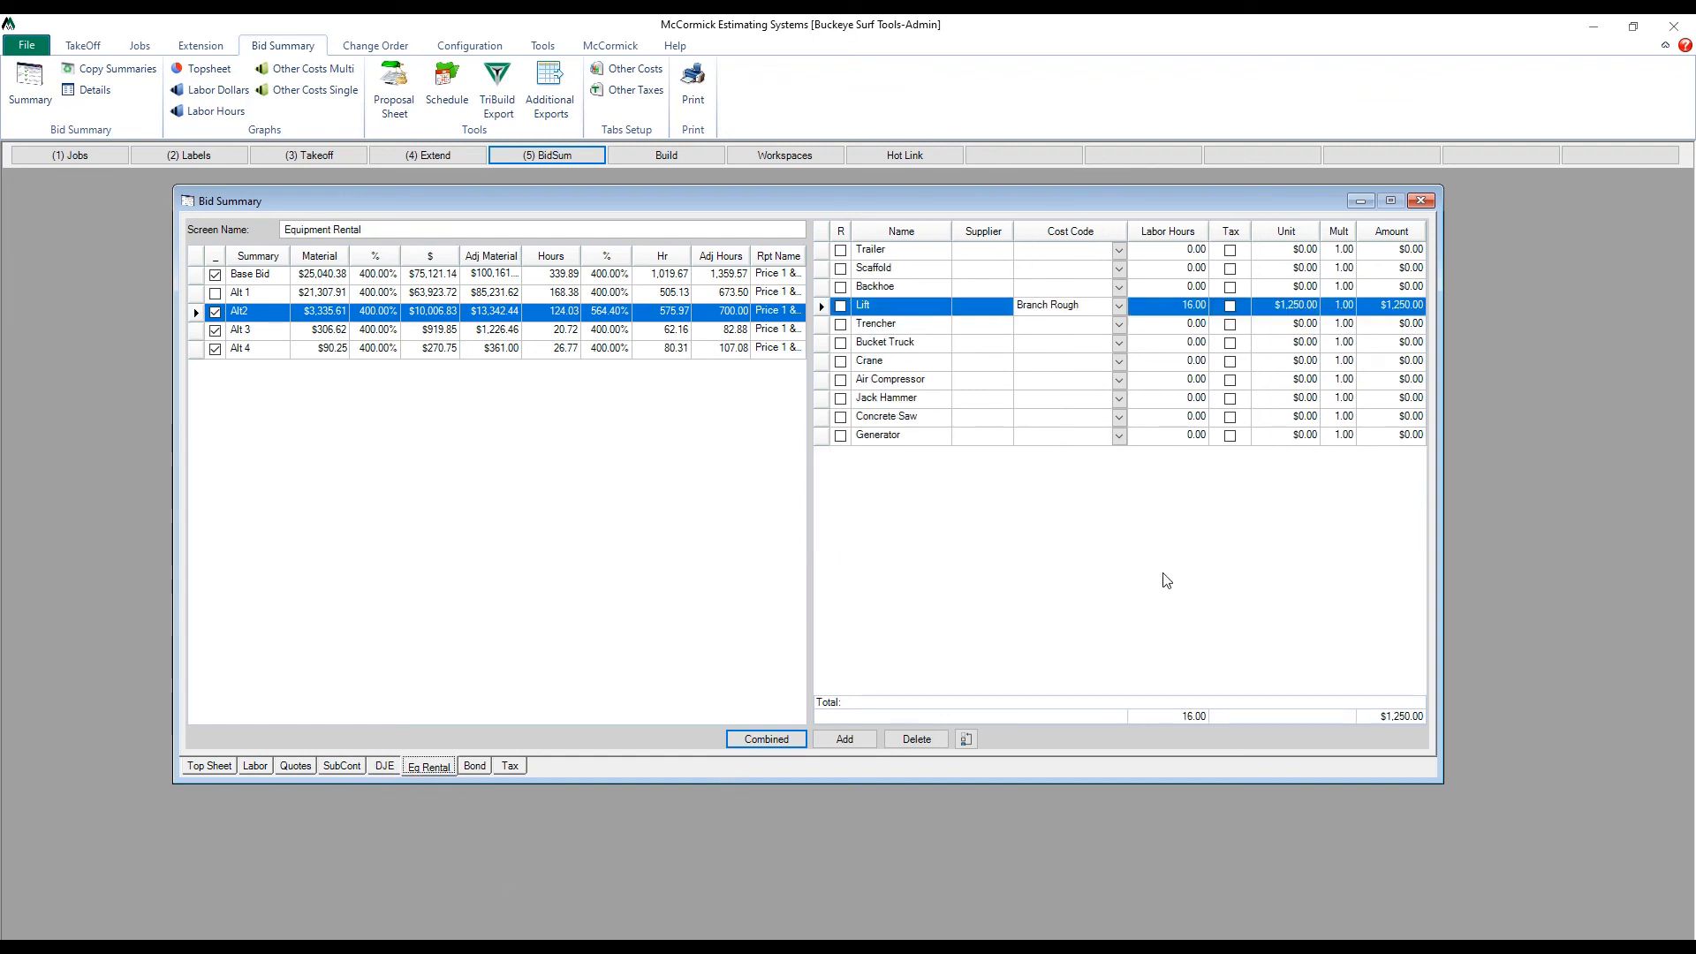